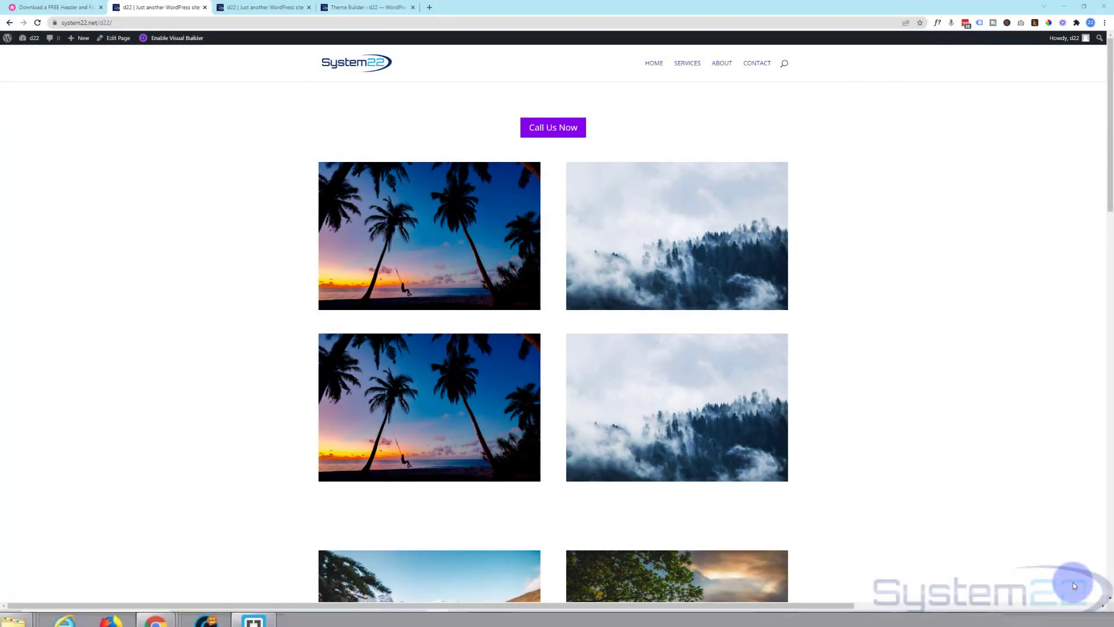
{"action": "mouse_move", "coordinate": [1067, 589]}
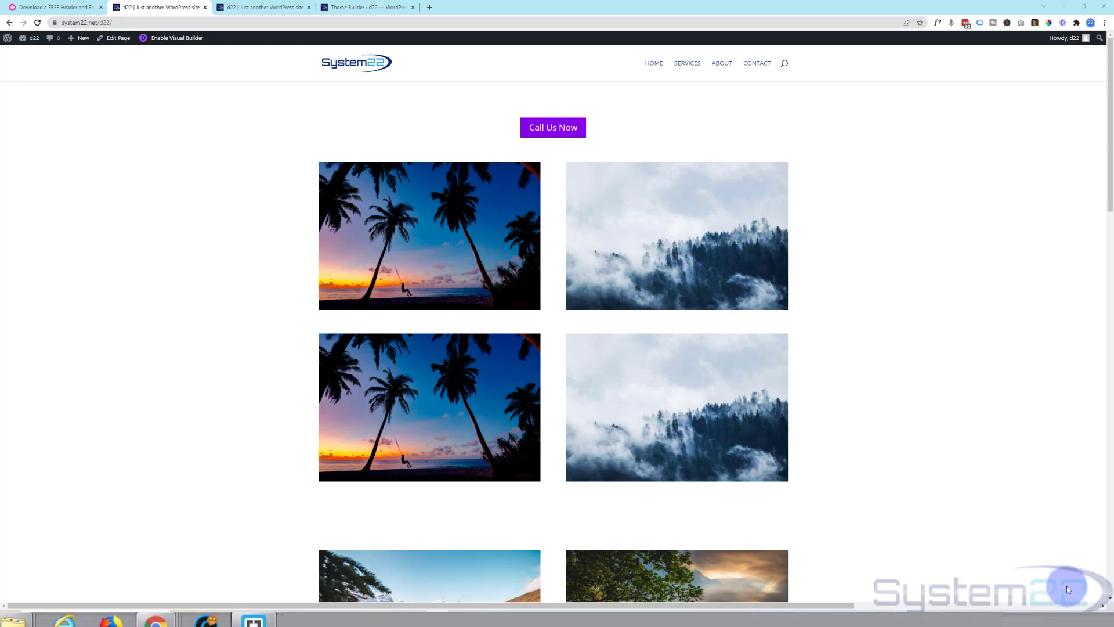
{"action": "mouse_move", "coordinate": [1012, 305]}
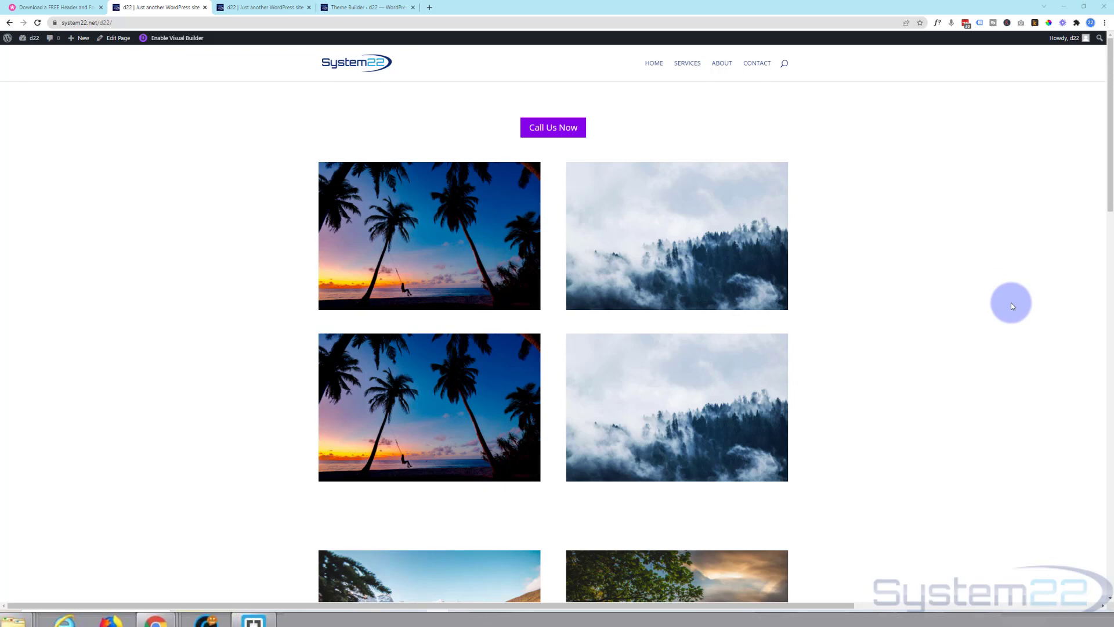
{"action": "mouse_move", "coordinate": [1010, 314]}
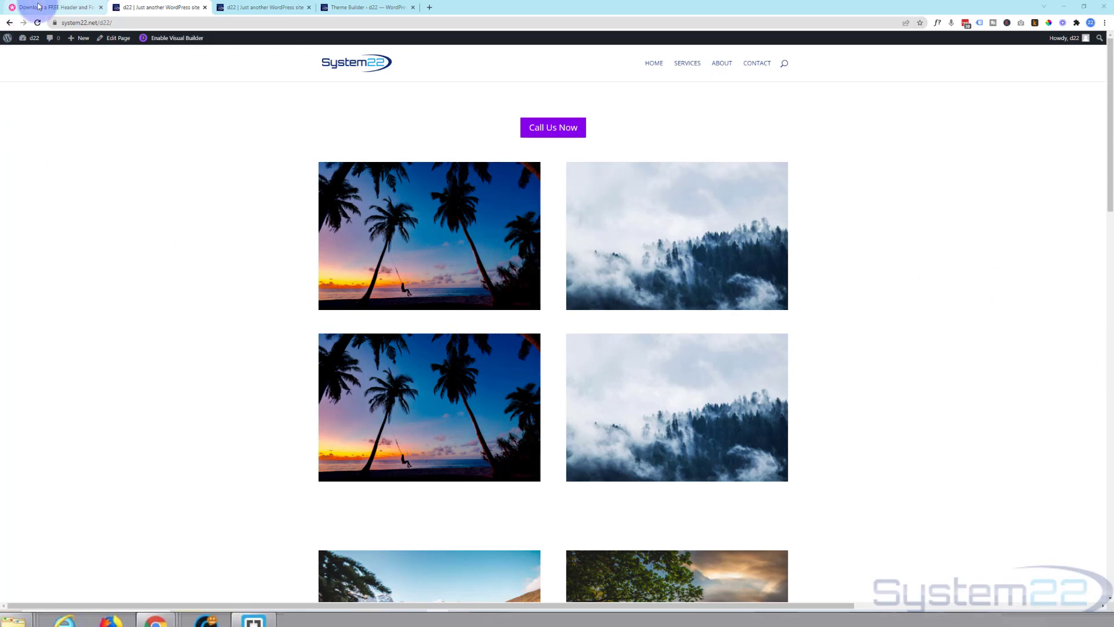
- Bring up the Elegant Themes article offering the free Divi Cafe header and footer template
{"action": "left_click", "coordinate": [53, 7]}
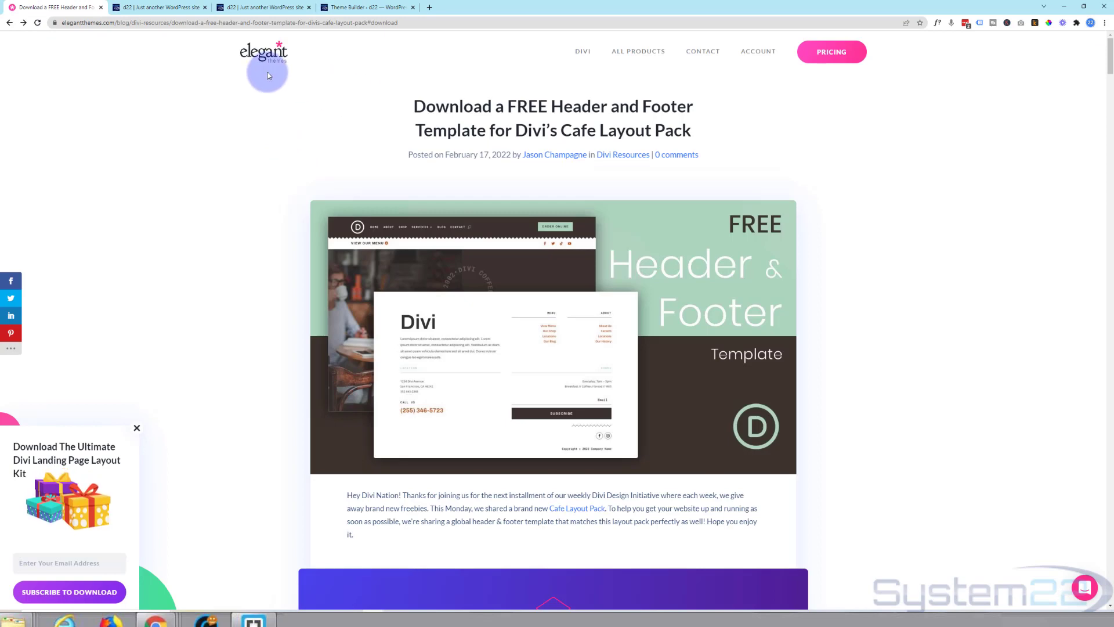
{"action": "scroll", "scroll_direction": "down", "scroll_amount": 3}
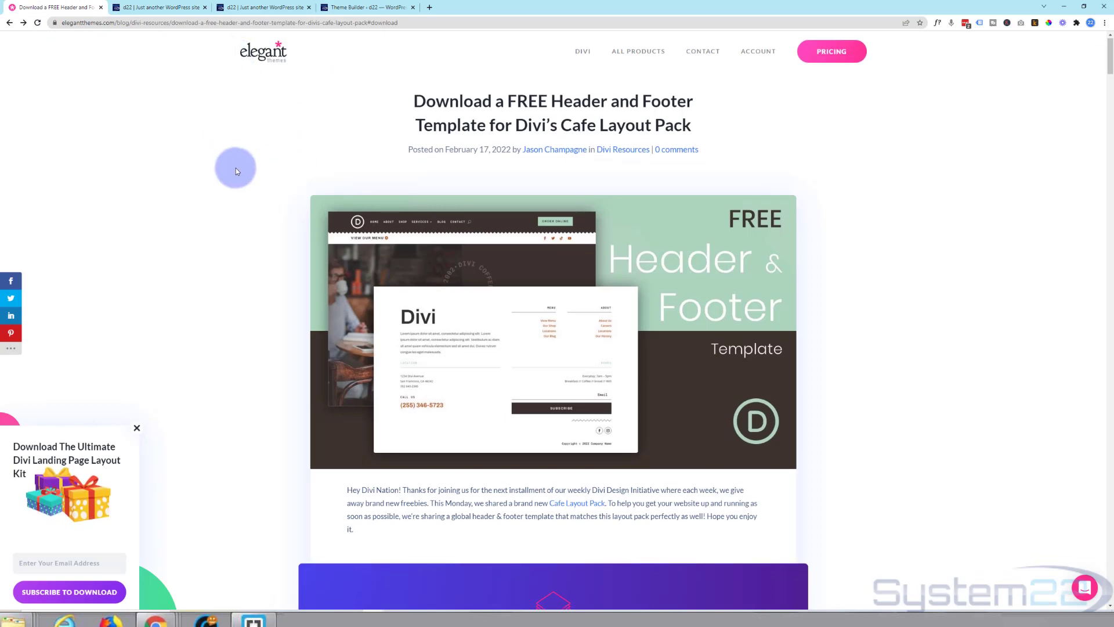
{"action": "scroll", "scroll_direction": "down", "scroll_amount": 3}
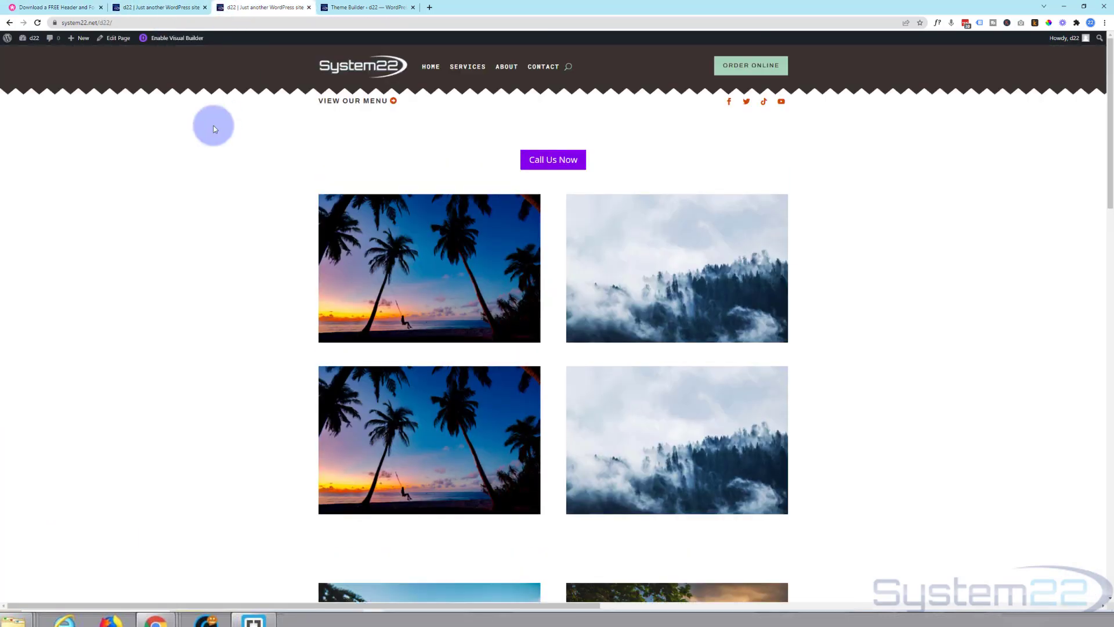
{"action": "mouse_move", "coordinate": [57, 7]}
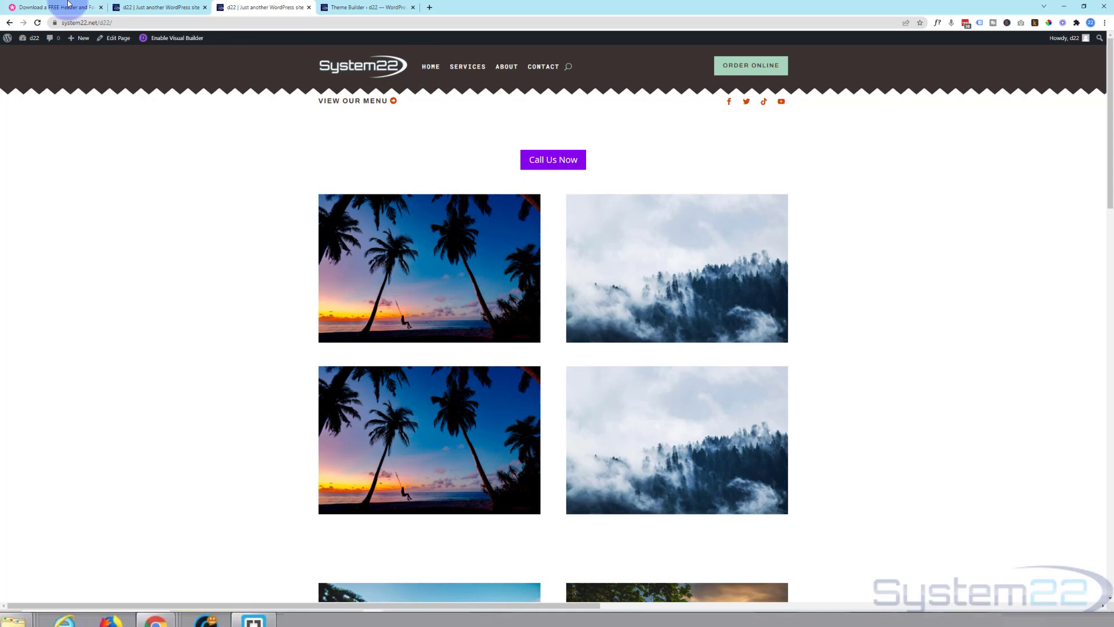
{"action": "left_click", "coordinate": [53, 7]}
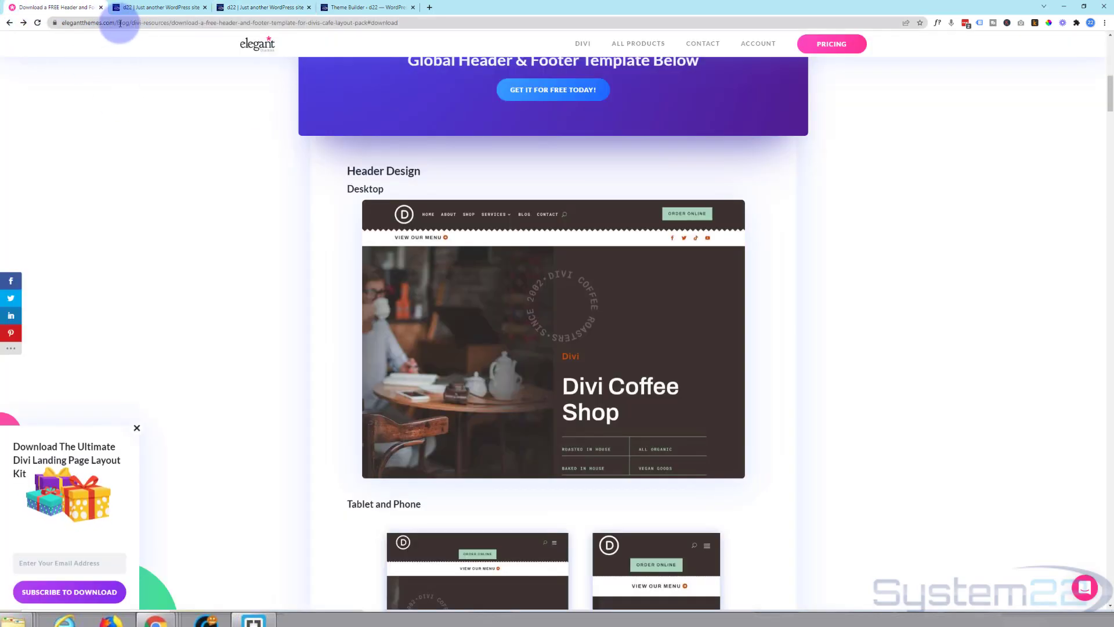
- Scroll past the Cafe header and footer previews down to the Download The Files section
{"action": "scroll", "scroll_direction": "up", "scroll_amount": 3}
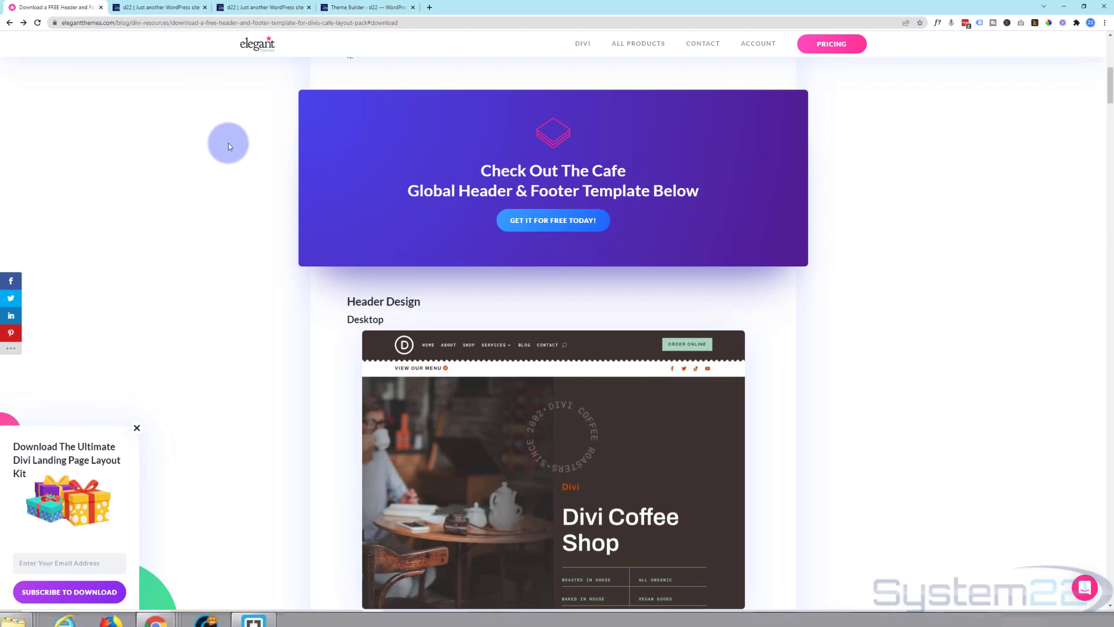
{"action": "scroll", "scroll_direction": "down", "scroll_amount": 3}
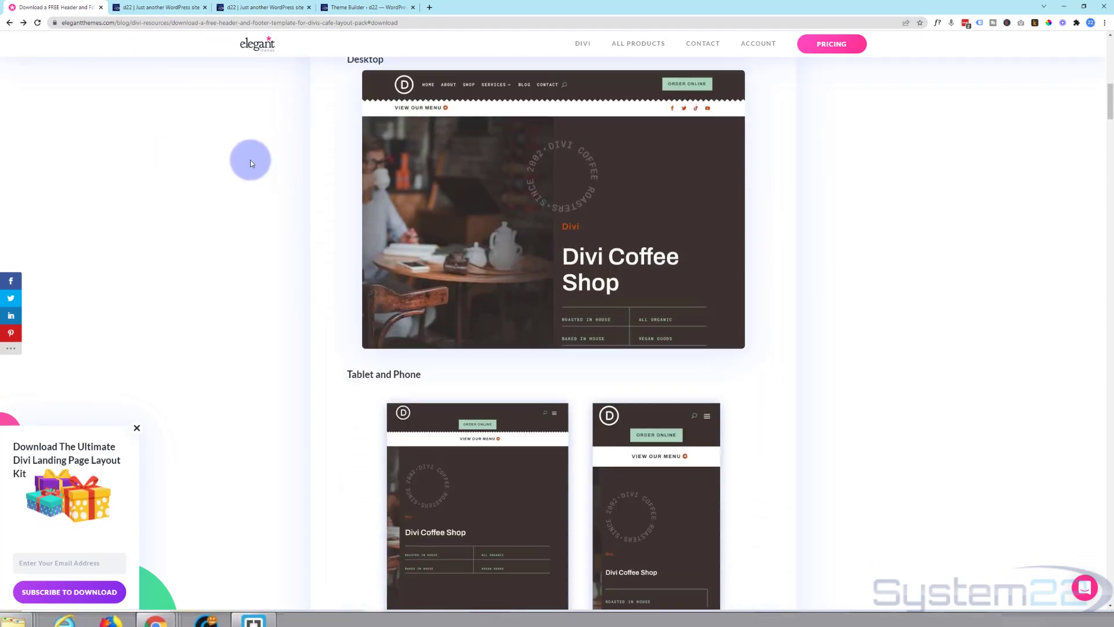
{"action": "scroll", "scroll_direction": "up", "scroll_amount": 3}
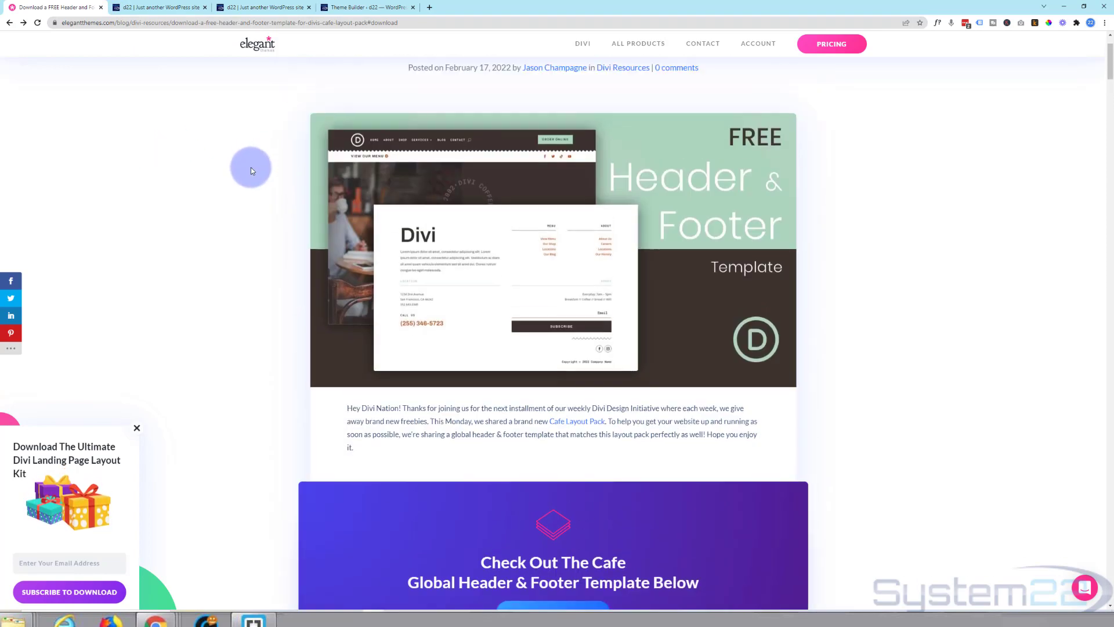
{"action": "scroll", "scroll_direction": "up", "scroll_amount": 3}
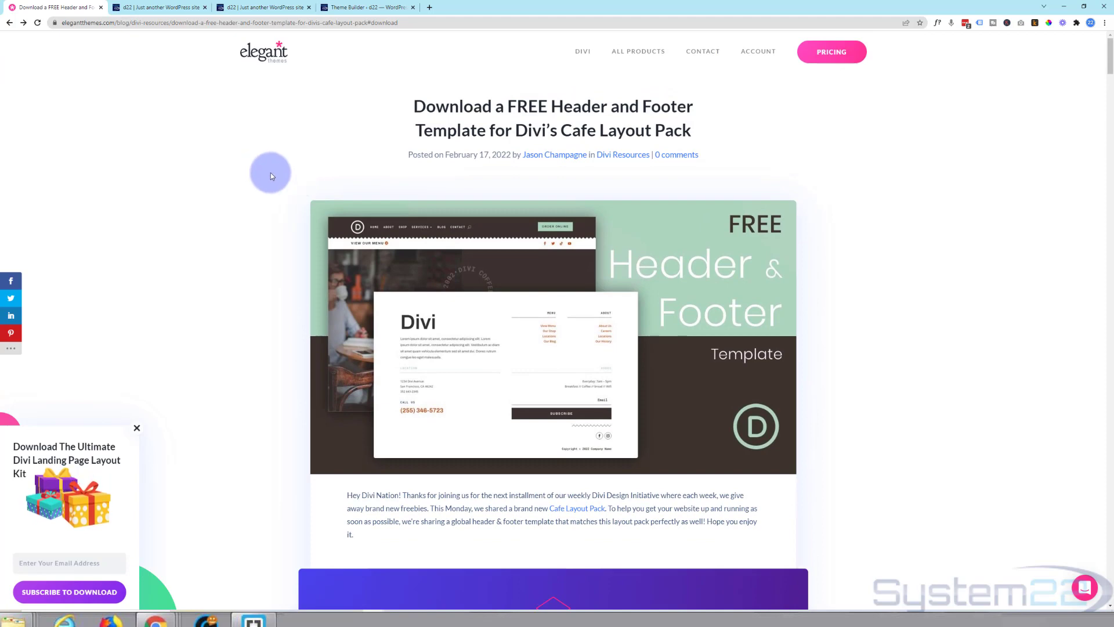
{"action": "scroll", "scroll_direction": "down", "scroll_amount": 3}
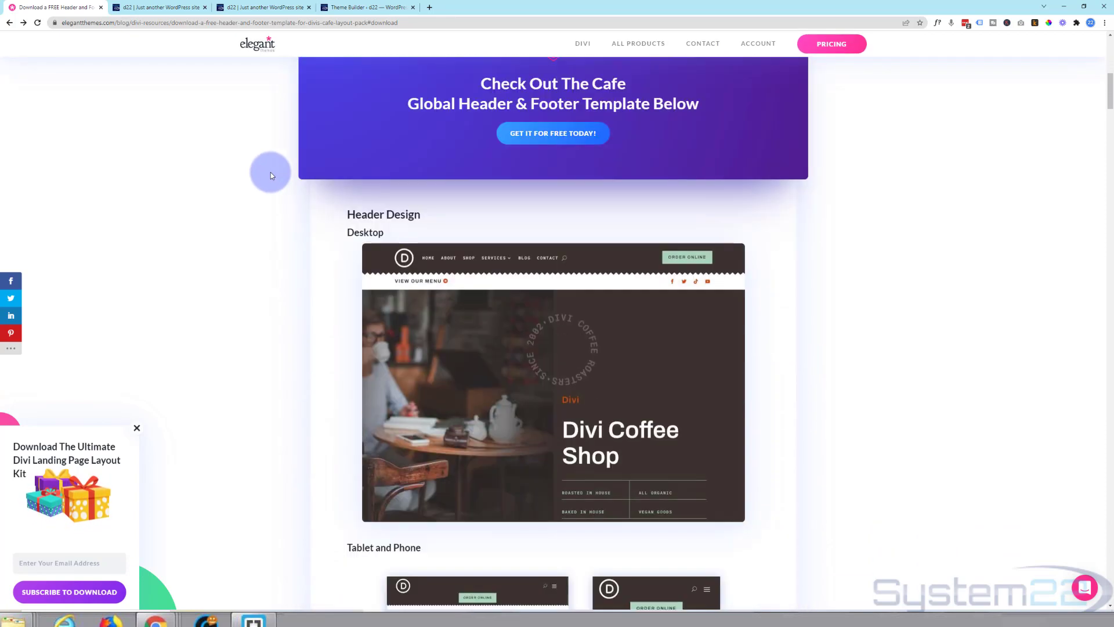
{"action": "scroll", "scroll_direction": "down", "scroll_amount": 3}
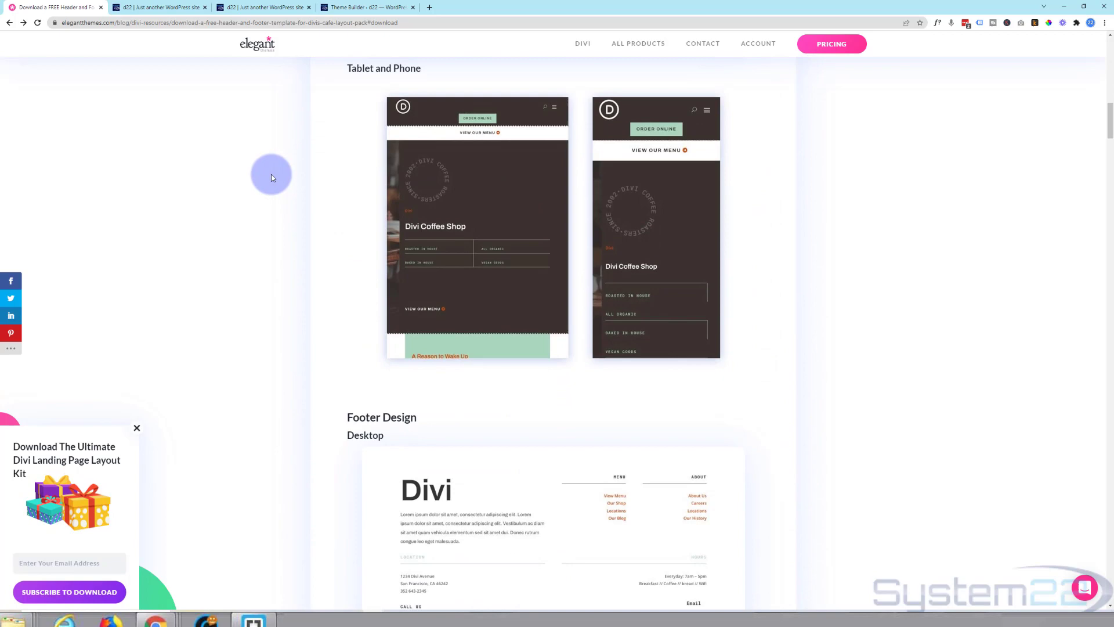
{"action": "scroll", "scroll_direction": "down", "scroll_amount": 3}
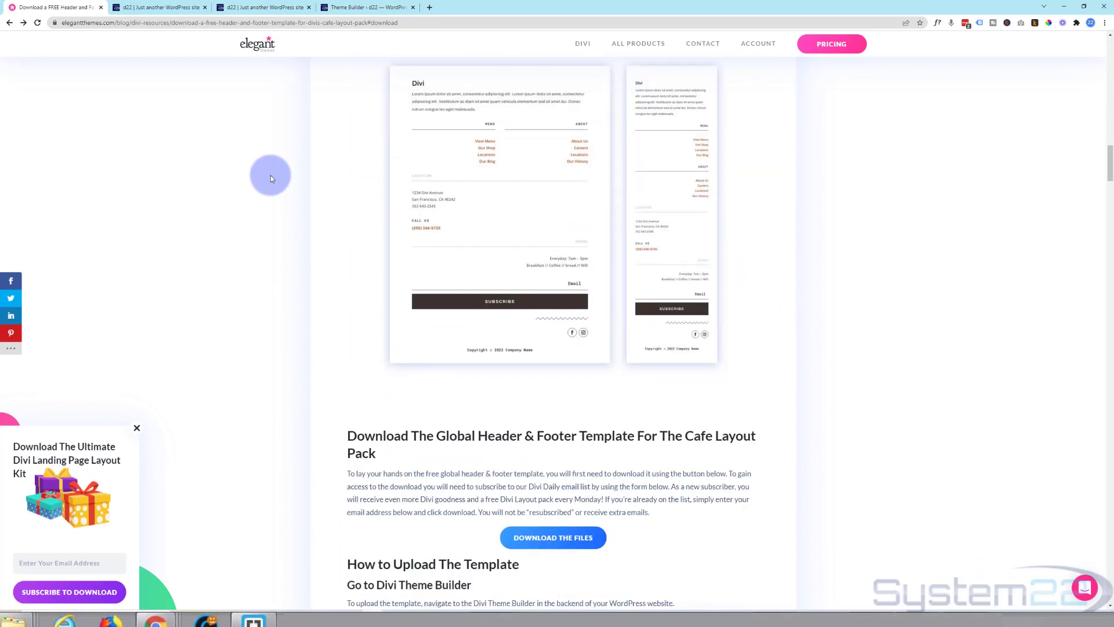
{"action": "scroll", "scroll_direction": "down", "scroll_amount": 3}
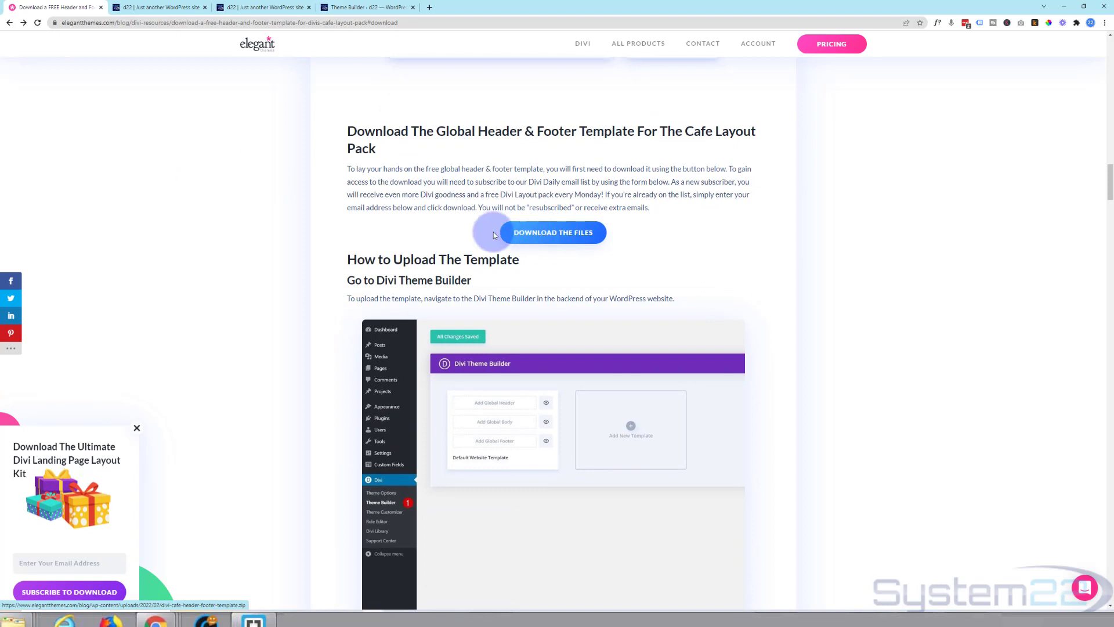
{"action": "mouse_move", "coordinate": [485, 162]}
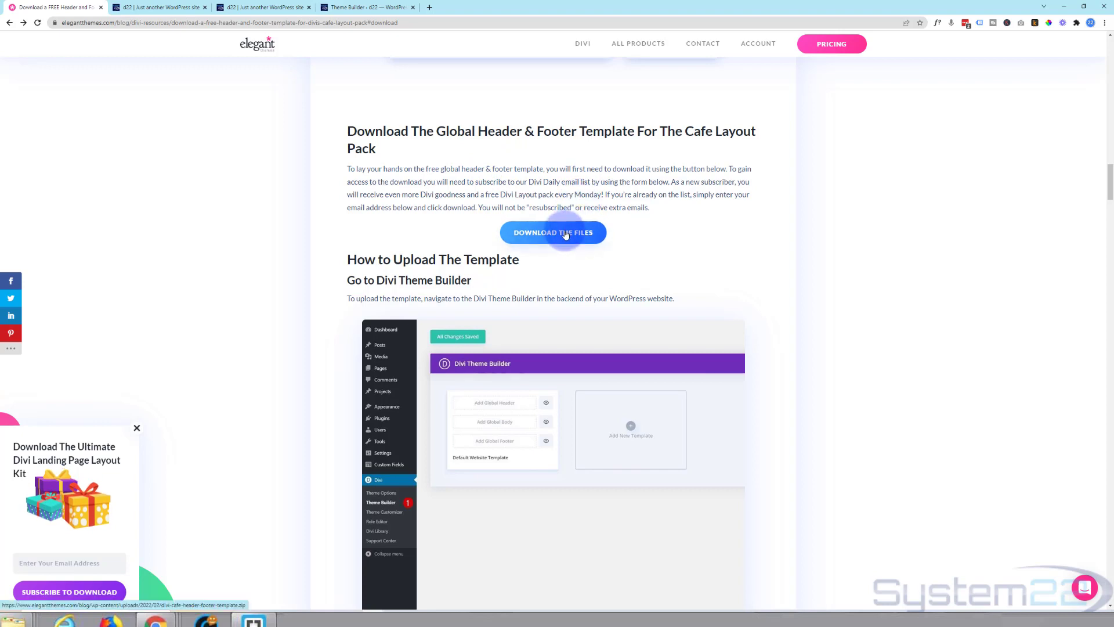
- Download the Divi Cafe header and footer template zip from the article
{"action": "left_click", "coordinate": [553, 233]}
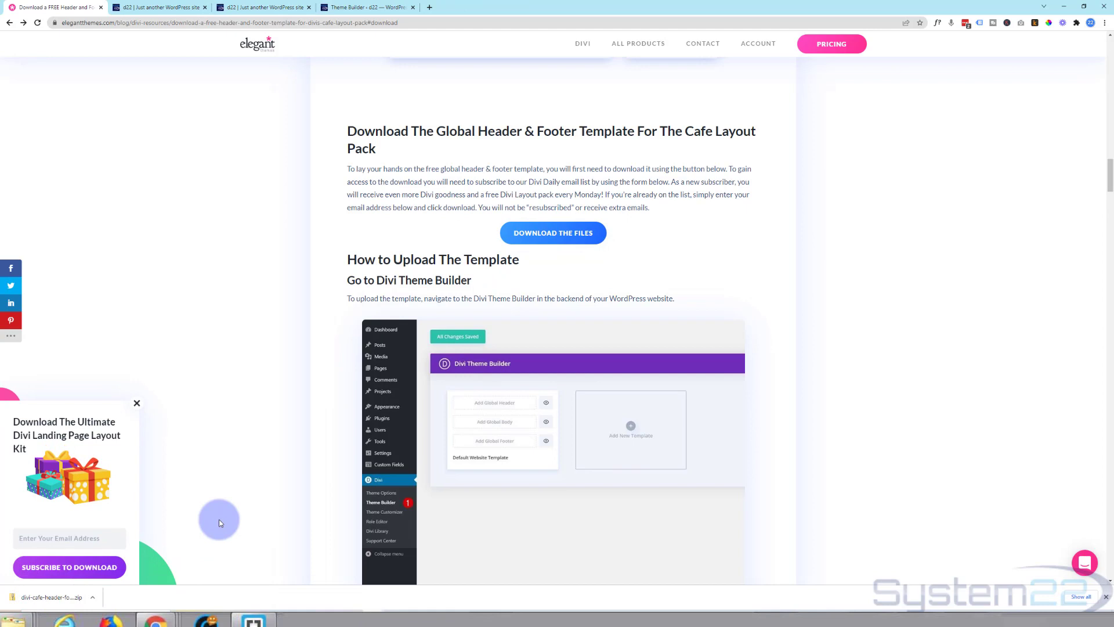
{"action": "mouse_move", "coordinate": [242, 457]}
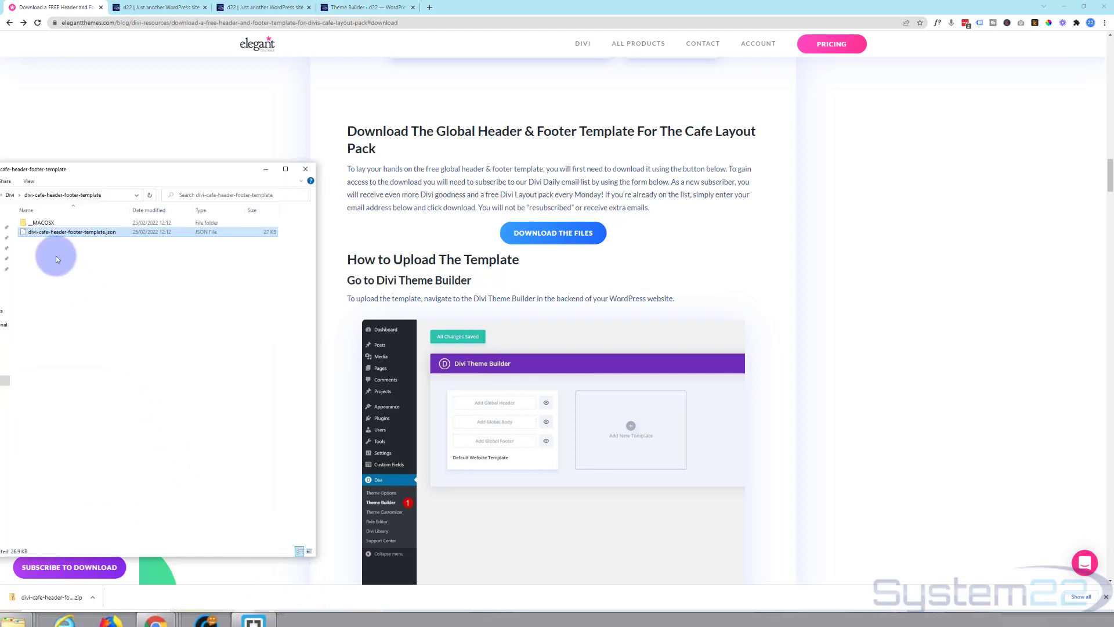
{"action": "mouse_move", "coordinate": [204, 234]}
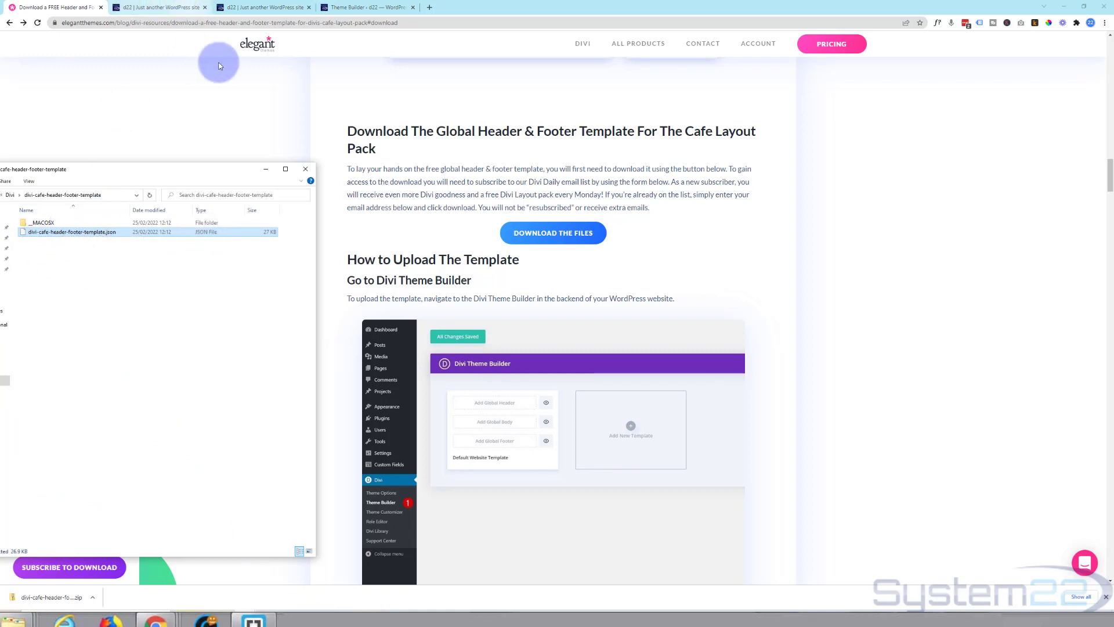
{"action": "mouse_move", "coordinate": [150, 73]}
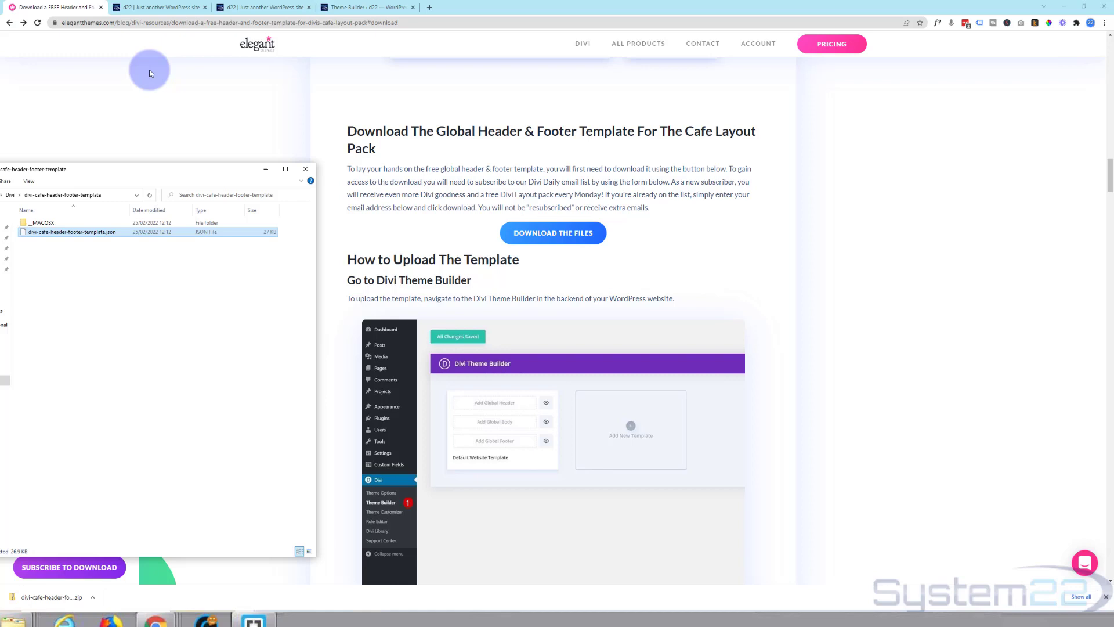
{"action": "mouse_move", "coordinate": [148, 84]}
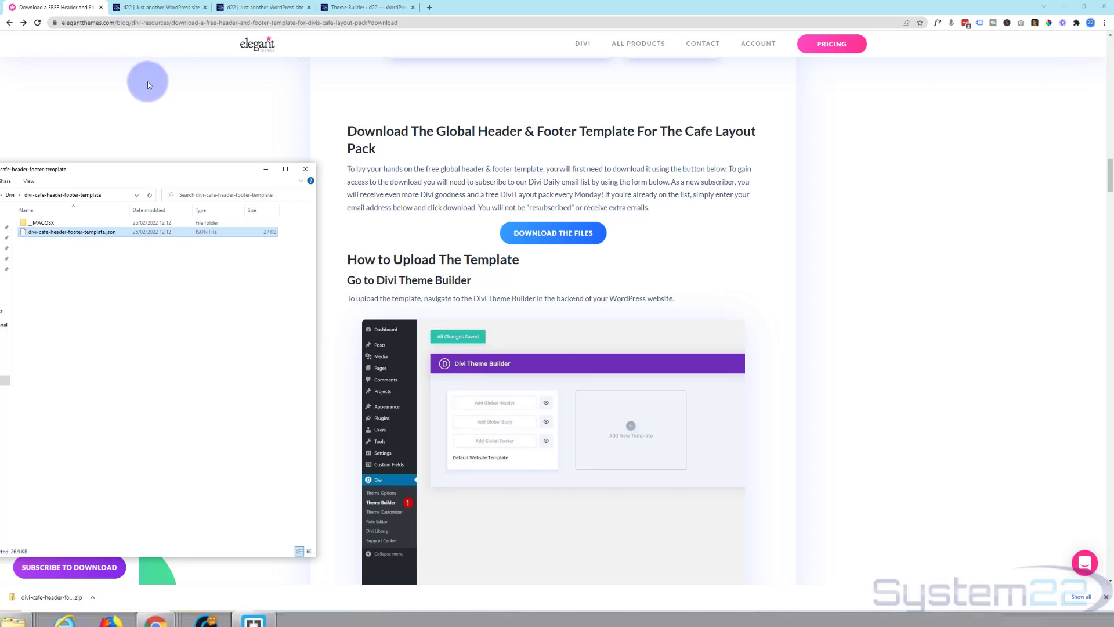
{"action": "mouse_move", "coordinate": [155, 7]}
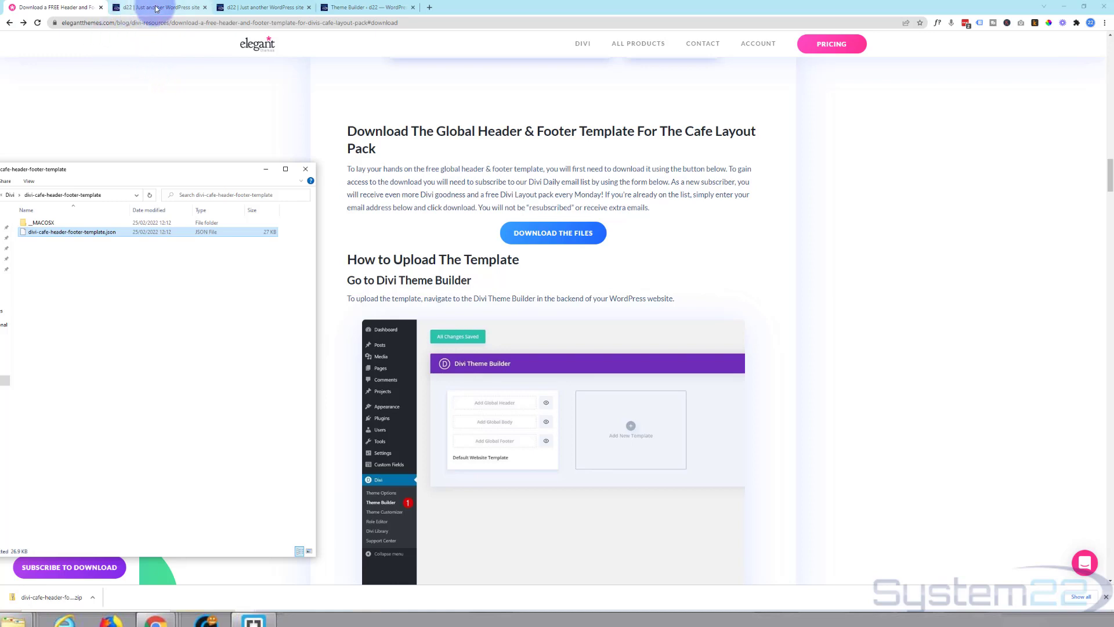
- Close the extra tabs and reach the Divi Theme Builder from the WordPress dashboard
{"action": "left_click", "coordinate": [310, 7]}
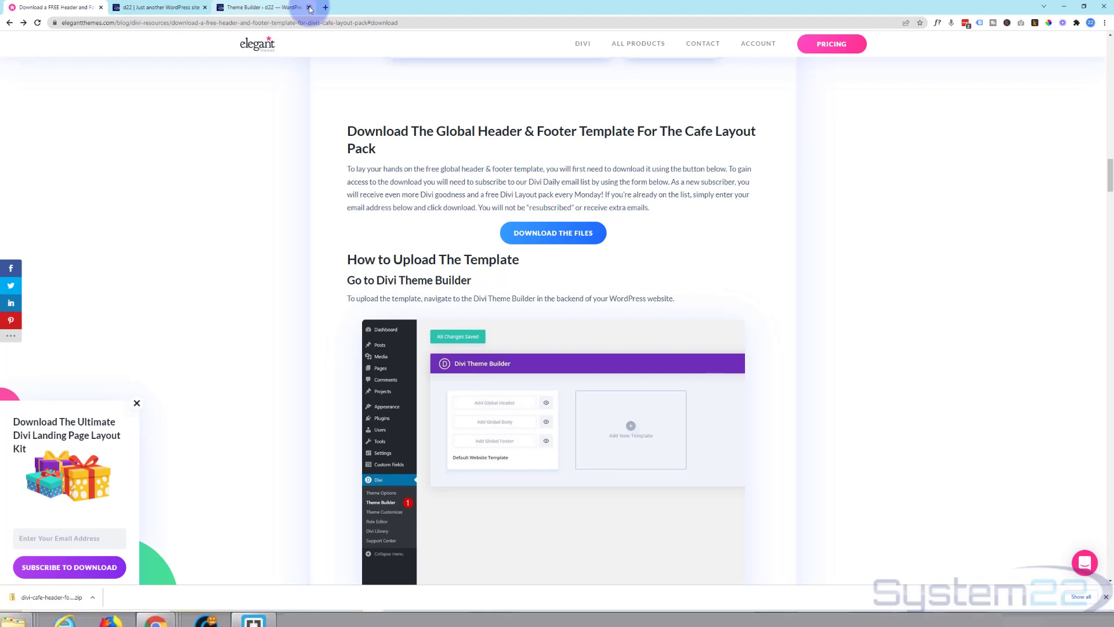
{"action": "left_click", "coordinate": [310, 7]}
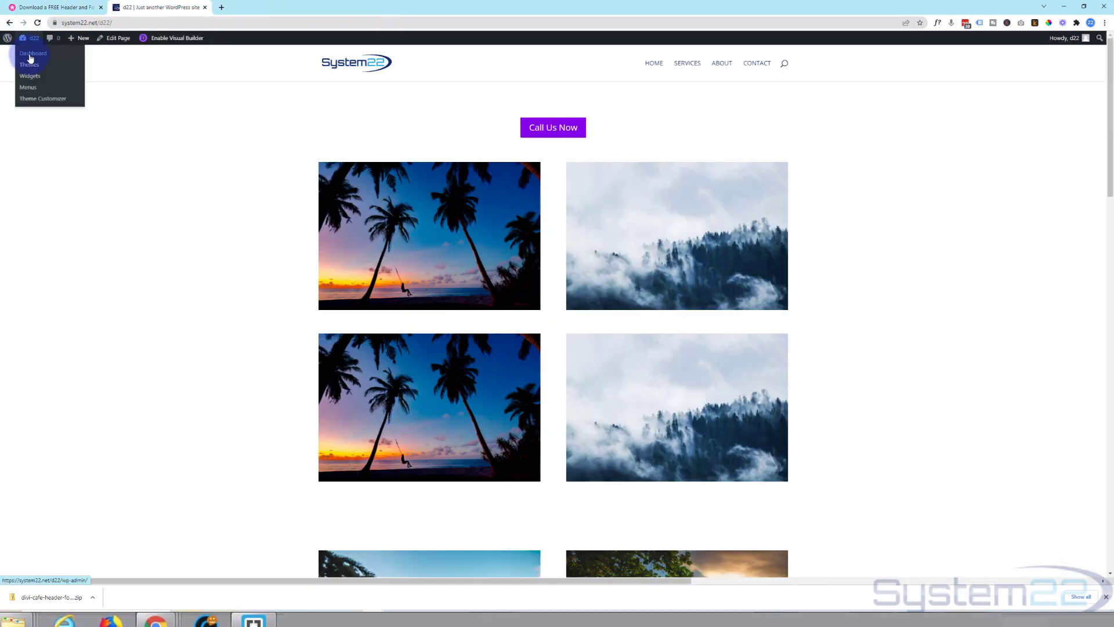
{"action": "left_click", "coordinate": [33, 52]}
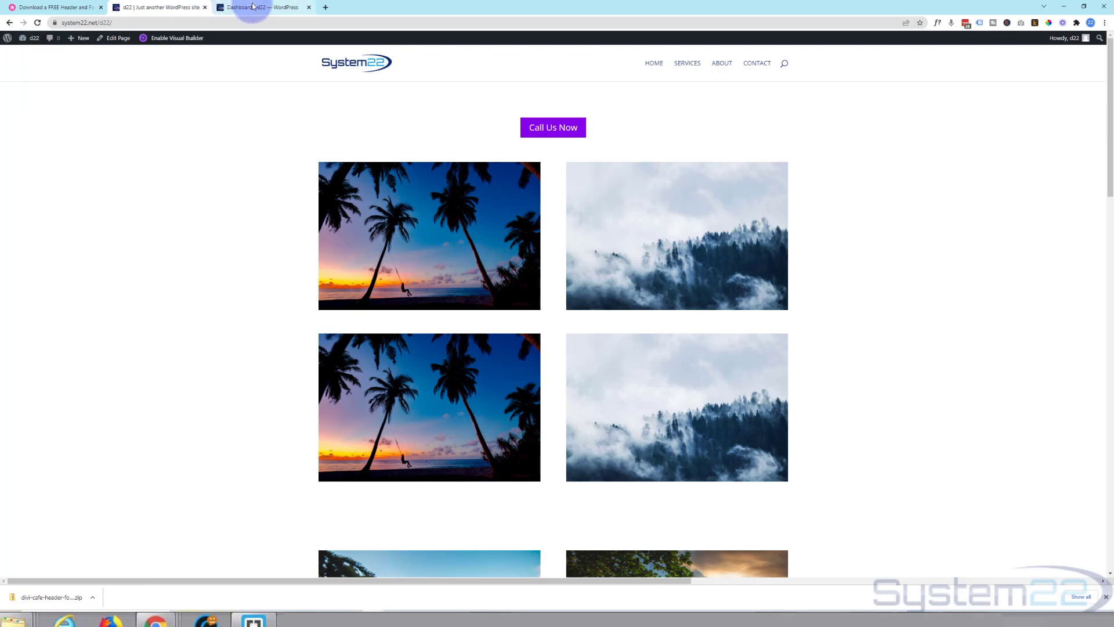
{"action": "left_click", "coordinate": [264, 7]}
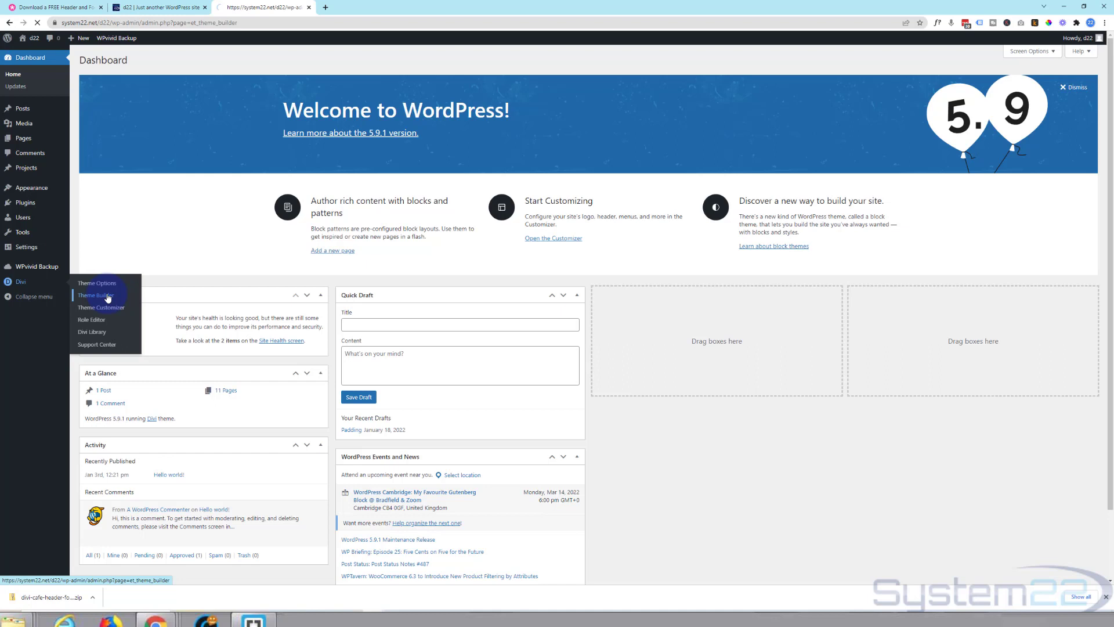
{"action": "left_click", "coordinate": [97, 294]}
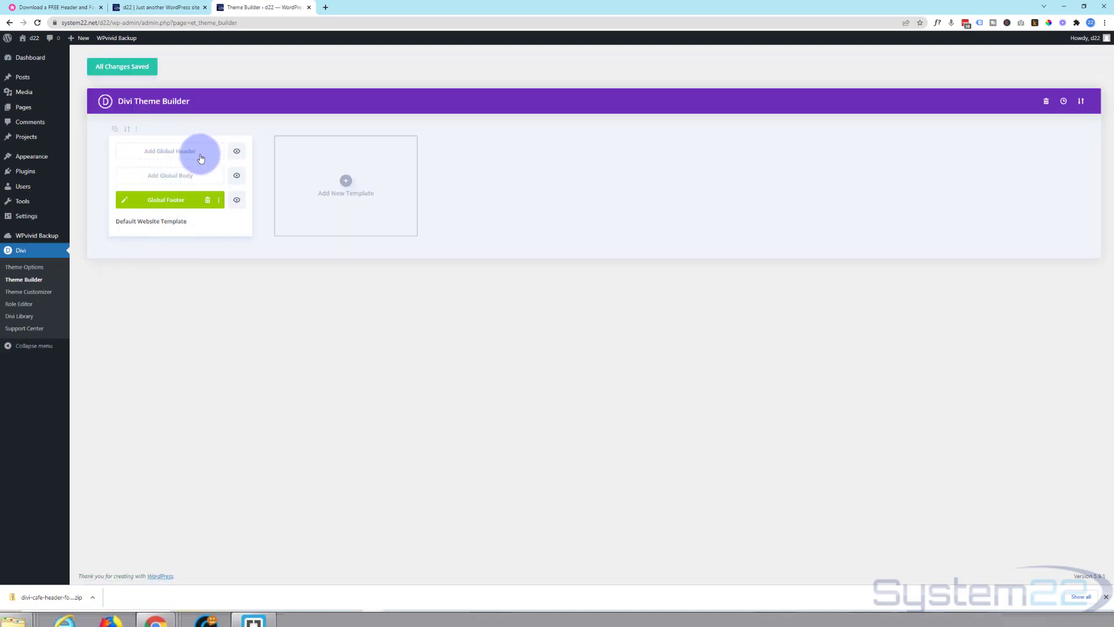
{"action": "mouse_move", "coordinate": [179, 157]}
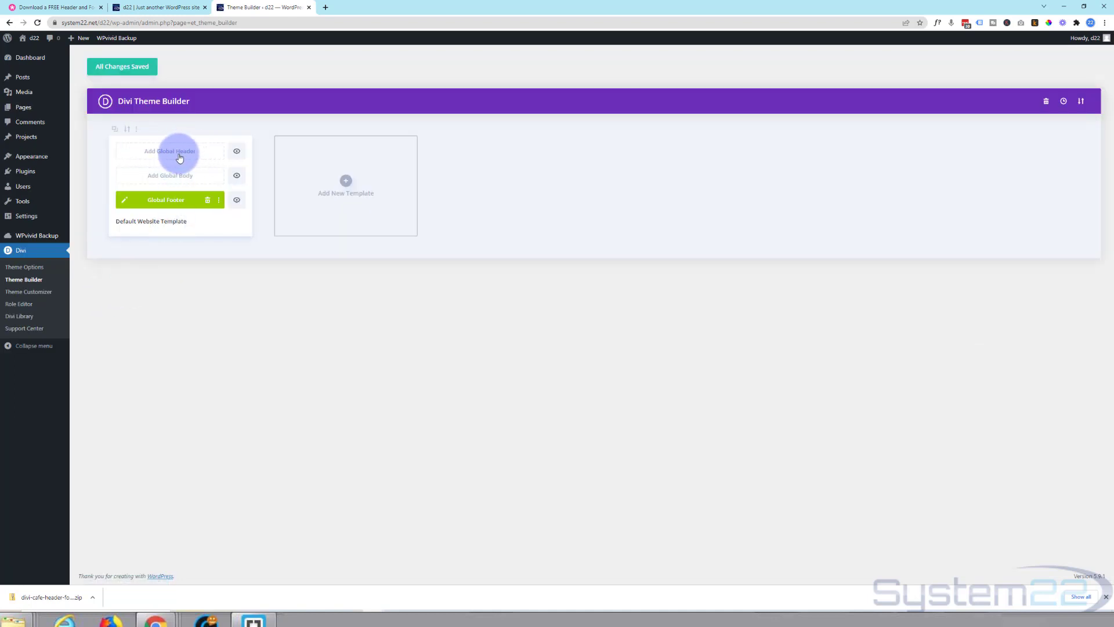
{"action": "mouse_move", "coordinate": [301, 91]}
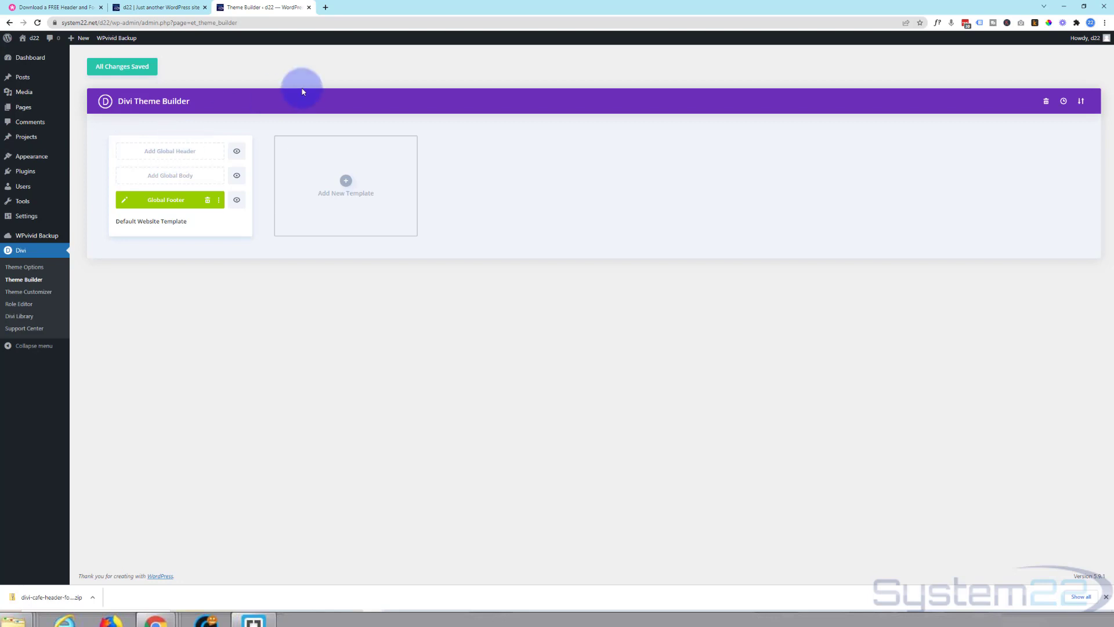
{"action": "mouse_move", "coordinate": [1064, 101]}
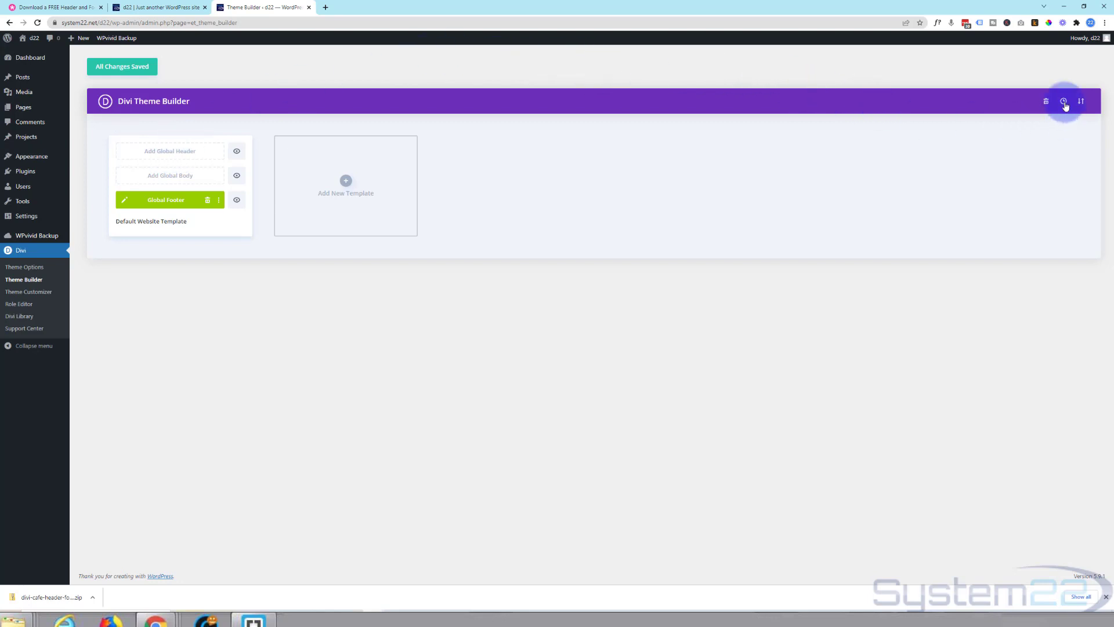
{"action": "mouse_move", "coordinate": [1080, 101]}
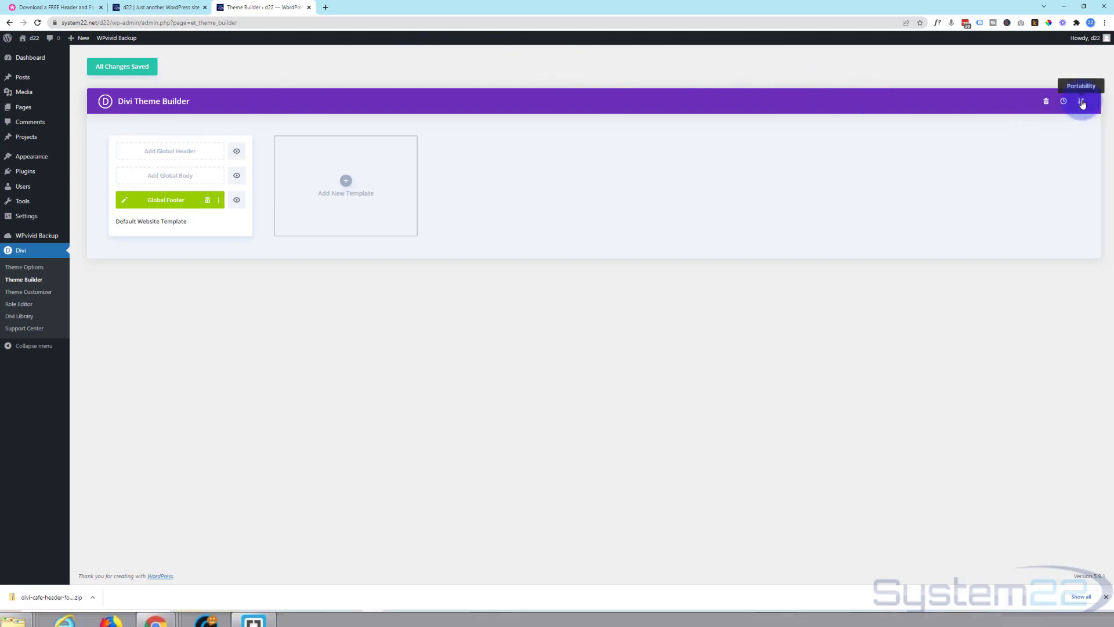
- Load the Divi Cafe header-footer JSON into the Portability import dialog with both override options on
{"action": "left_click", "coordinate": [1080, 101]}
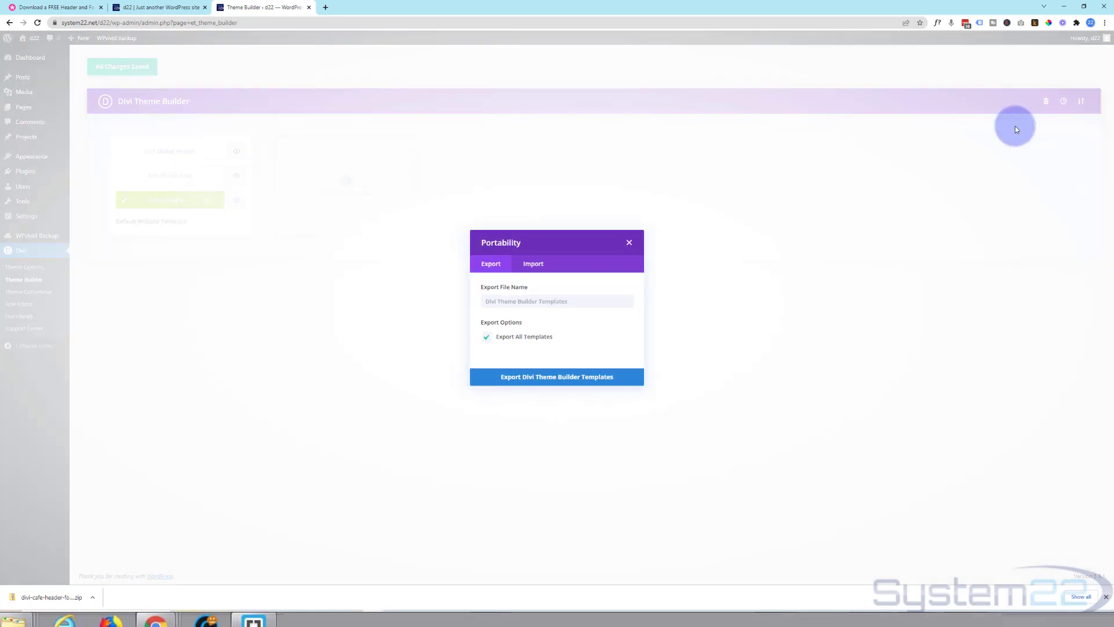
{"action": "left_click", "coordinate": [533, 251]}
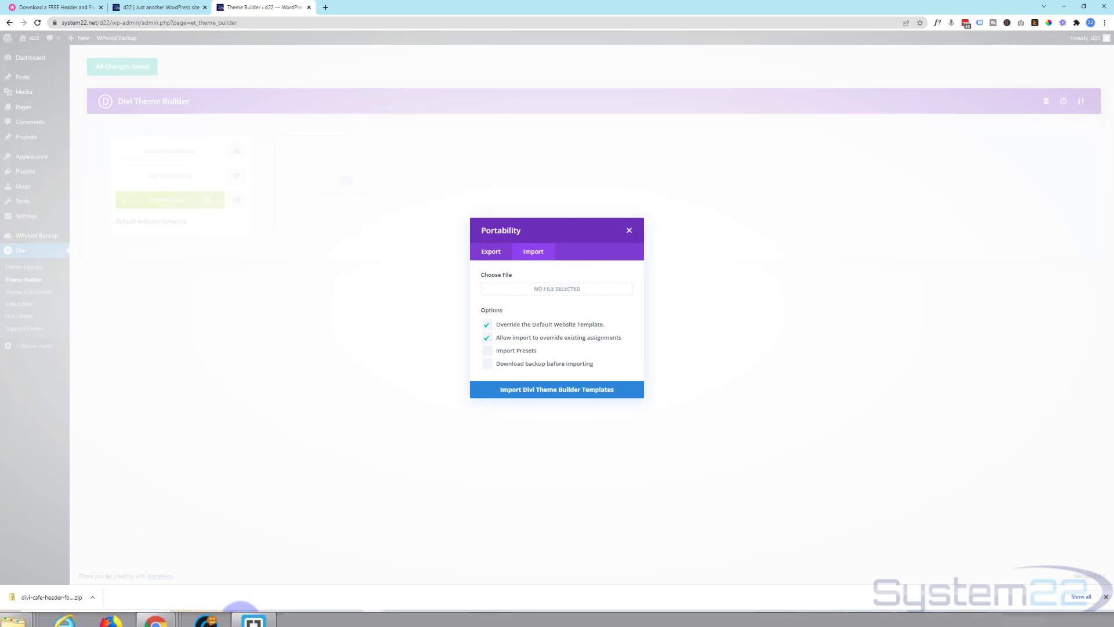
{"action": "left_click", "coordinate": [556, 289]}
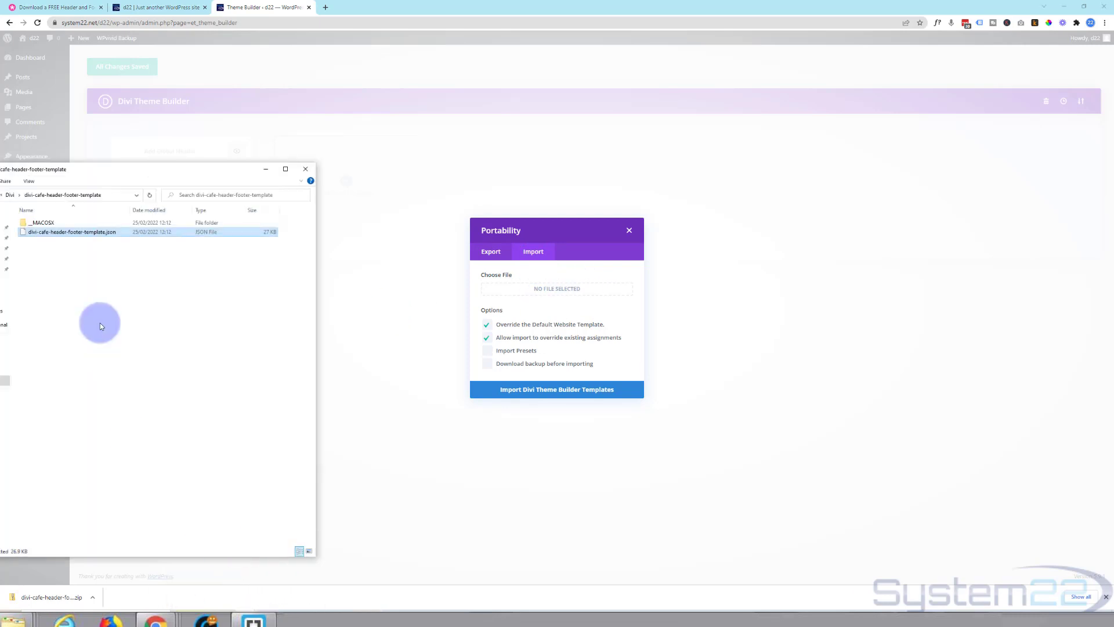
{"action": "mouse_move", "coordinate": [220, 233]}
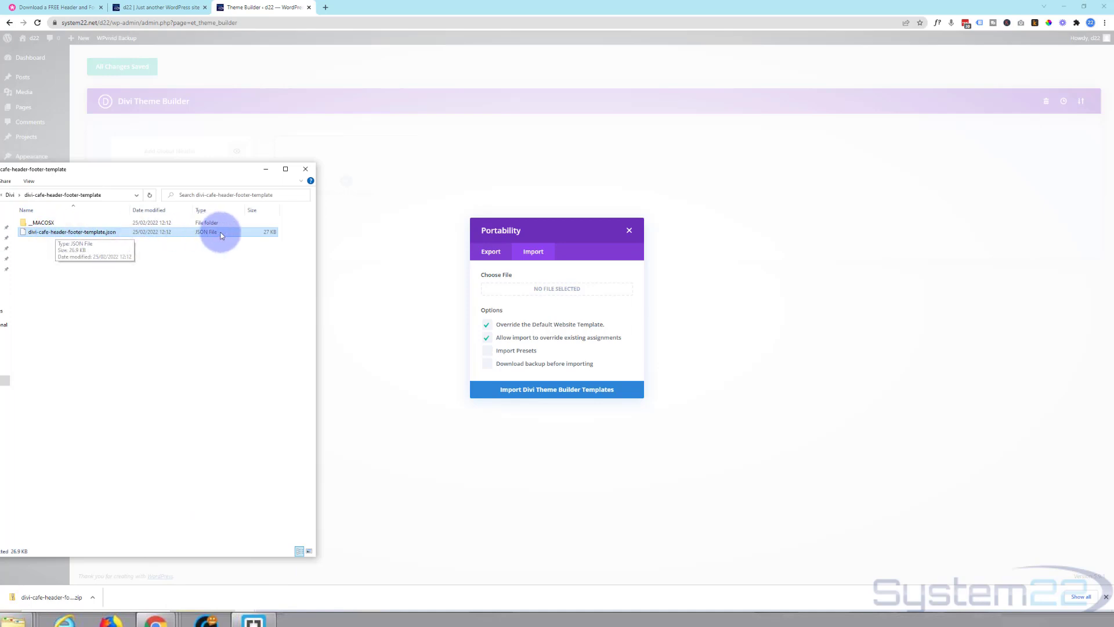
{"action": "mouse_move", "coordinate": [71, 233]}
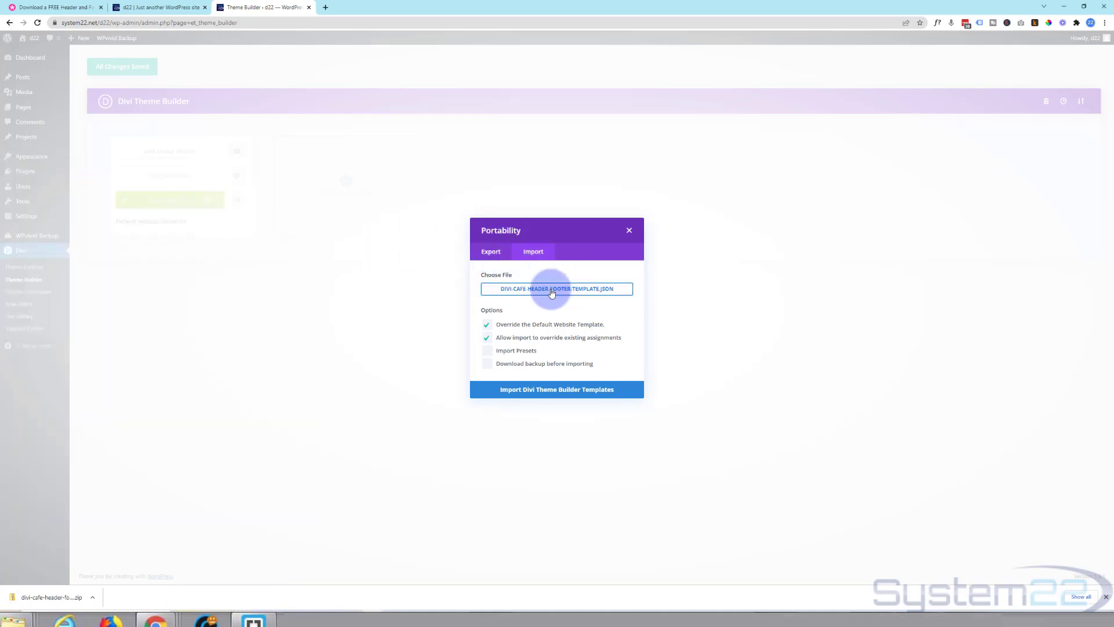
{"action": "mouse_move", "coordinate": [567, 299]}
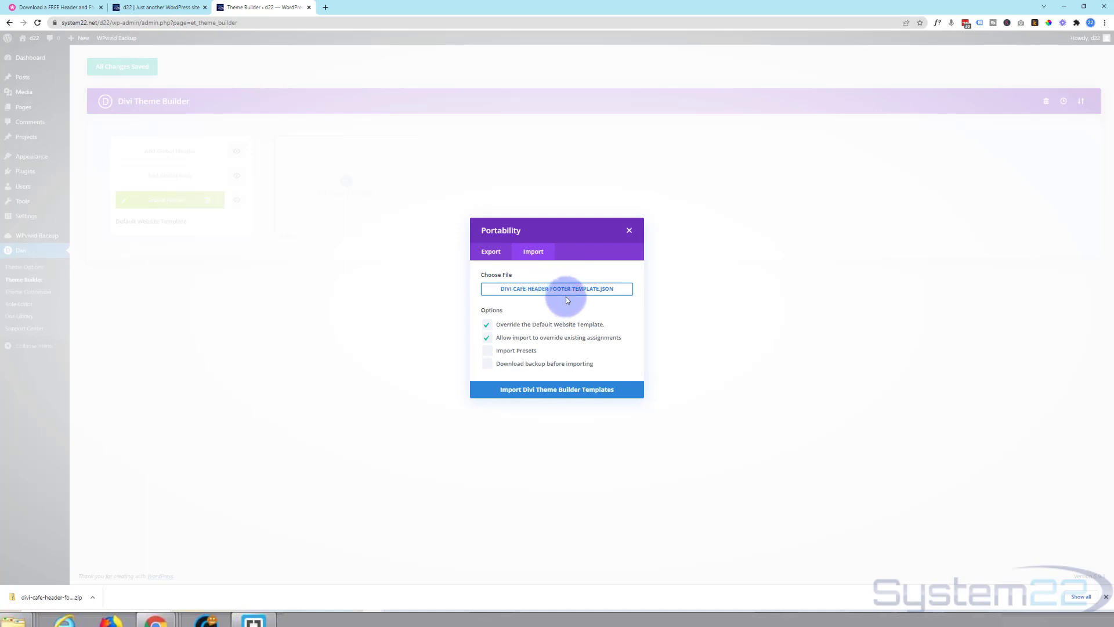
{"action": "mouse_move", "coordinate": [559, 329]}
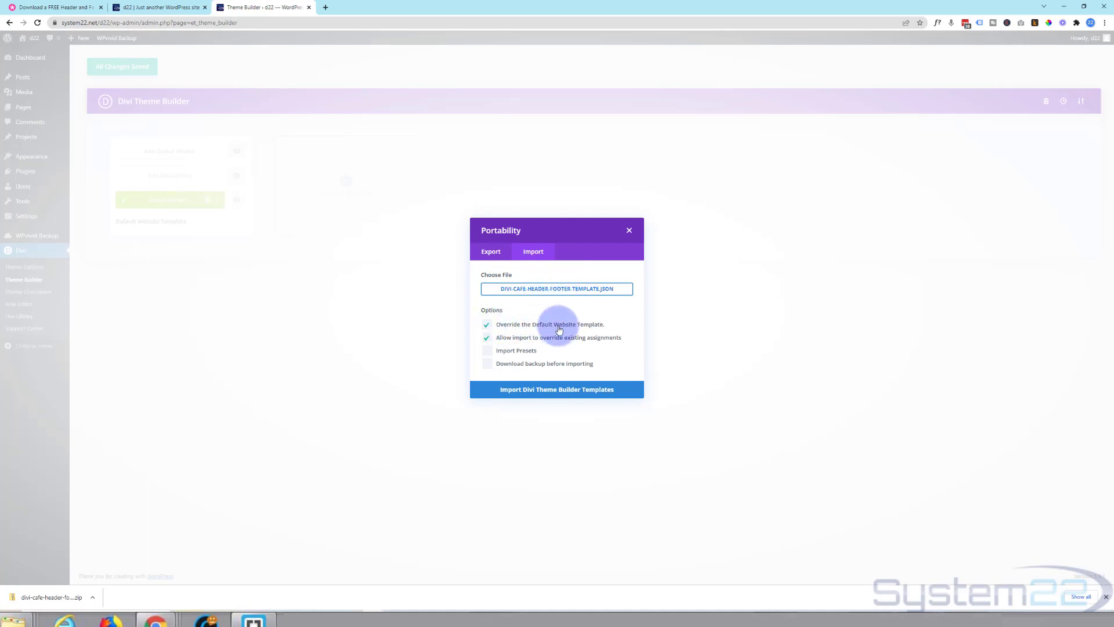
{"action": "left_click", "coordinate": [486, 323]}
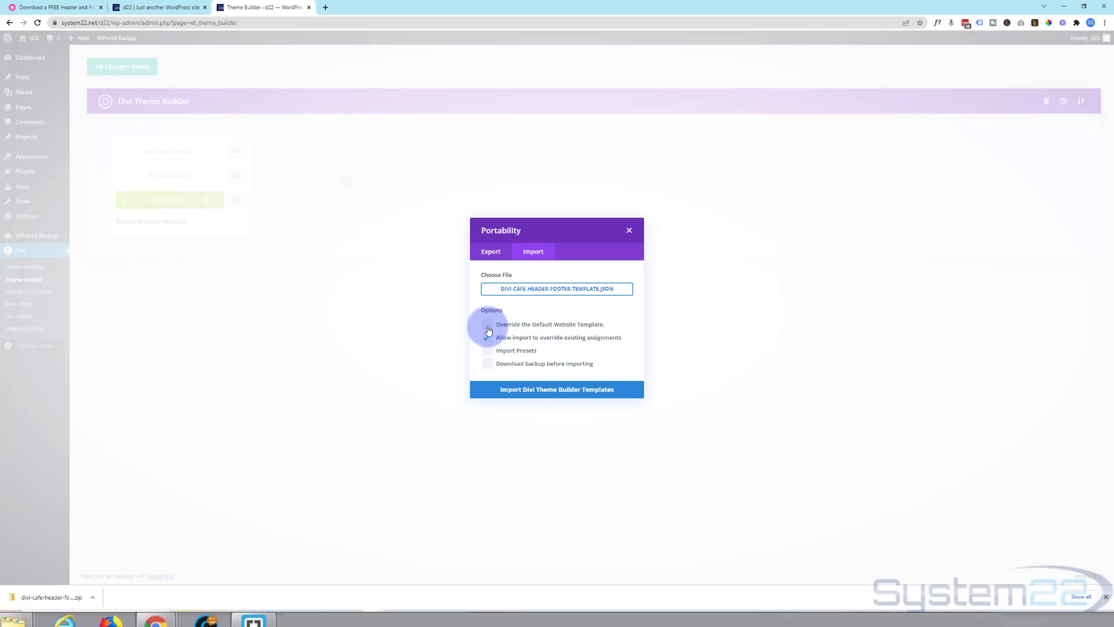
{"action": "left_click", "coordinate": [487, 337]}
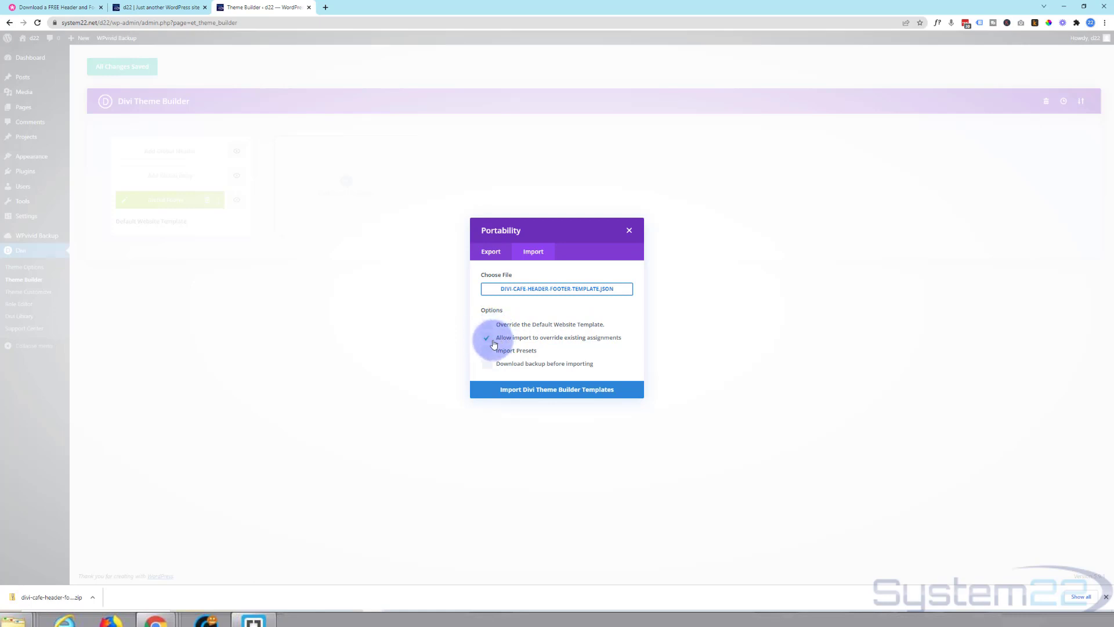
{"action": "mouse_move", "coordinate": [622, 344]}
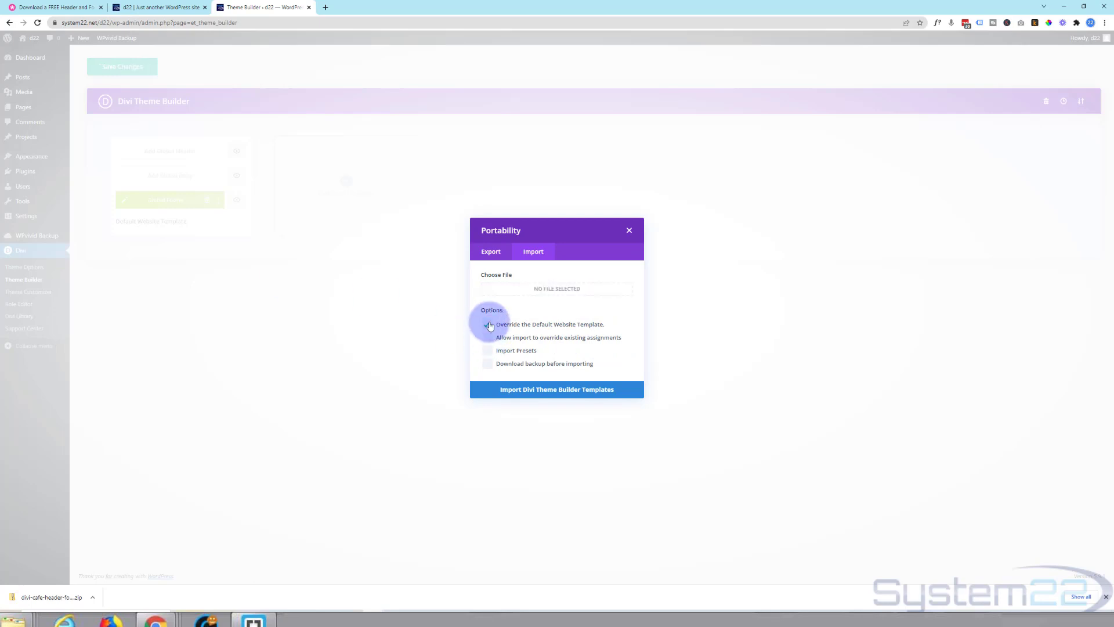
{"action": "left_click", "coordinate": [486, 337]}
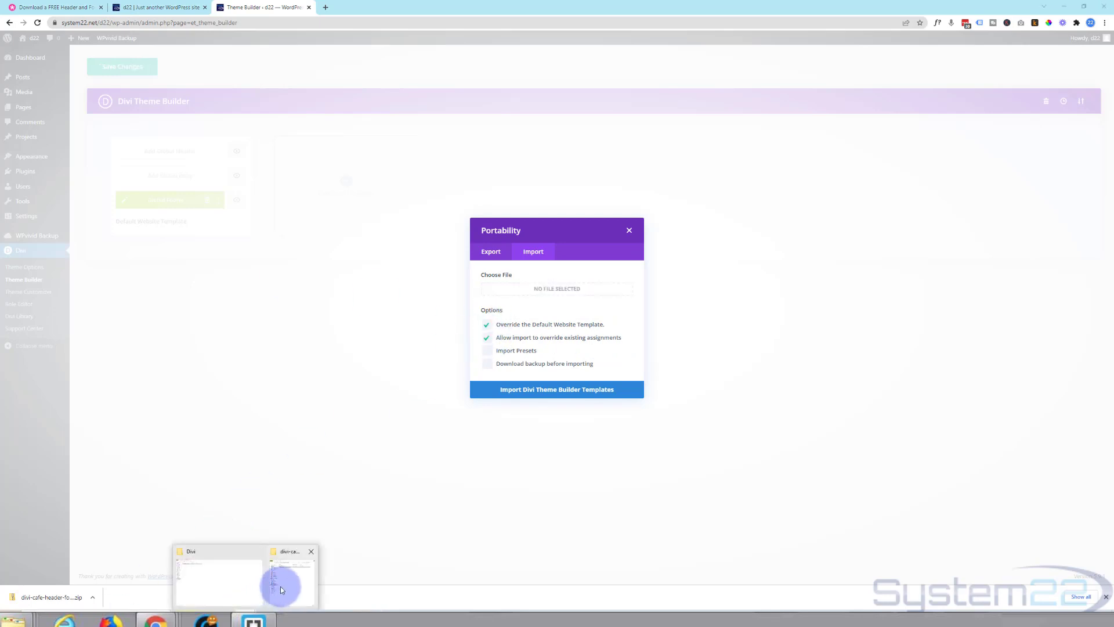
{"action": "left_click", "coordinate": [288, 572]}
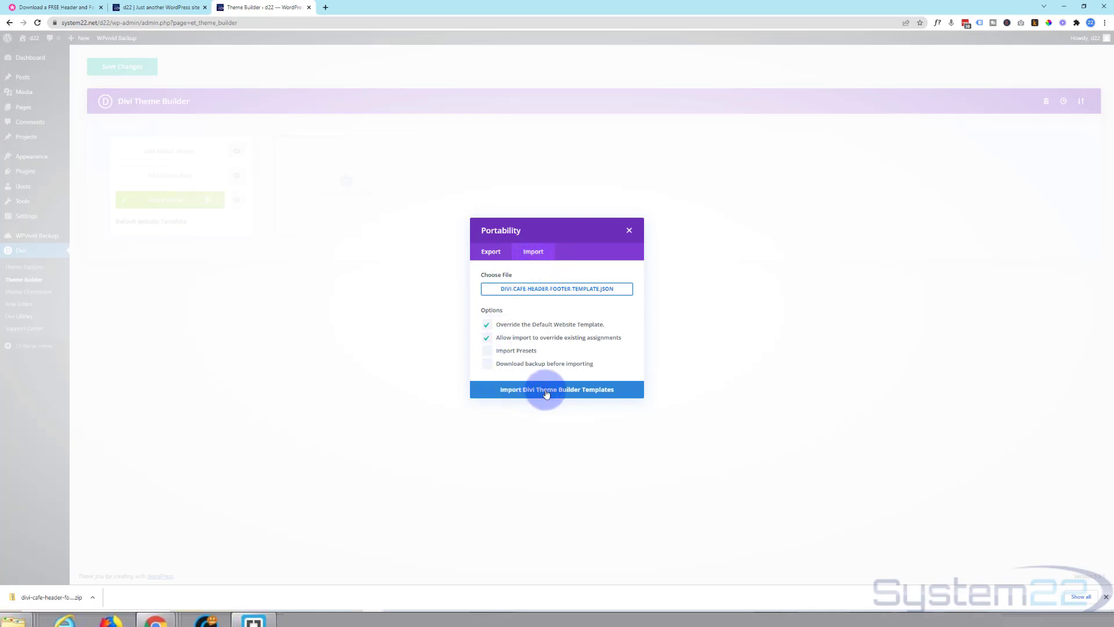
- Import the Divi Cafe templates into the default website template and save the Theme Builder changes
{"action": "left_click", "coordinate": [556, 389]}
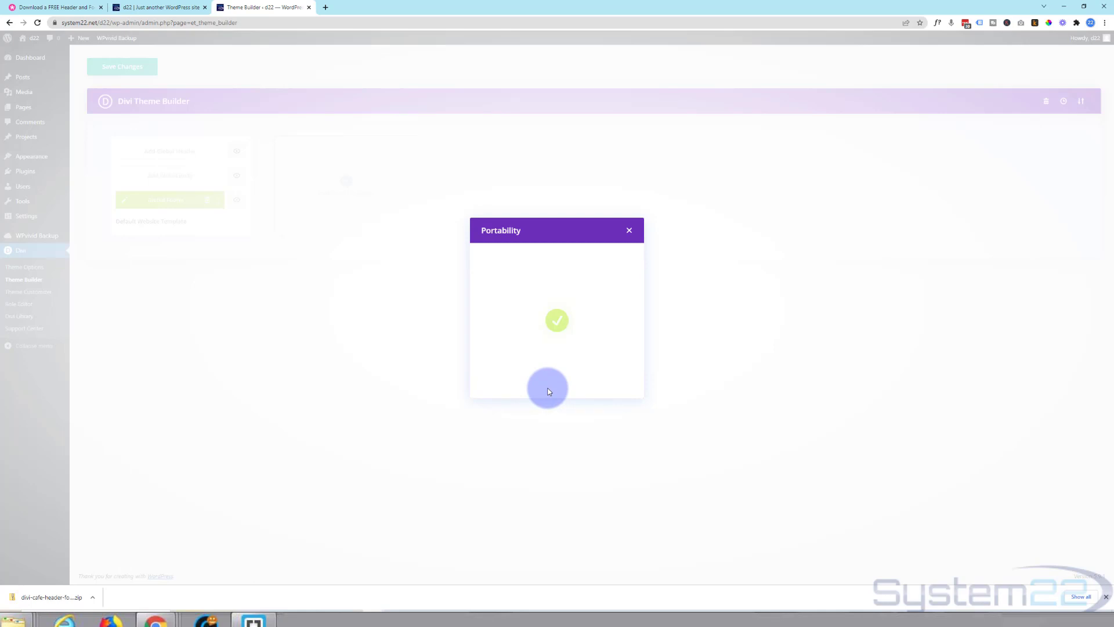
{"action": "left_click", "coordinate": [628, 229]}
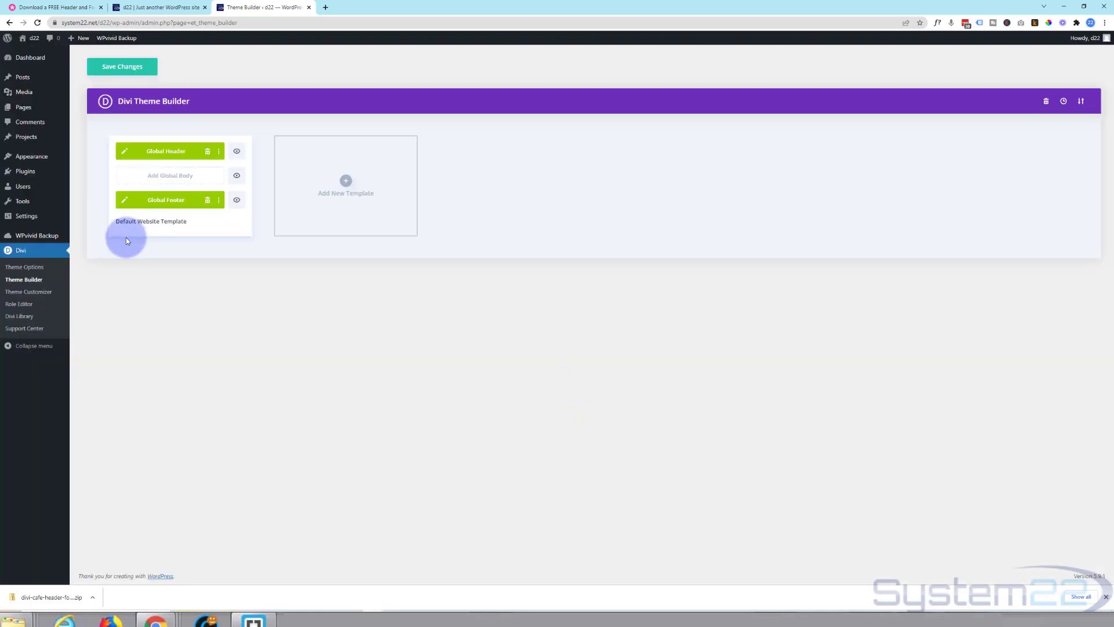
{"action": "mouse_move", "coordinate": [170, 151]}
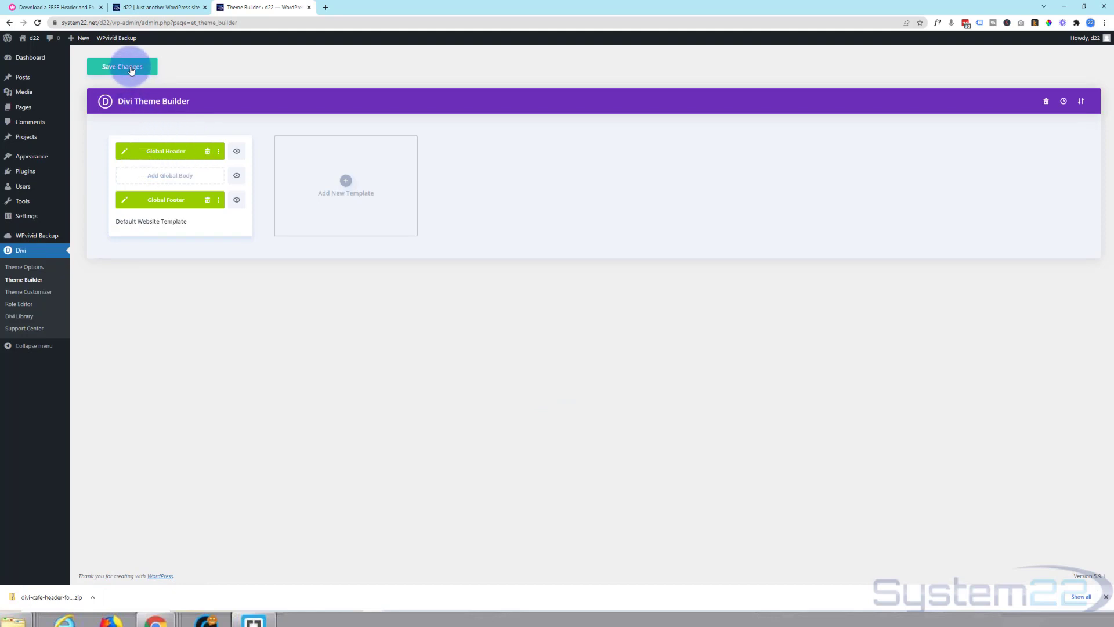
{"action": "left_click", "coordinate": [121, 67]}
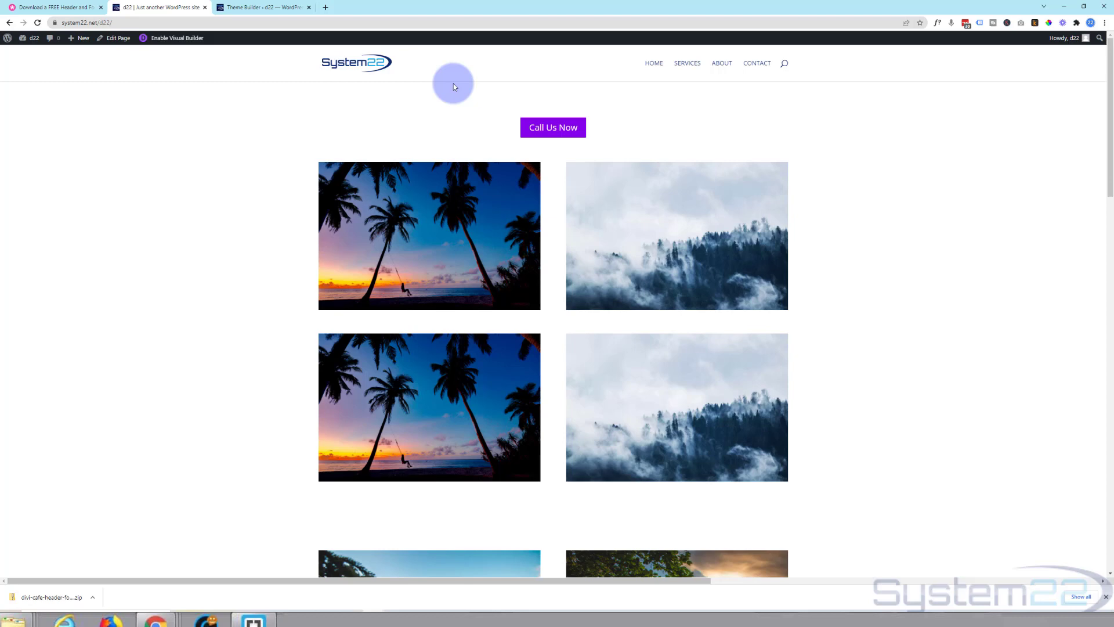
- Reload the homepage so it displays the imported Divi Cafe header
{"action": "left_click", "coordinate": [37, 23]}
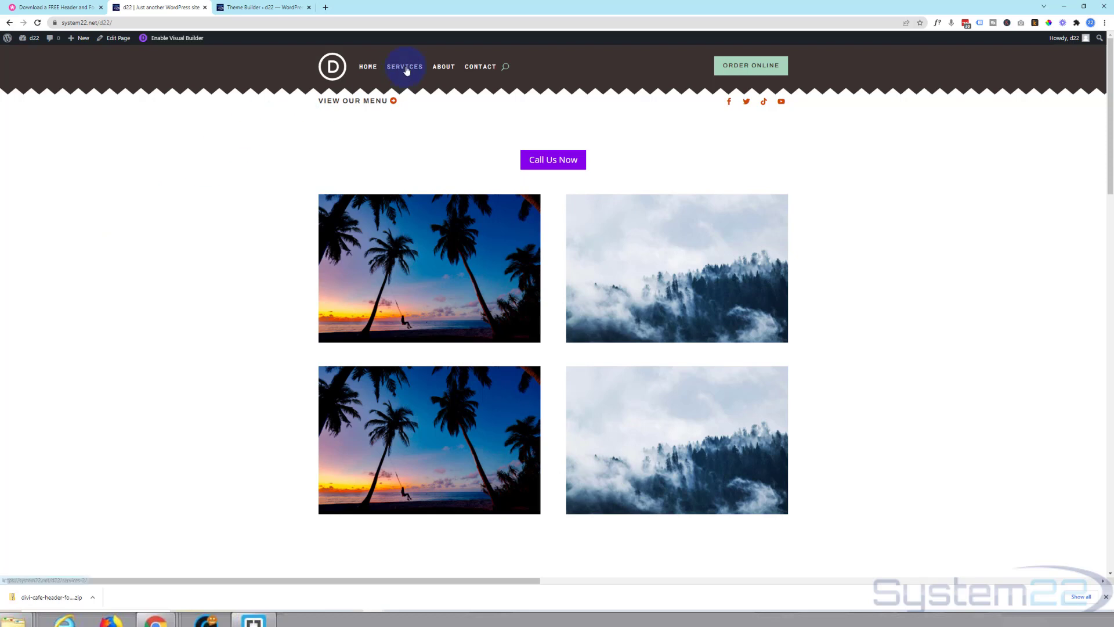
{"action": "mouse_move", "coordinate": [269, 141]}
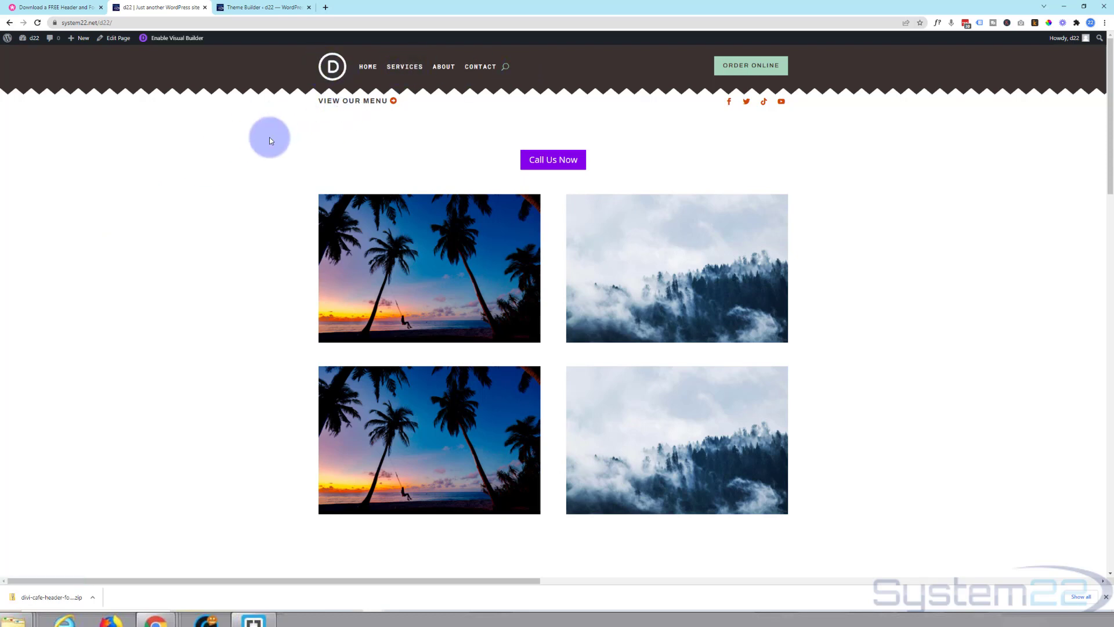
{"action": "mouse_move", "coordinate": [432, 105]}
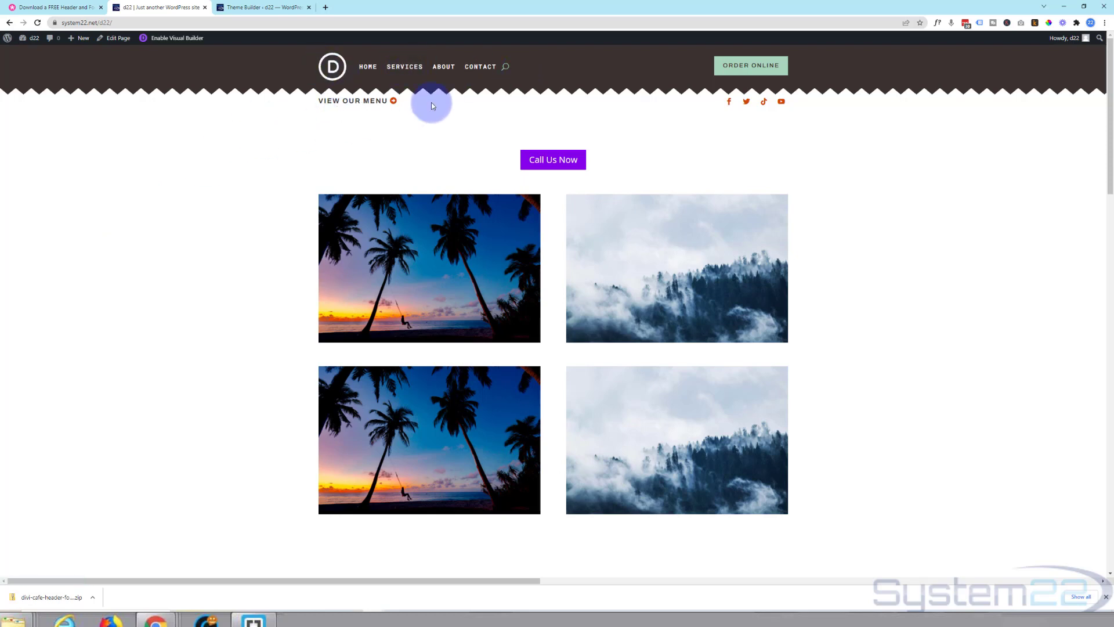
{"action": "mouse_move", "coordinate": [751, 65]}
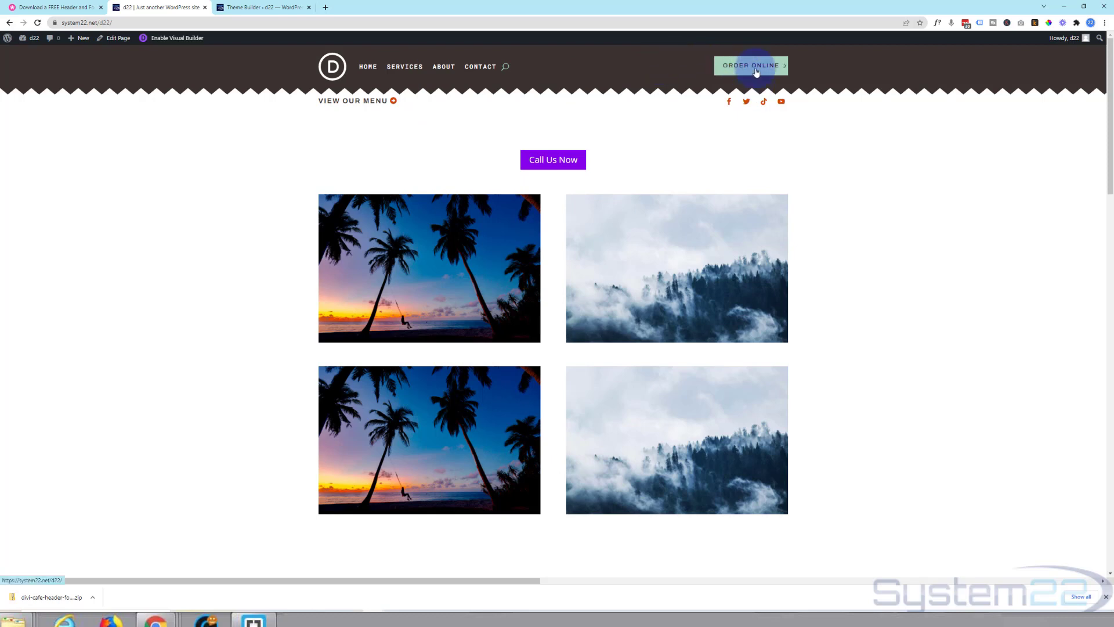
{"action": "mouse_move", "coordinate": [214, 105]}
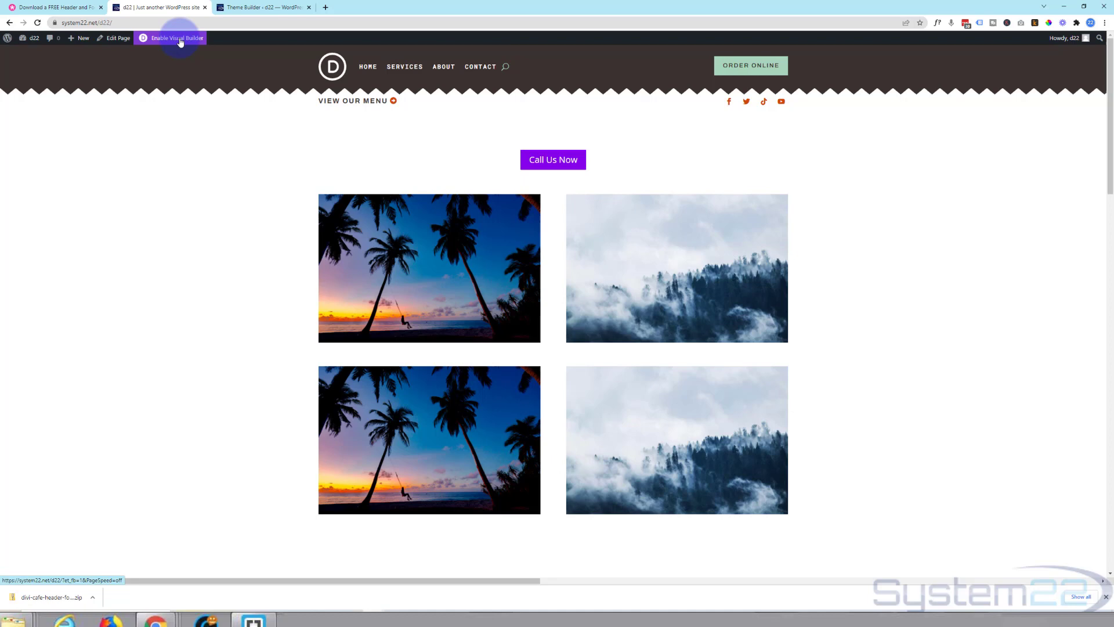
- Enable the Visual Builder and keep Top as the header Menu module's displayed menu
{"action": "left_click", "coordinate": [176, 37]}
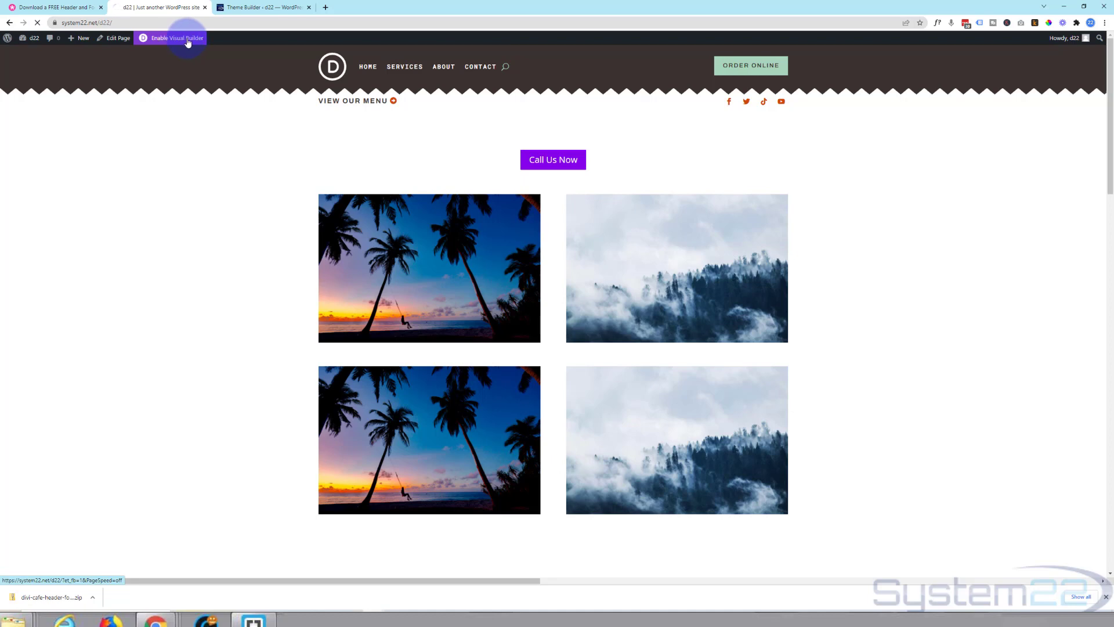
{"action": "left_click", "coordinate": [175, 37]}
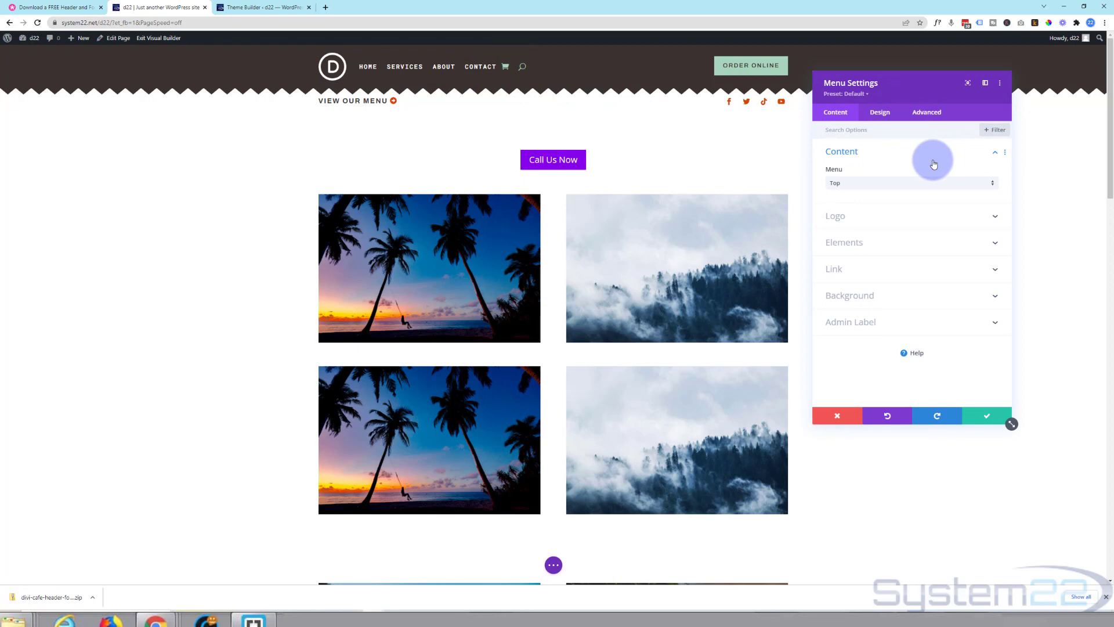
{"action": "left_click", "coordinate": [911, 182]}
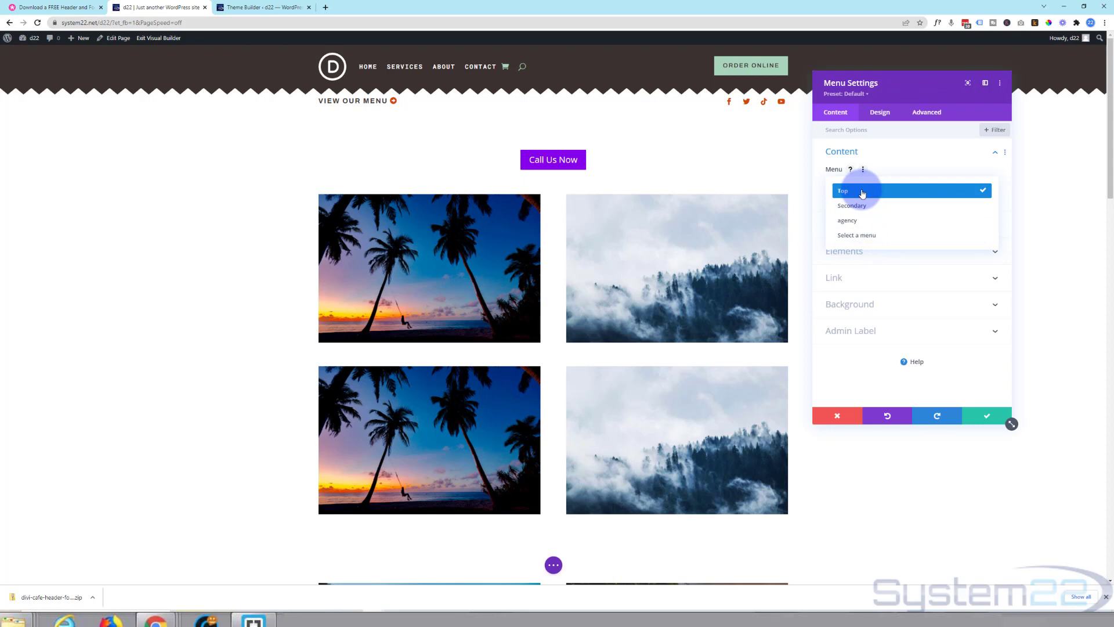
{"action": "mouse_move", "coordinate": [867, 193]}
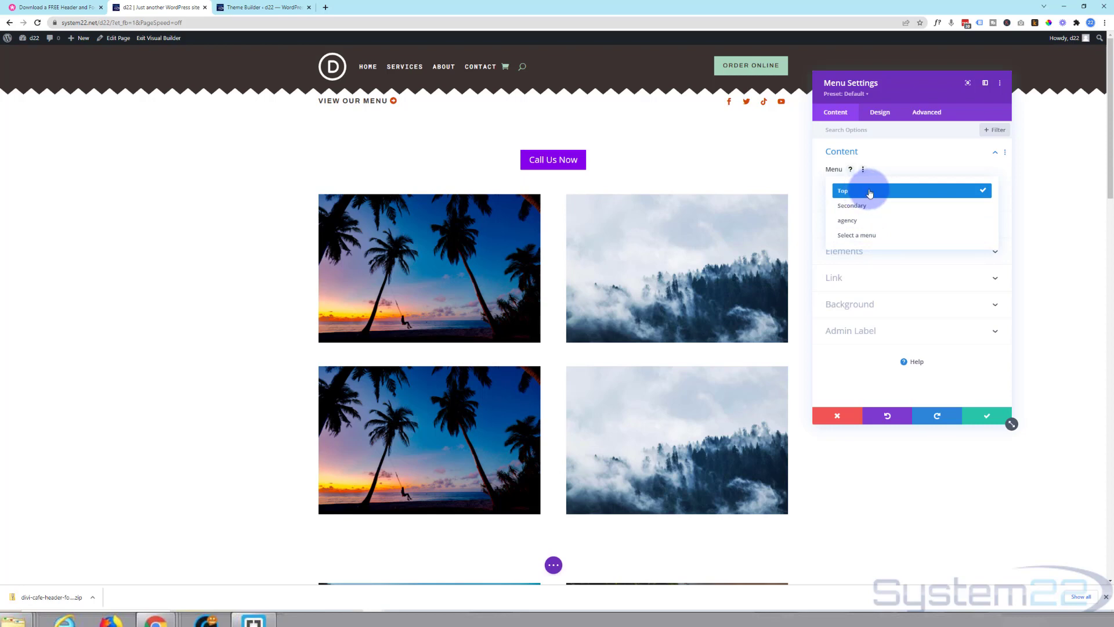
{"action": "left_click", "coordinate": [842, 189]}
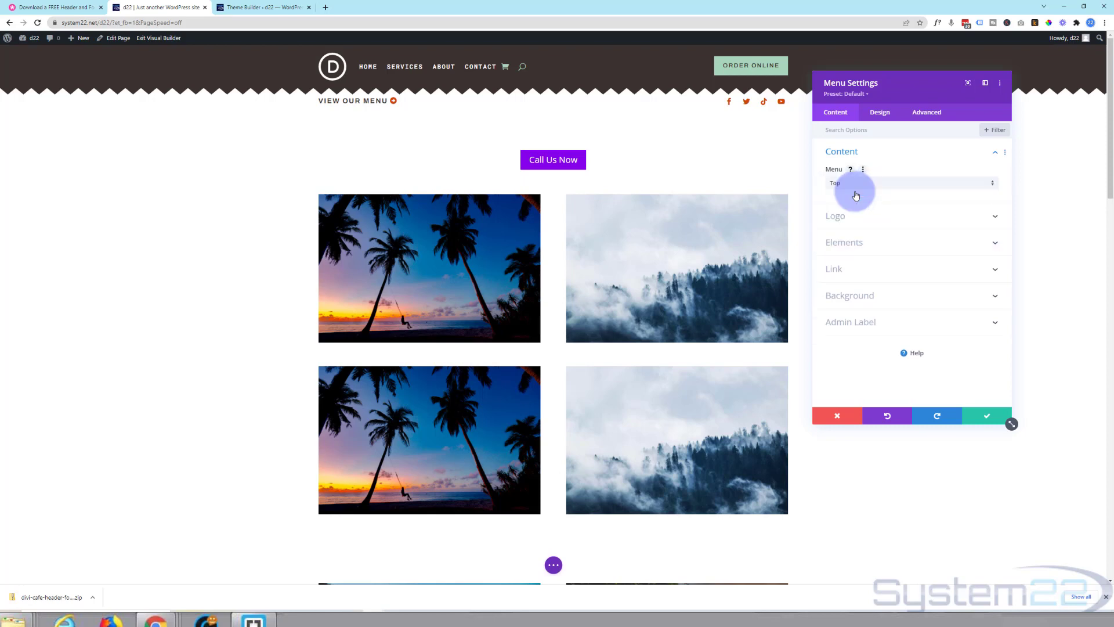
{"action": "mouse_move", "coordinate": [308, 59]}
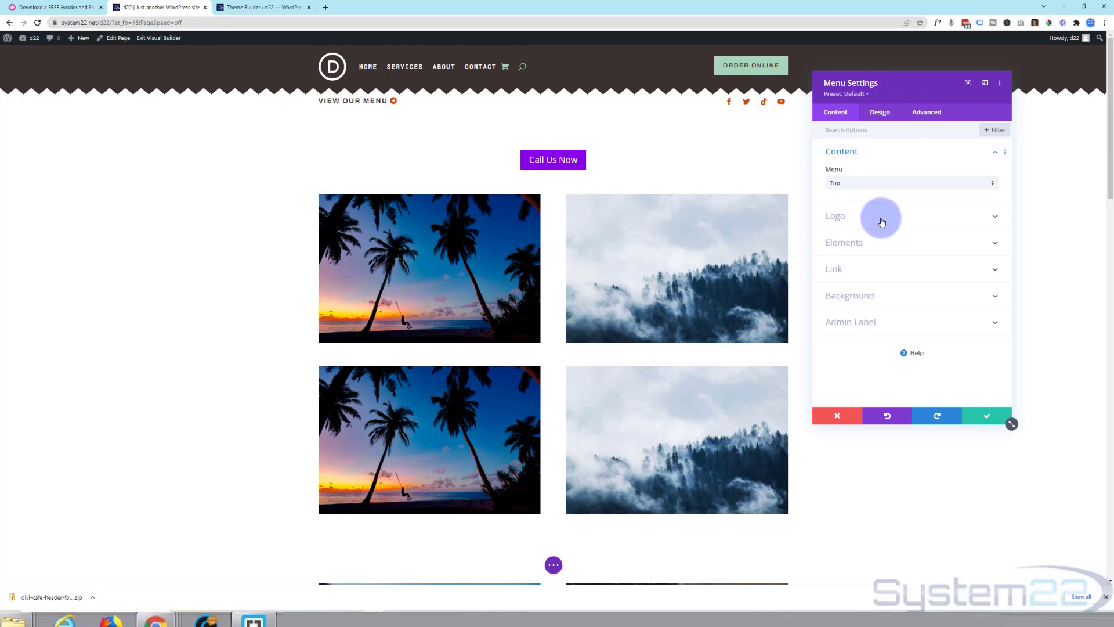
- Swap the header's D logo for the System22 logo from the media library and adjust its Design sizing
{"action": "left_click", "coordinate": [834, 216]}
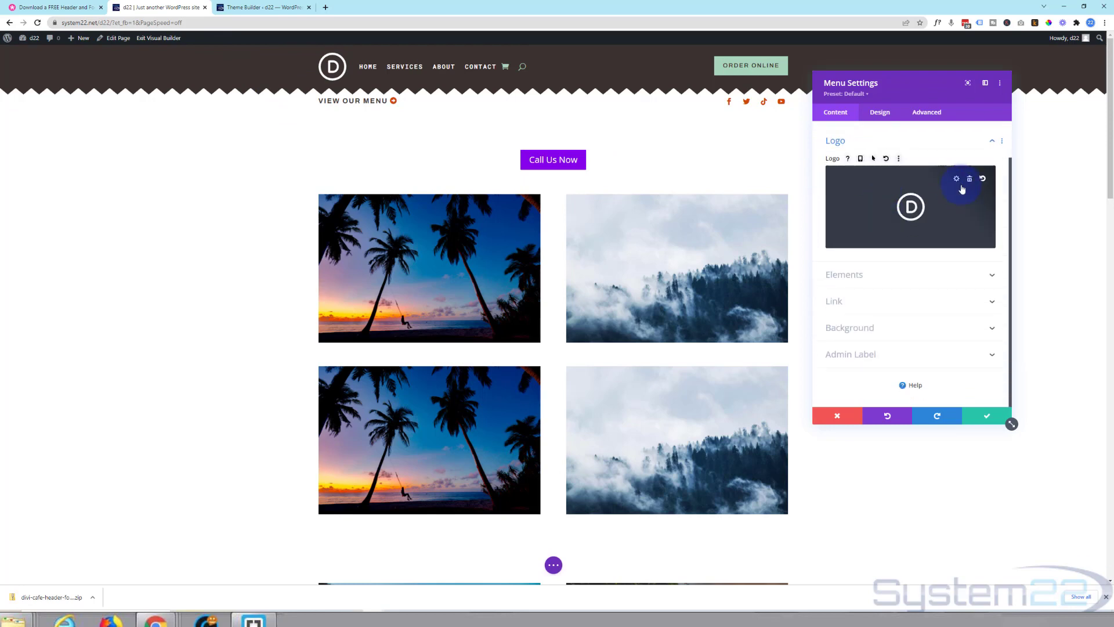
{"action": "left_click", "coordinate": [968, 179]}
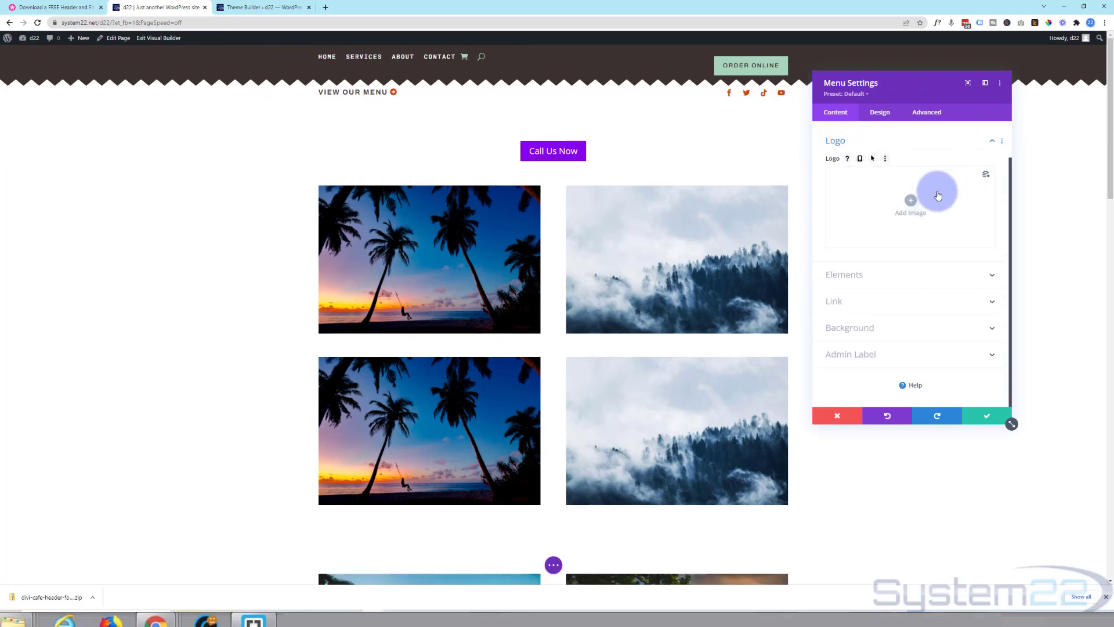
{"action": "left_click", "coordinate": [910, 202]}
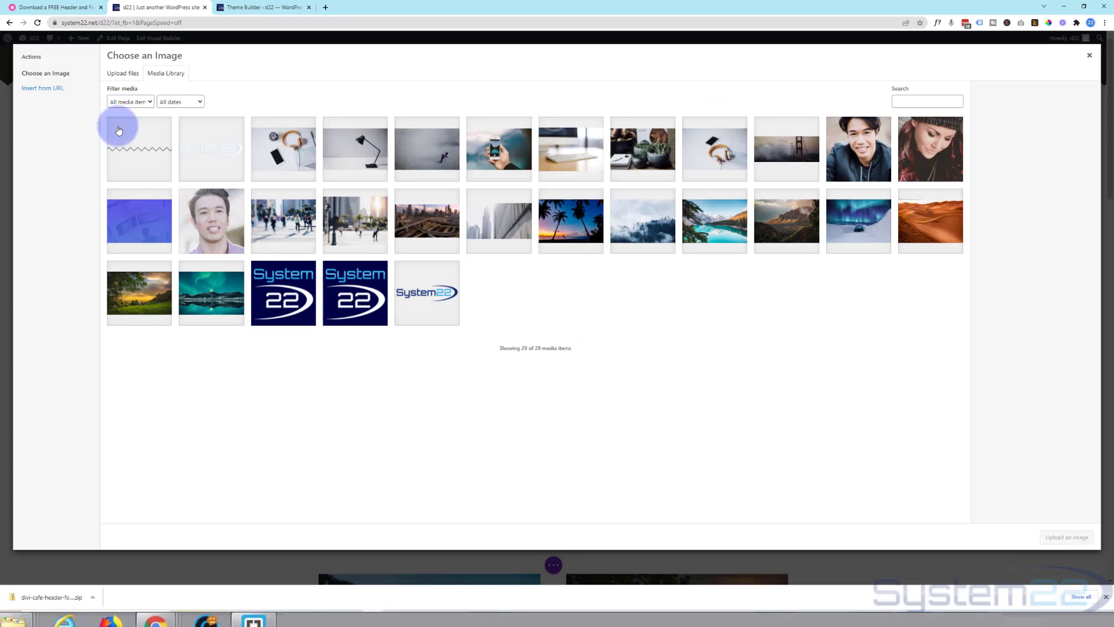
{"action": "left_click", "coordinate": [211, 149]}
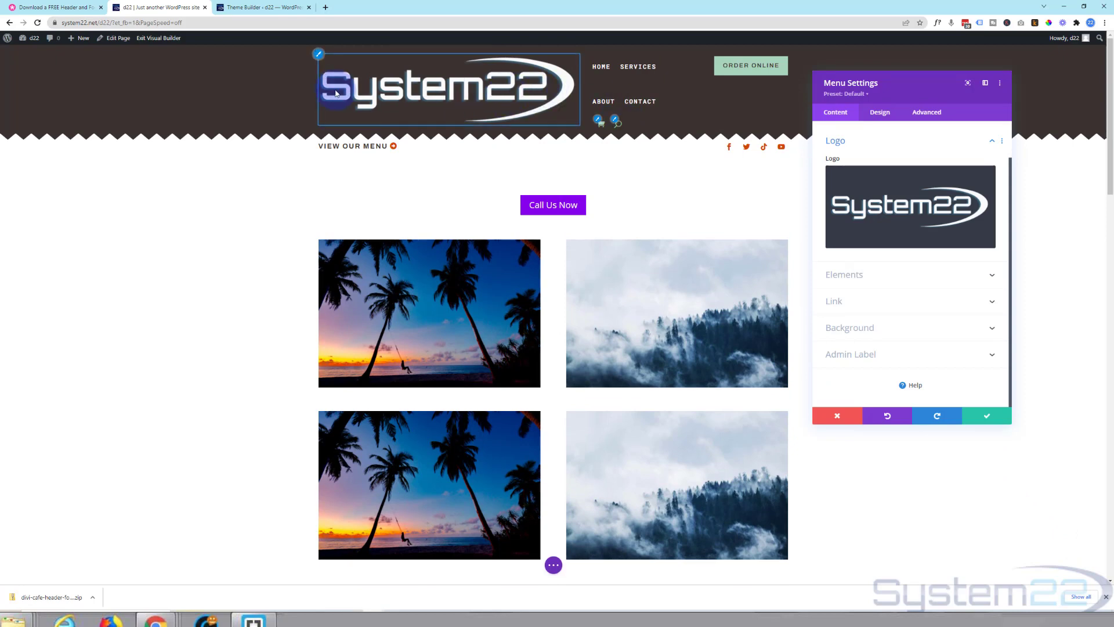
{"action": "left_click", "coordinate": [879, 112]}
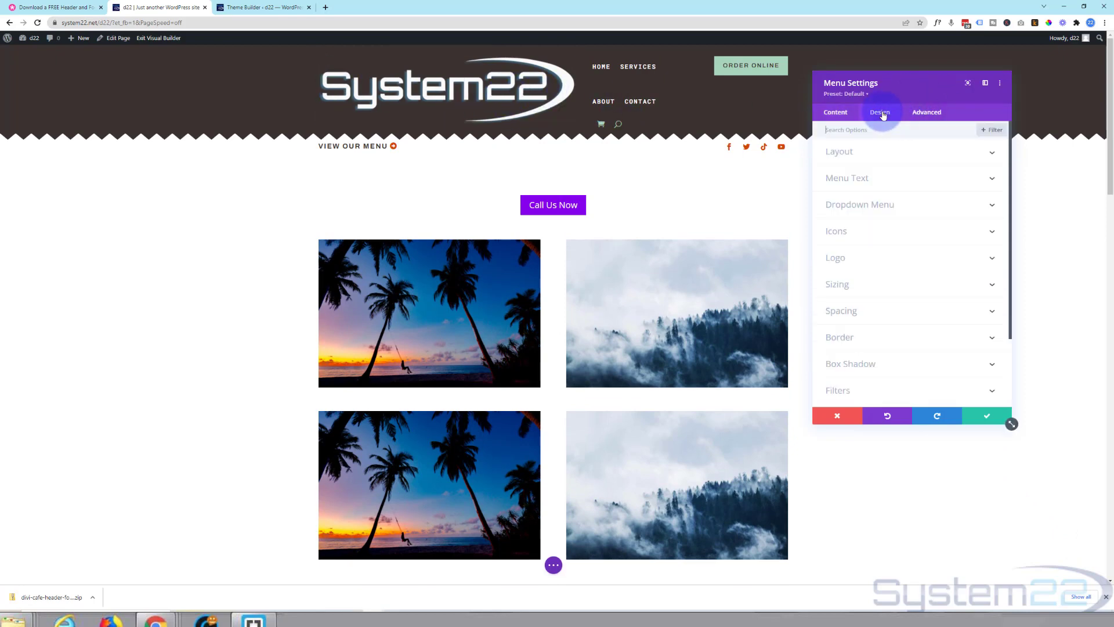
{"action": "left_click", "coordinate": [837, 283]}
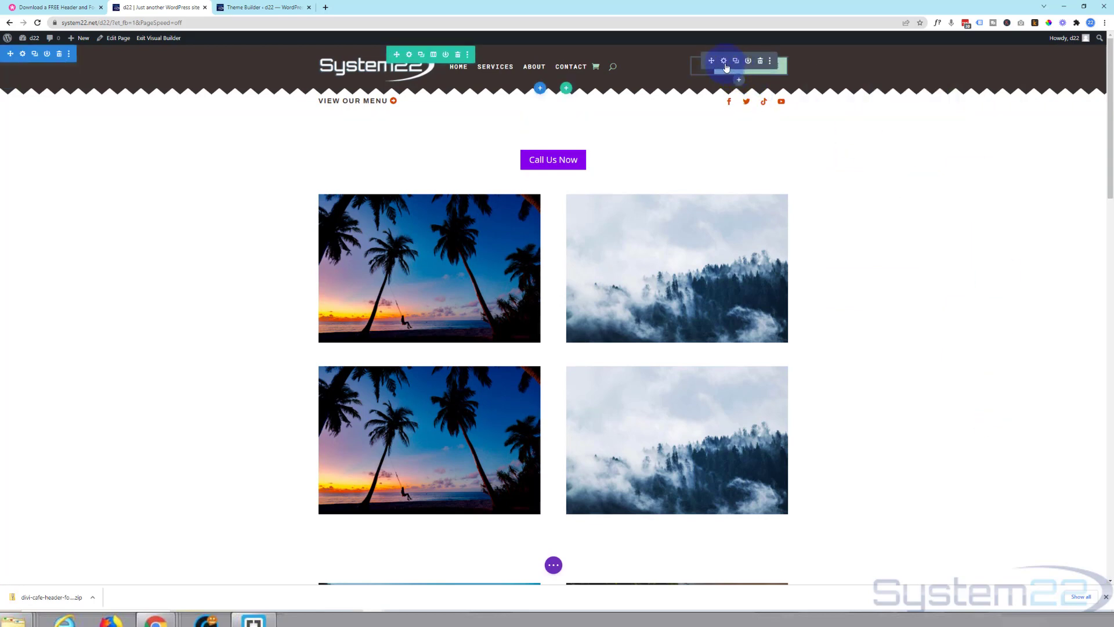
- Change the header button's text from Order Online to 'New Link'
{"action": "left_click", "coordinate": [723, 62]}
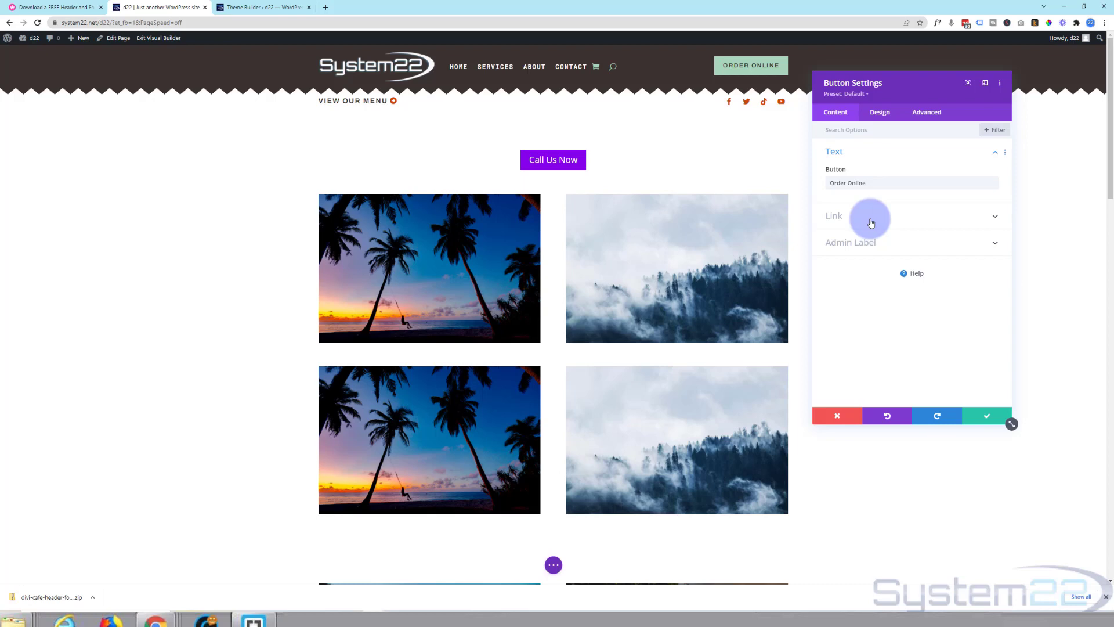
{"action": "left_click", "coordinate": [833, 216]}
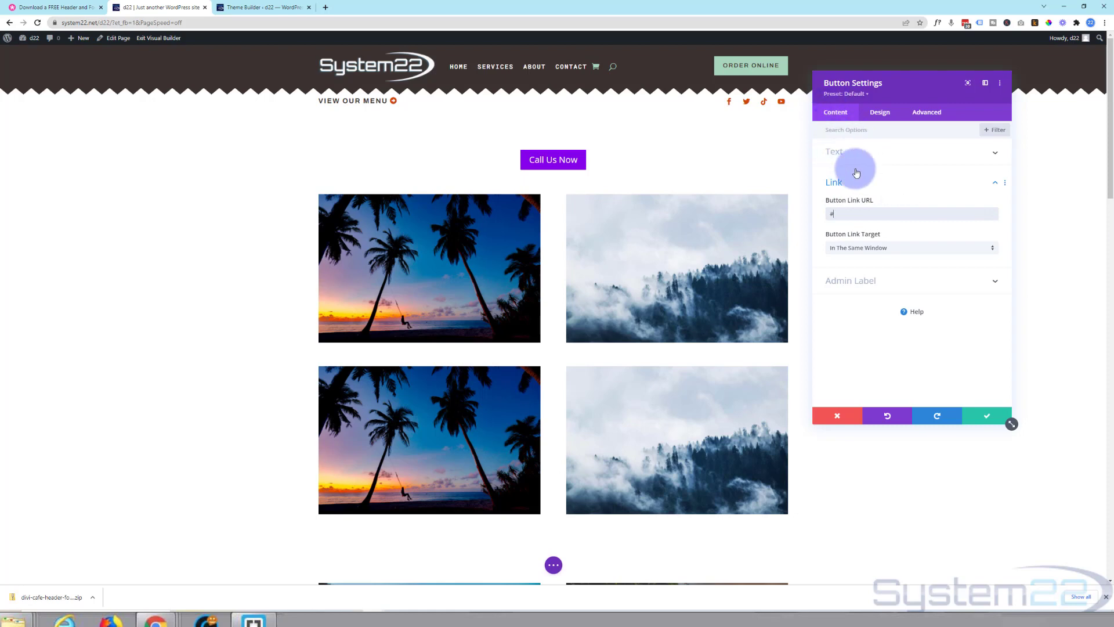
{"action": "left_click", "coordinate": [833, 151]}
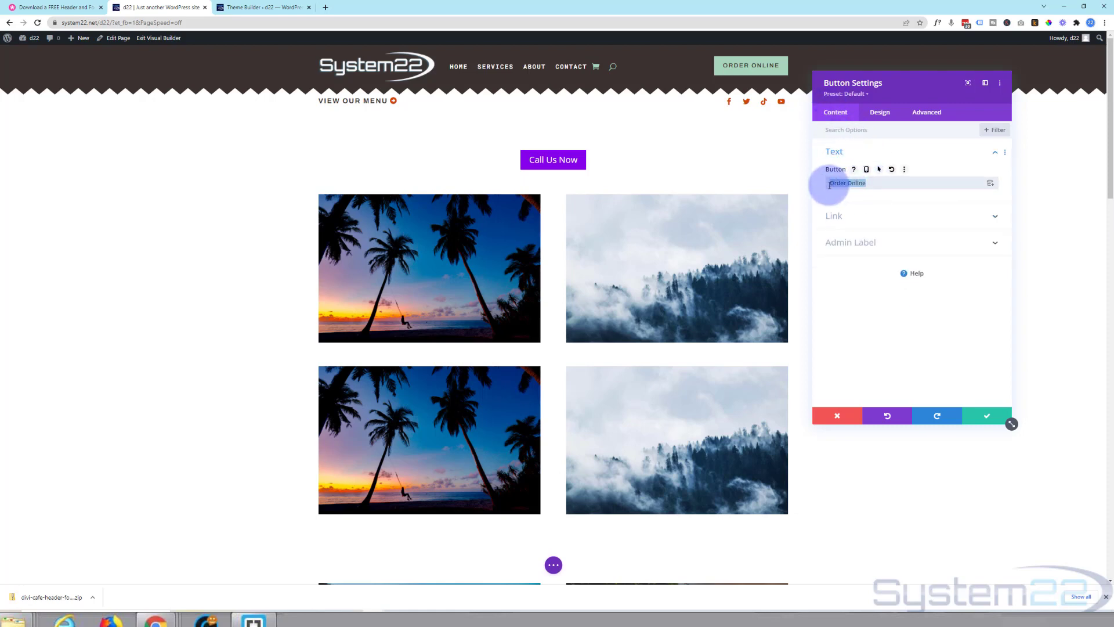
{"action": "type", "text": "New L"}
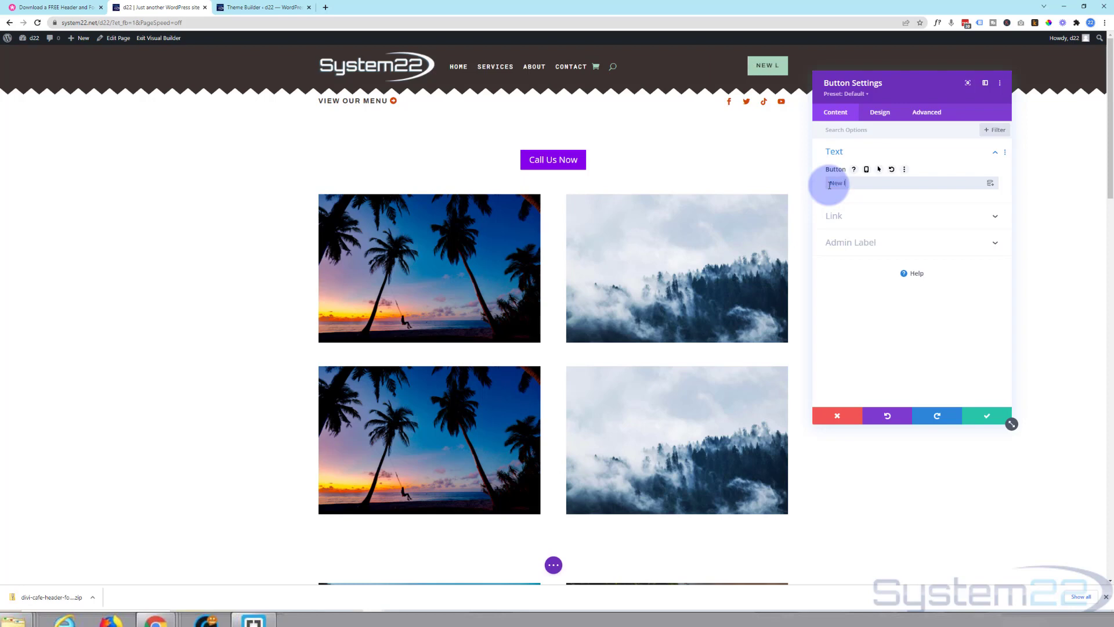
{"action": "type", "text": "ink"}
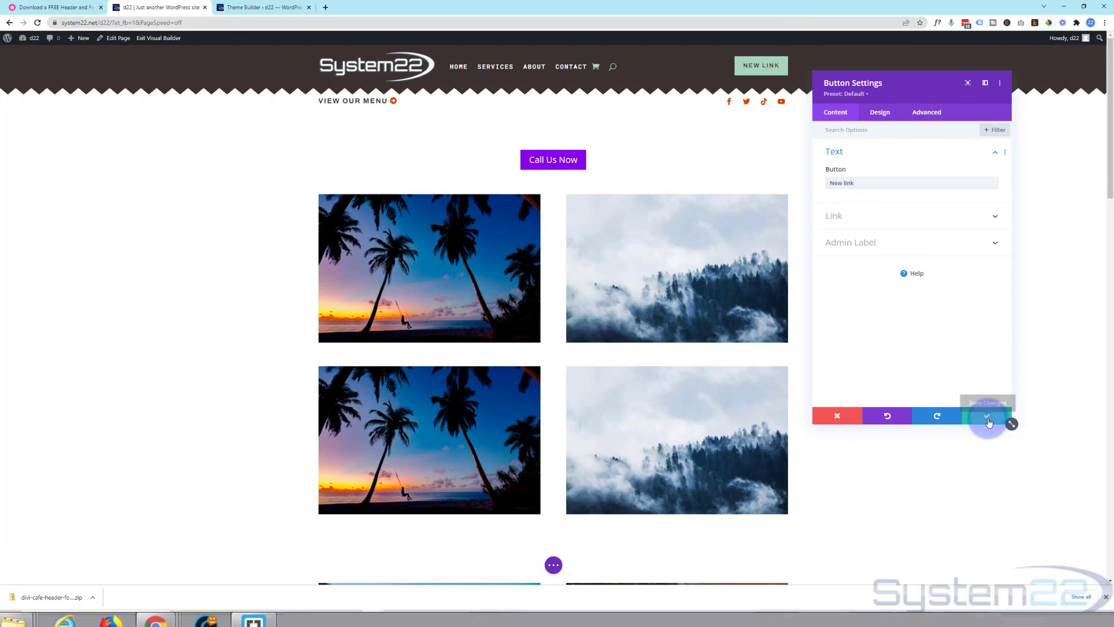
- Apply the New Link button changes and bring up the page's builder options
{"action": "left_click", "coordinate": [986, 416]}
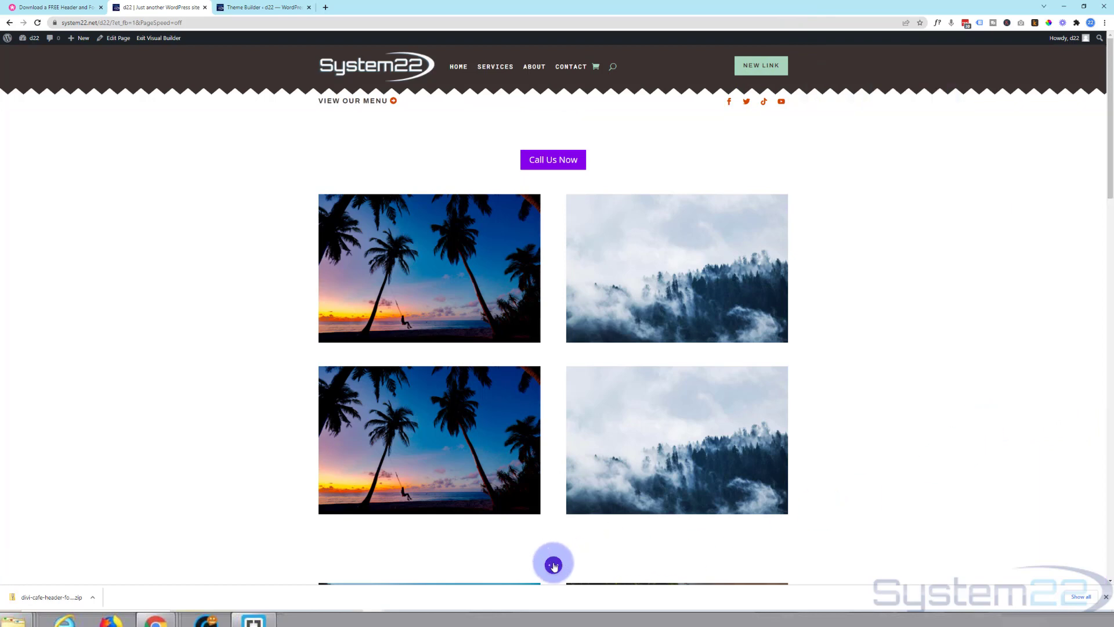
{"action": "left_click", "coordinate": [552, 565]}
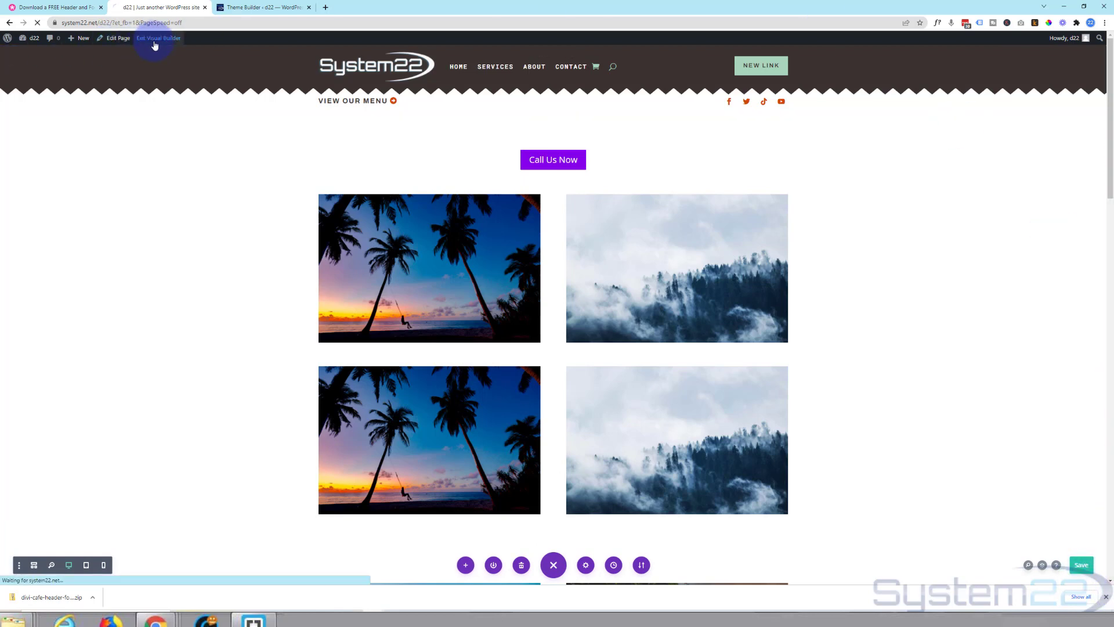
- Exit the visual builder and view the System22 header live on the Services and About pages
{"action": "left_click", "coordinate": [158, 38]}
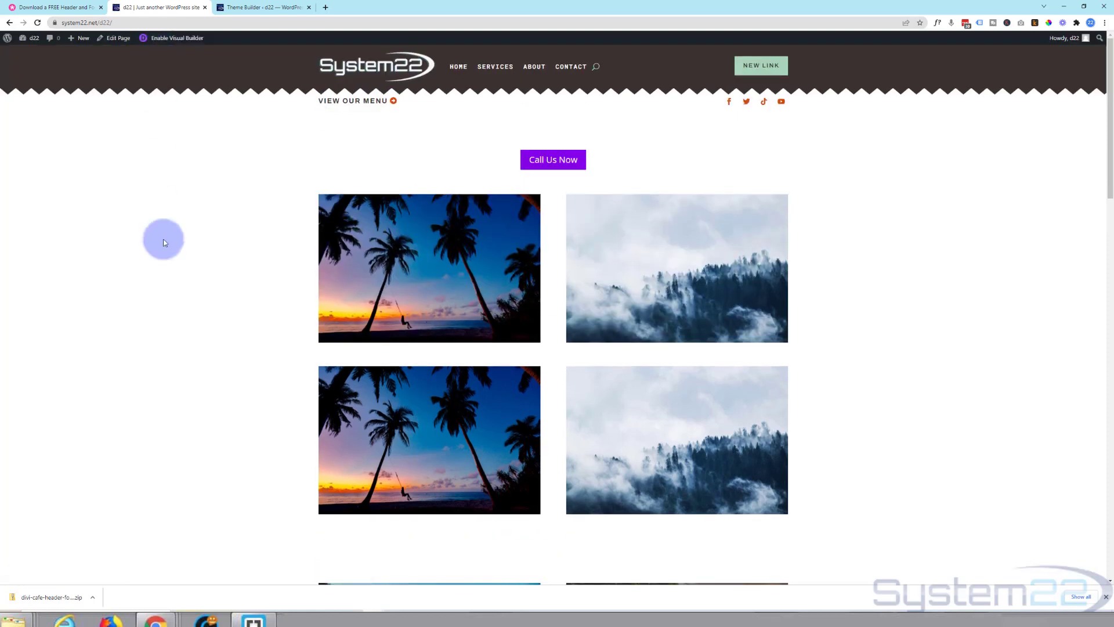
{"action": "mouse_move", "coordinate": [157, 280]}
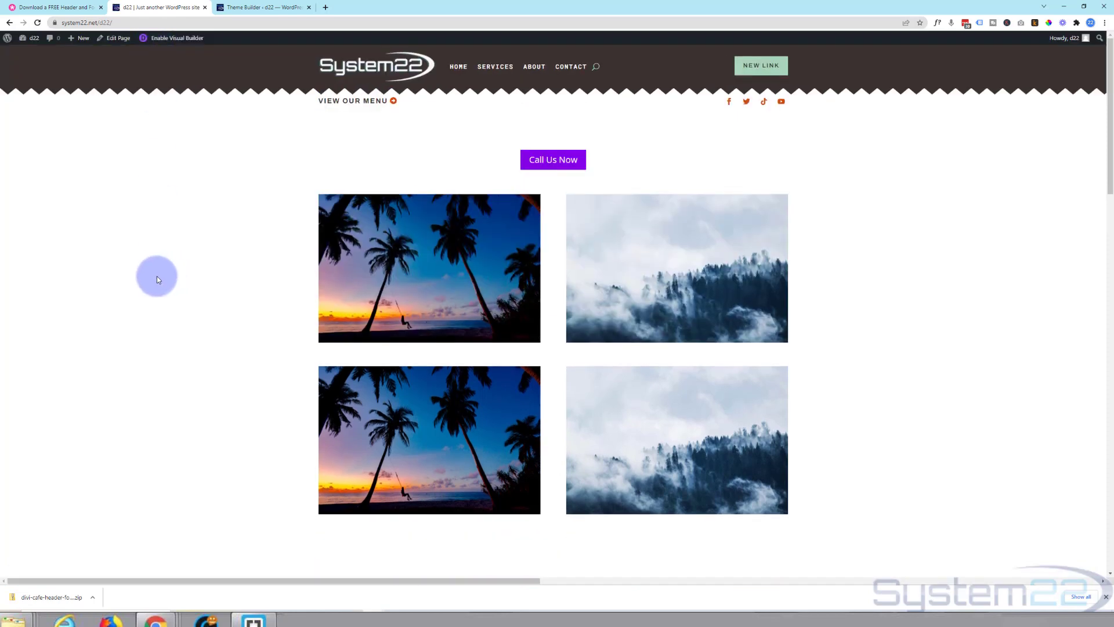
{"action": "mouse_move", "coordinate": [495, 67]}
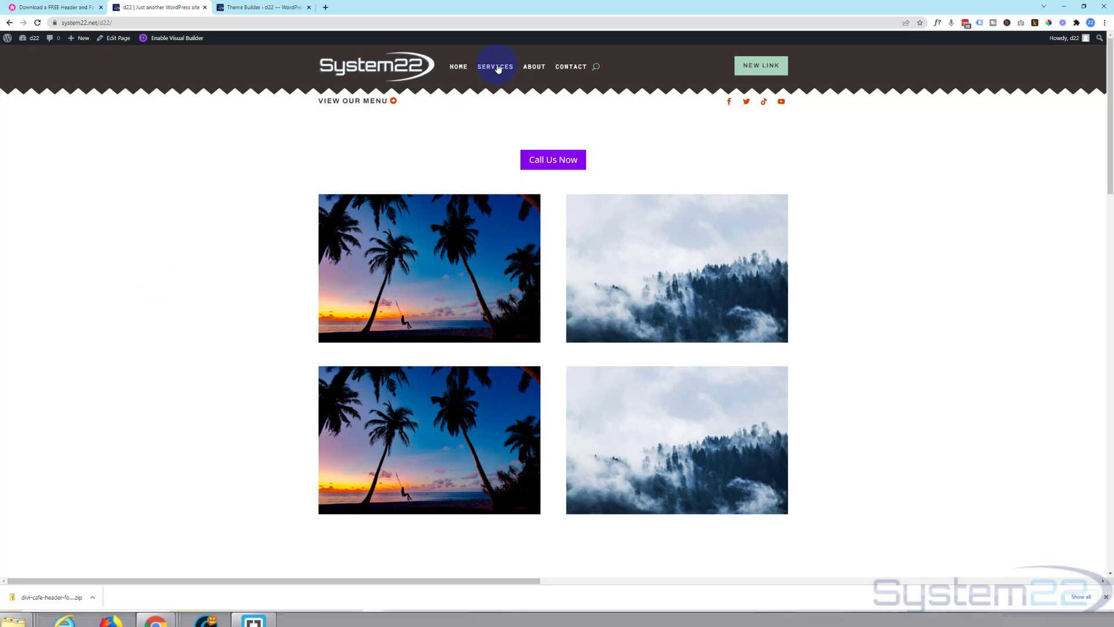
{"action": "left_click", "coordinate": [496, 66]}
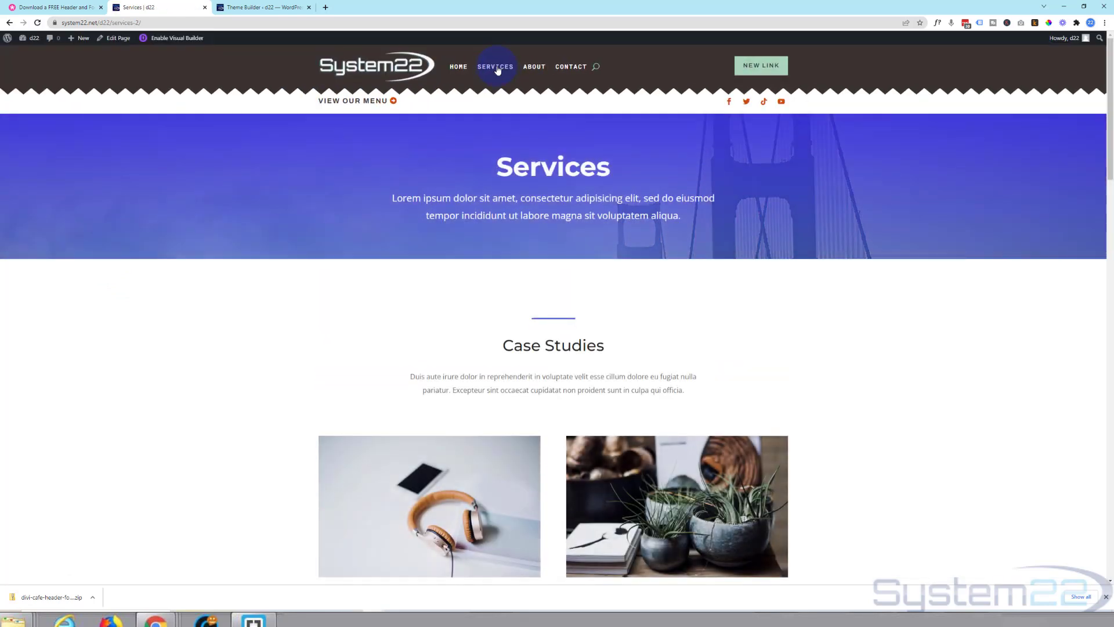
{"action": "mouse_move", "coordinate": [534, 66]}
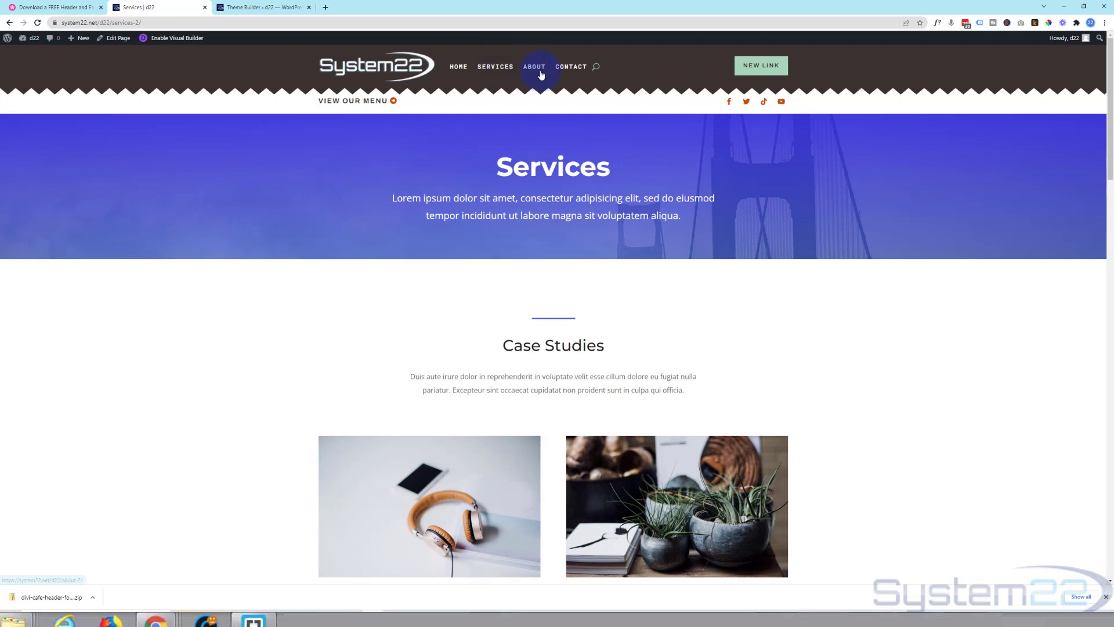
{"action": "left_click", "coordinate": [534, 66]}
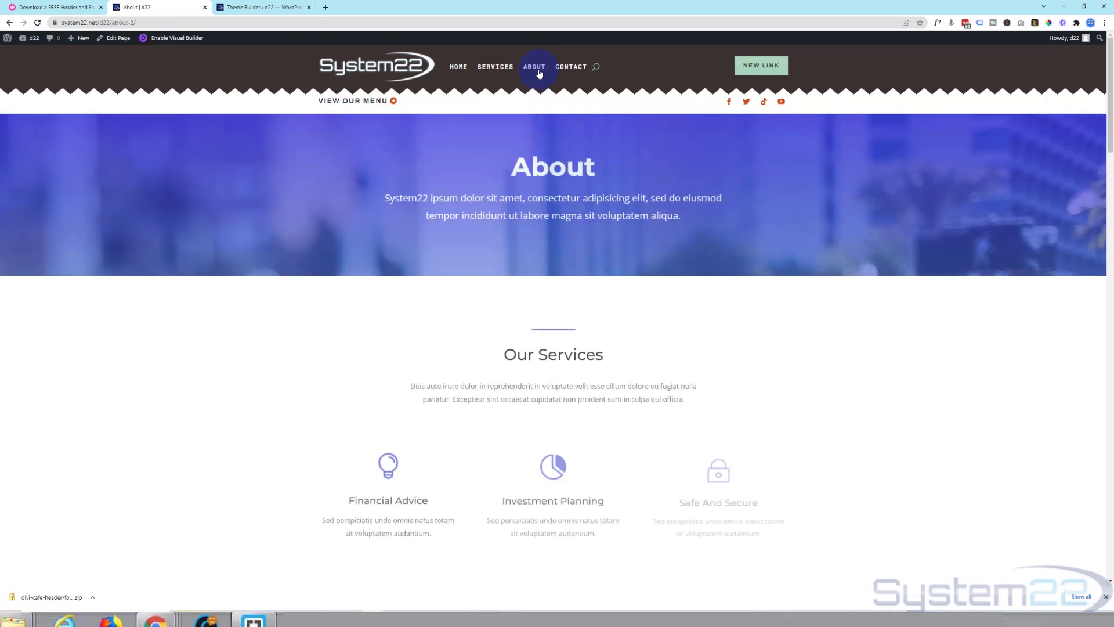
{"action": "scroll", "scroll_direction": "down", "scroll_amount": 3}
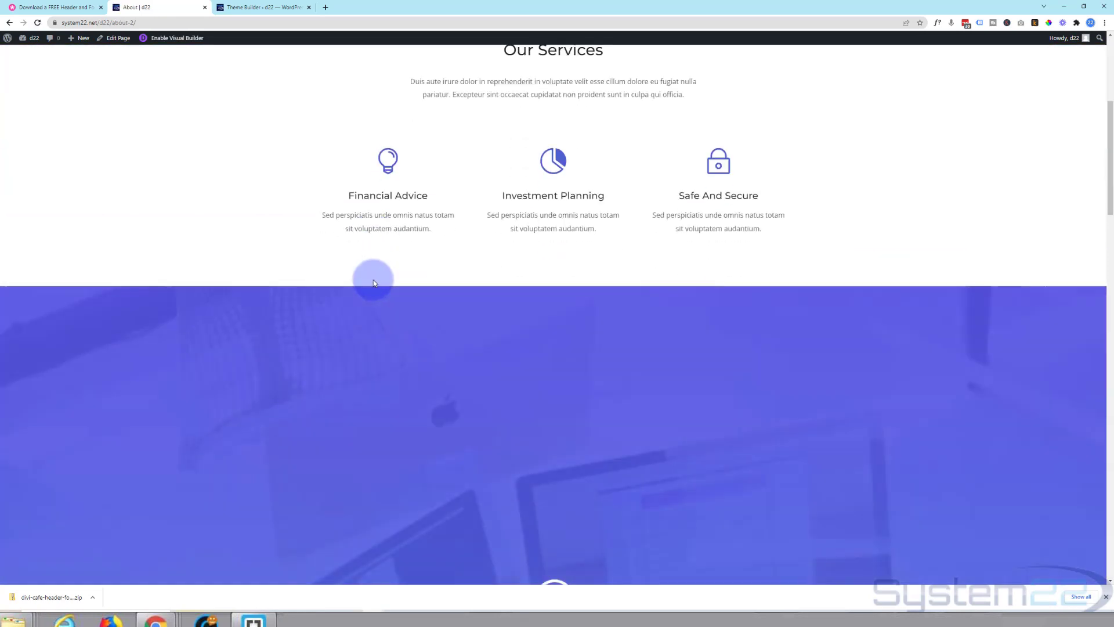
{"action": "scroll", "scroll_direction": "up", "scroll_amount": 3}
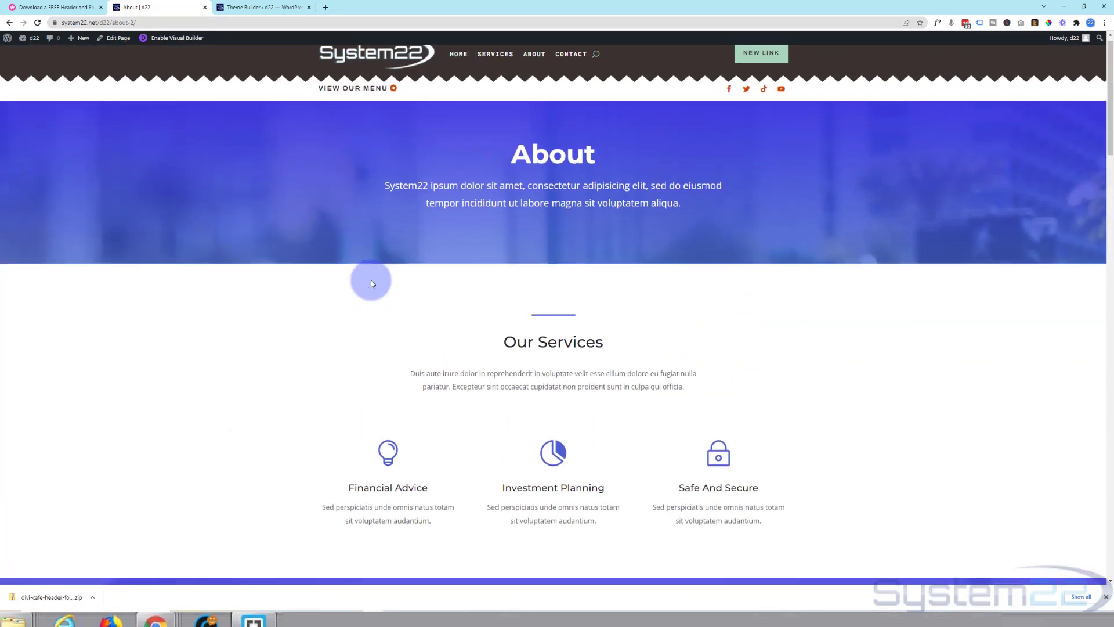
{"action": "scroll", "scroll_direction": "down", "scroll_amount": 3}
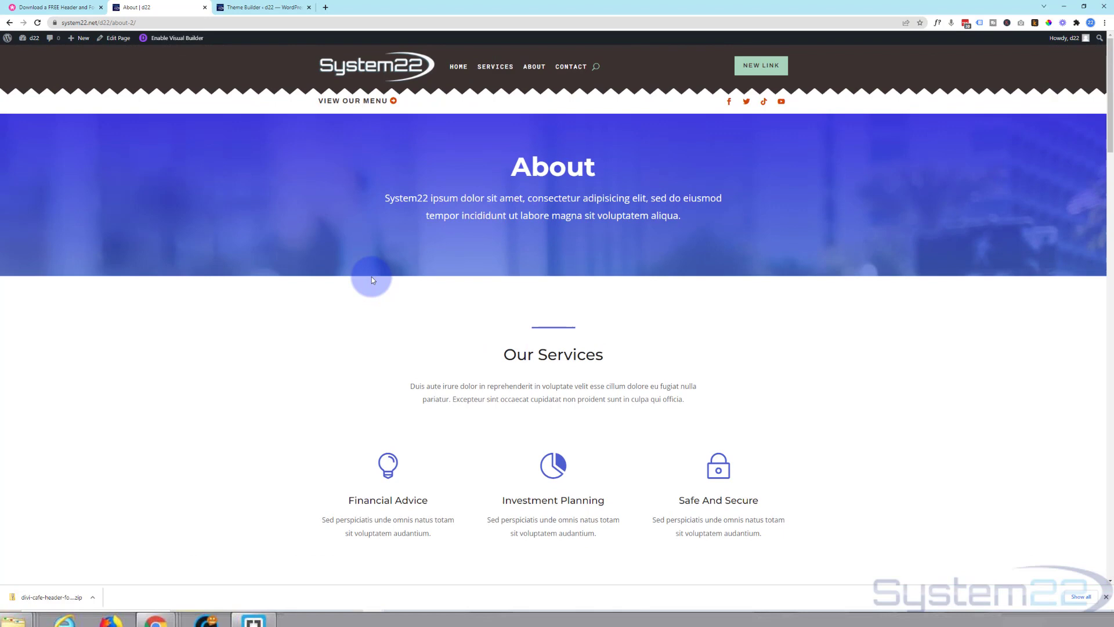
{"action": "mouse_move", "coordinate": [475, 119]}
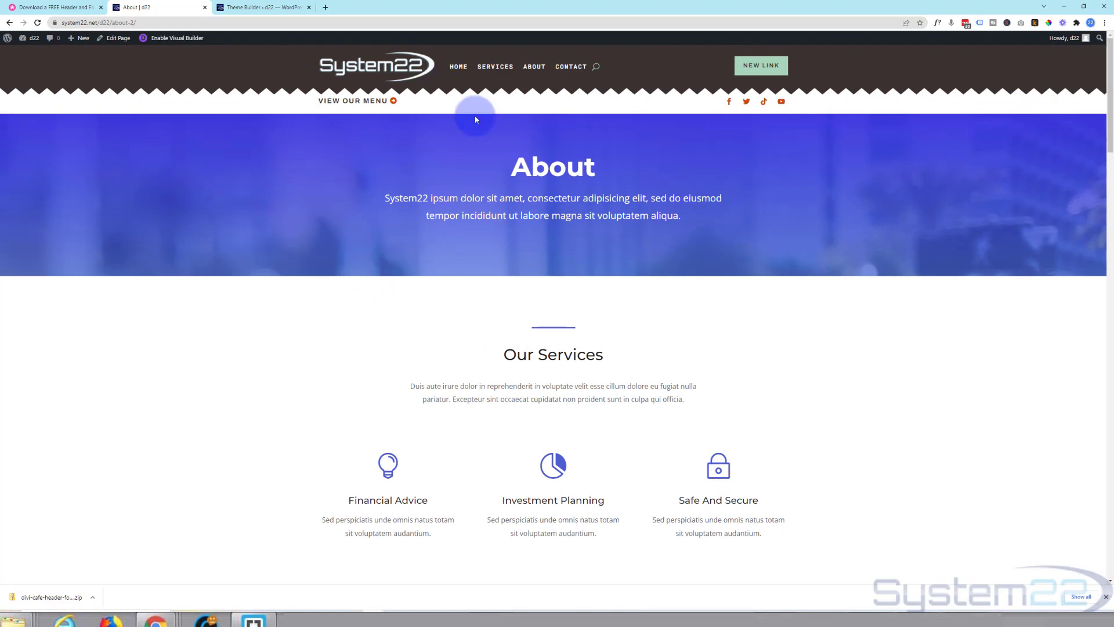
{"action": "mouse_move", "coordinate": [177, 37]}
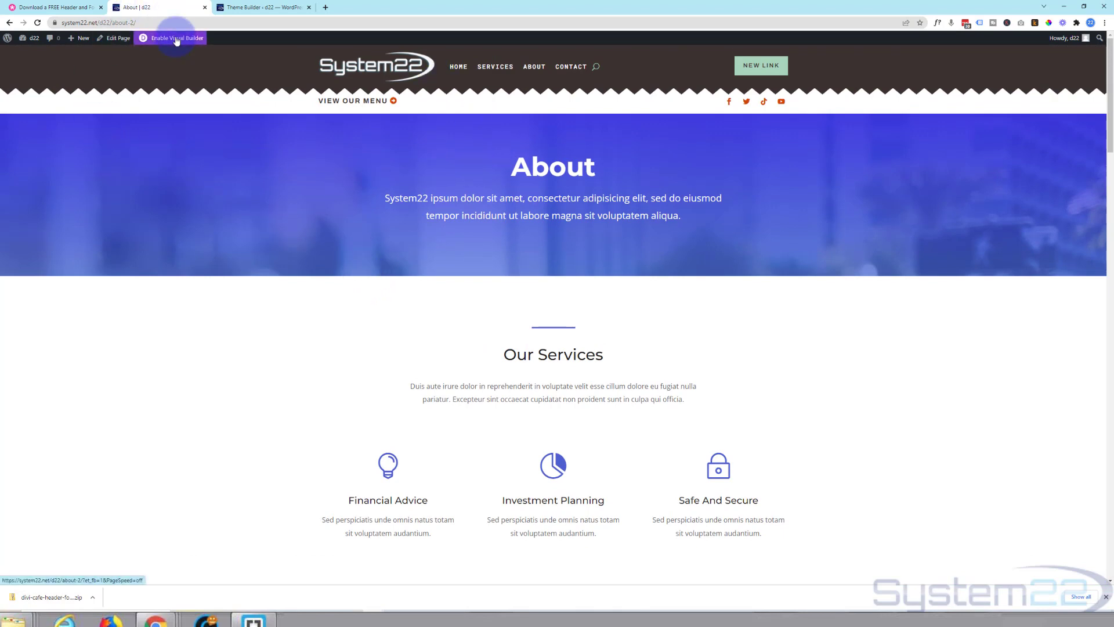
- Enable the Visual Builder on the About page and bring up the header section's settings
{"action": "left_click", "coordinate": [176, 38]}
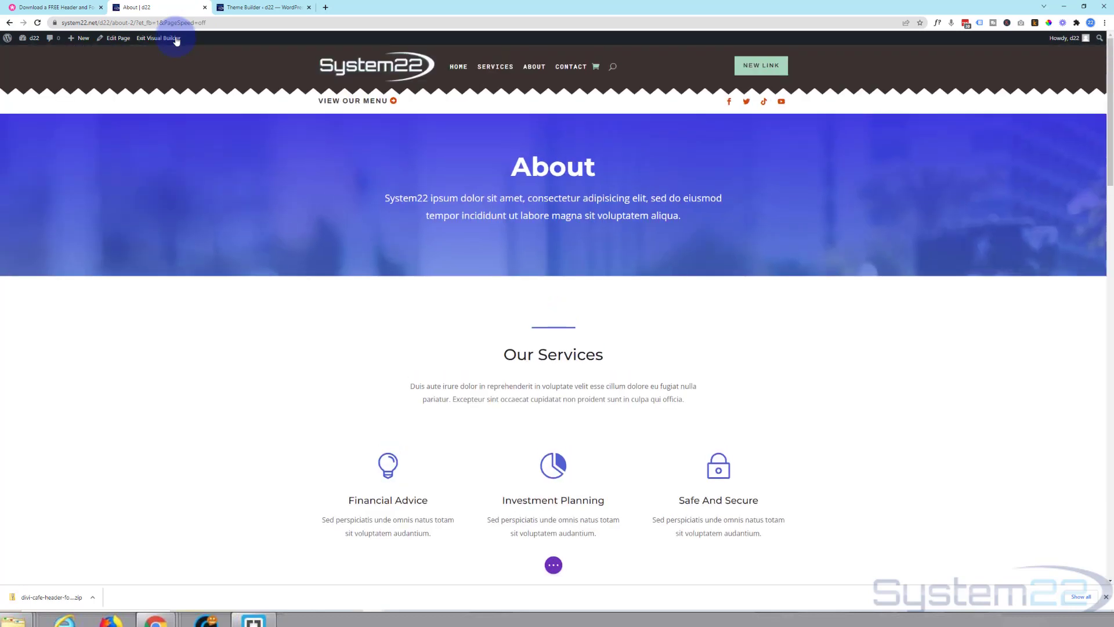
{"action": "mouse_move", "coordinate": [180, 69]}
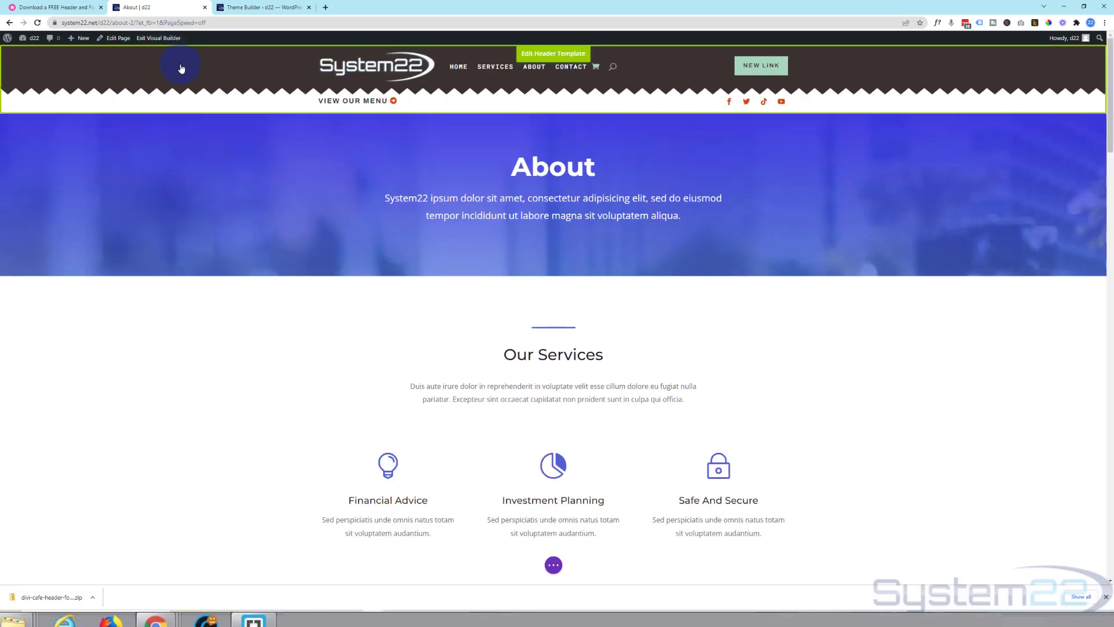
{"action": "left_click", "coordinate": [553, 68]}
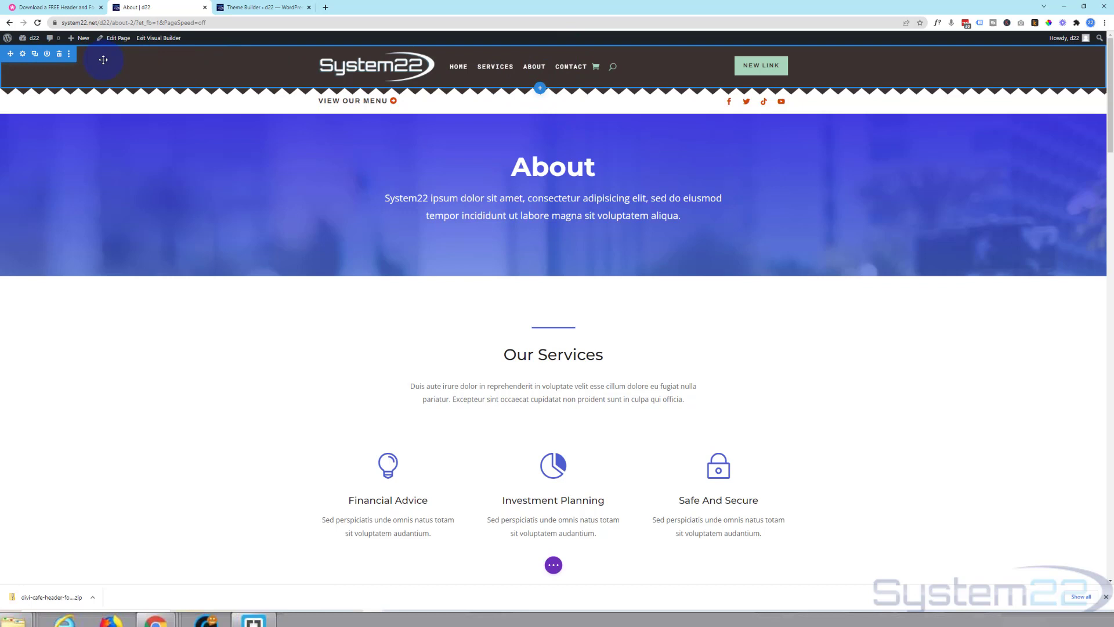
{"action": "left_click", "coordinate": [22, 55]}
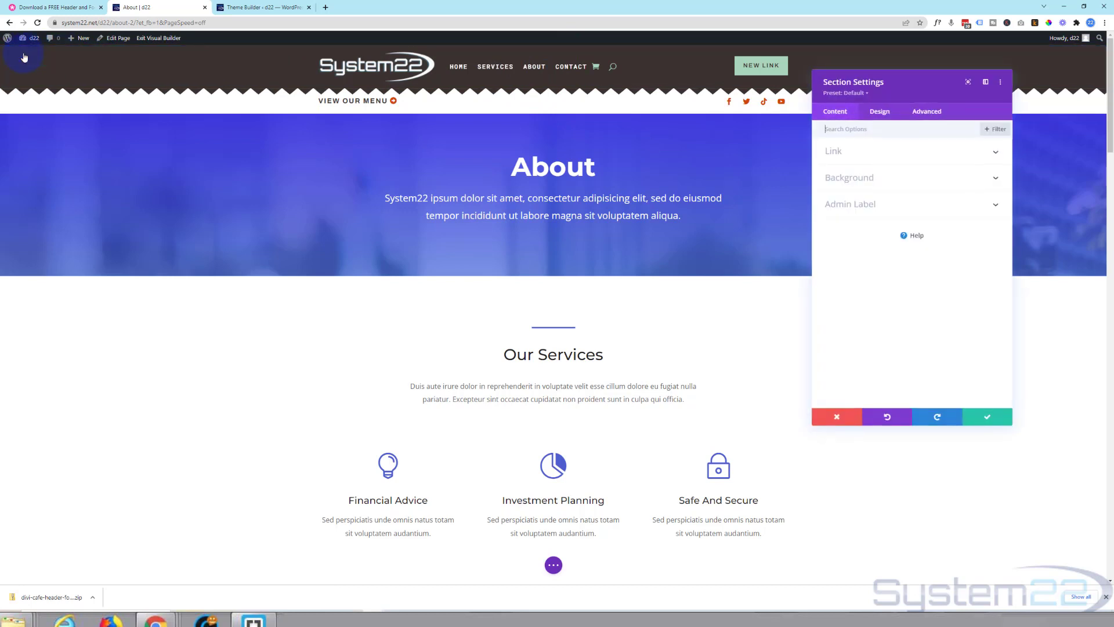
- Set the header section's Scroll Effects Sticky Position to Stick to Top and apply it
{"action": "left_click", "coordinate": [926, 112]}
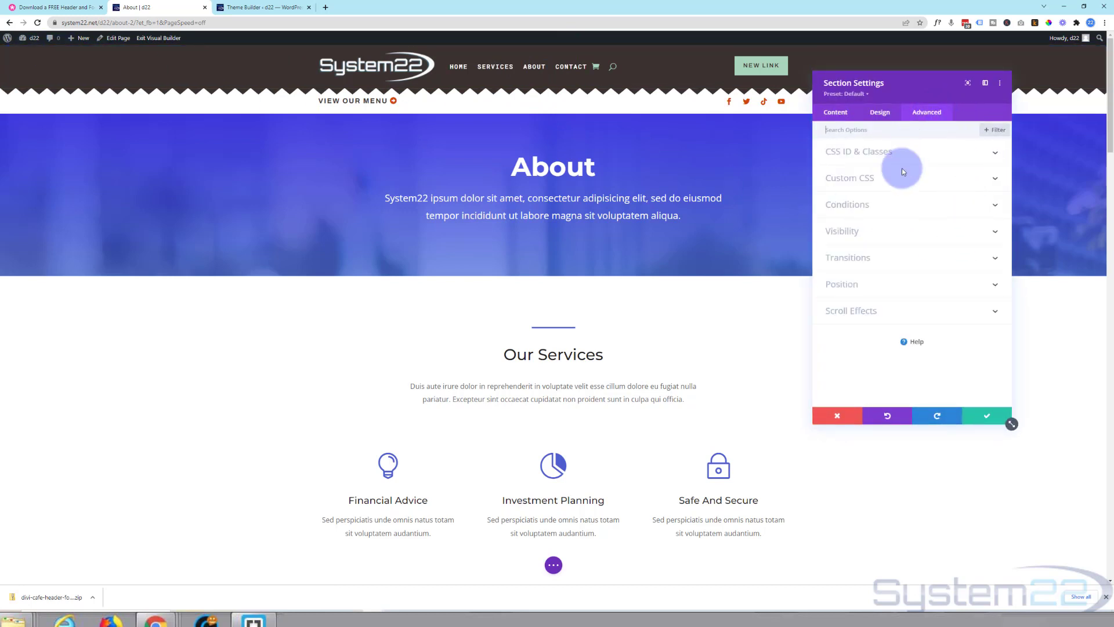
{"action": "left_click", "coordinate": [851, 311]}
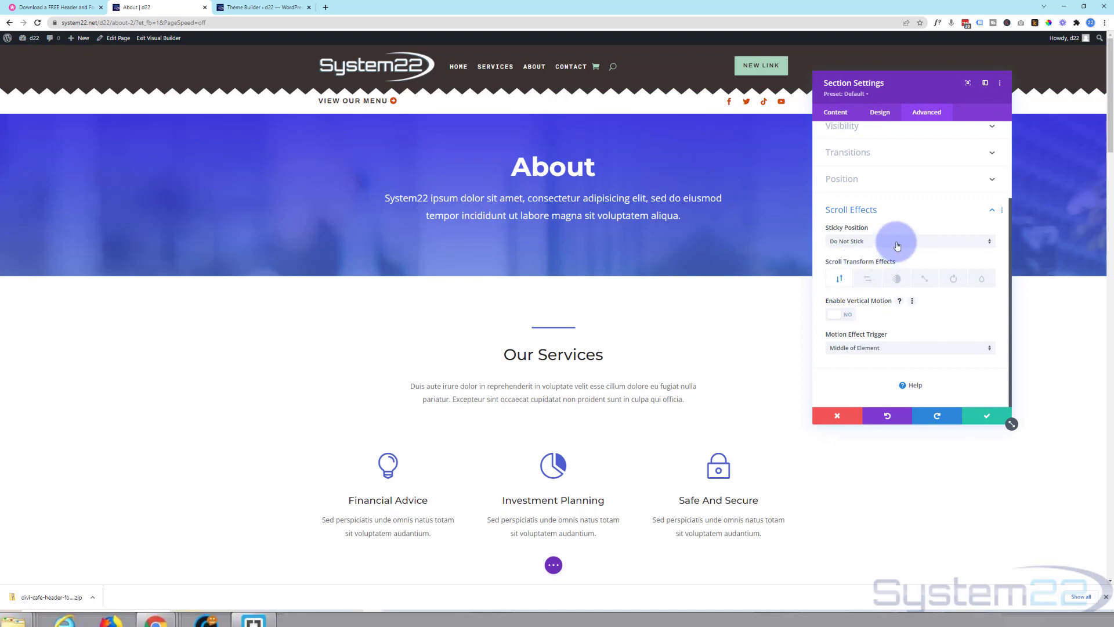
{"action": "left_click", "coordinate": [909, 241]}
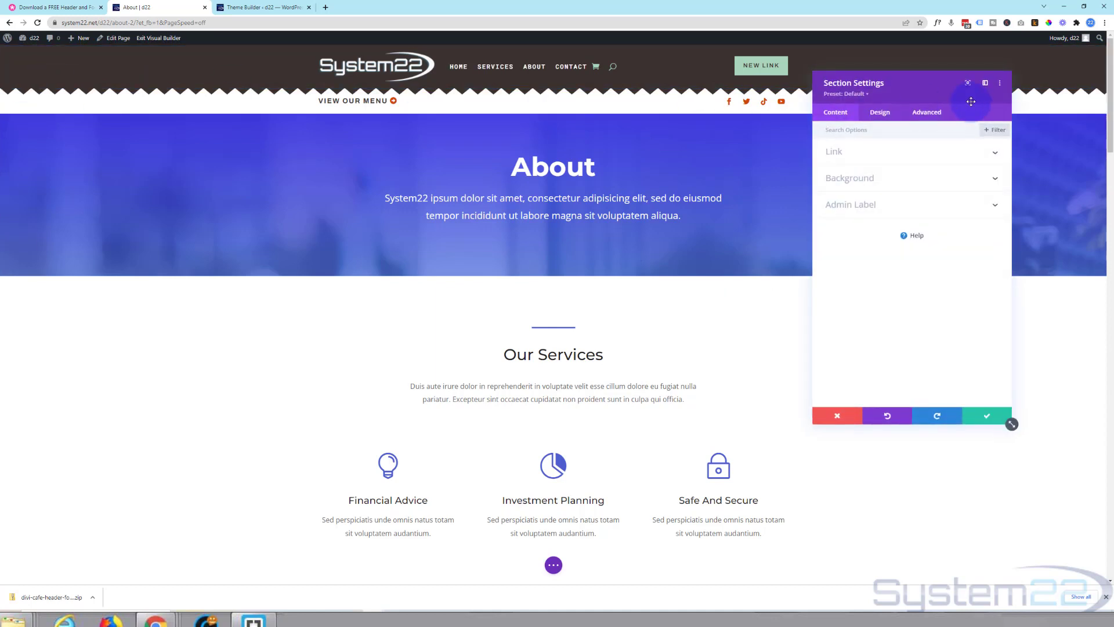
{"action": "left_click", "coordinate": [926, 112]}
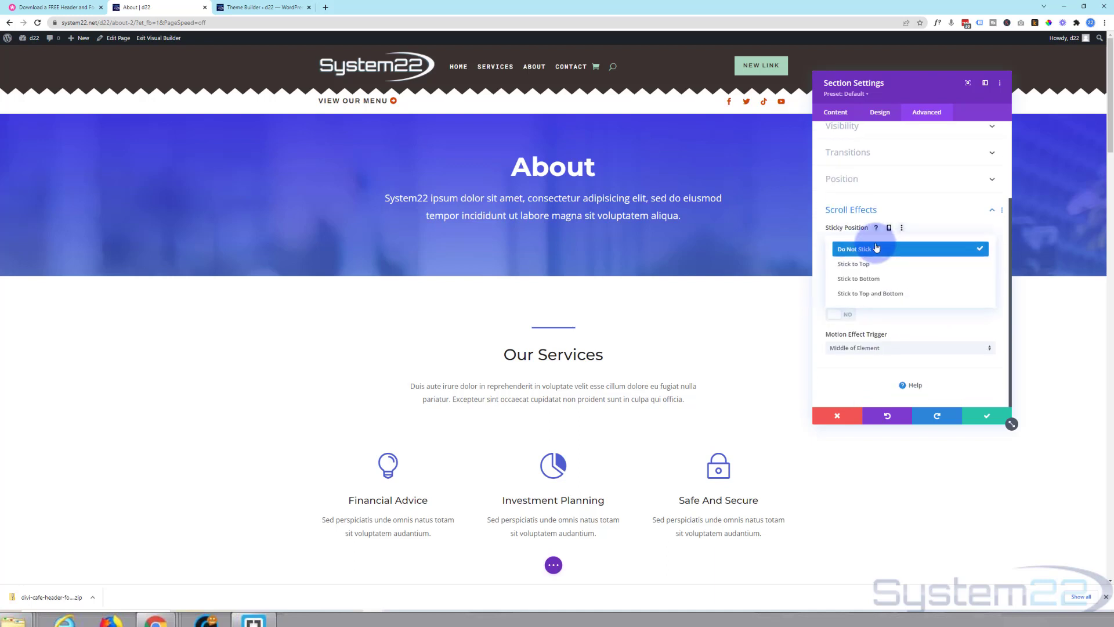
{"action": "left_click", "coordinate": [853, 264]}
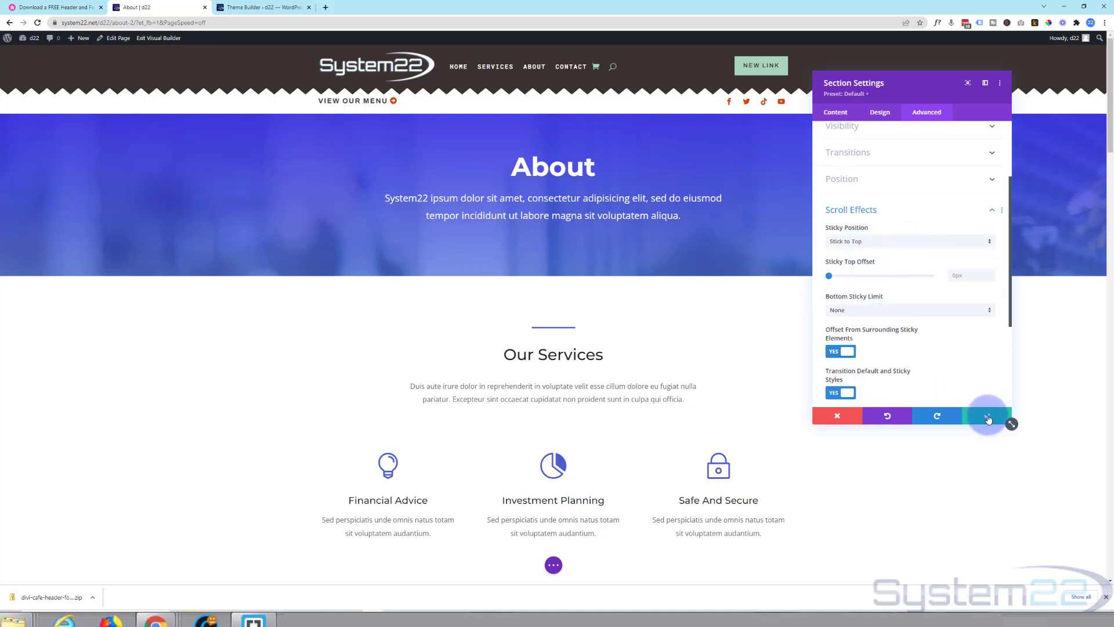
{"action": "left_click", "coordinate": [987, 415]}
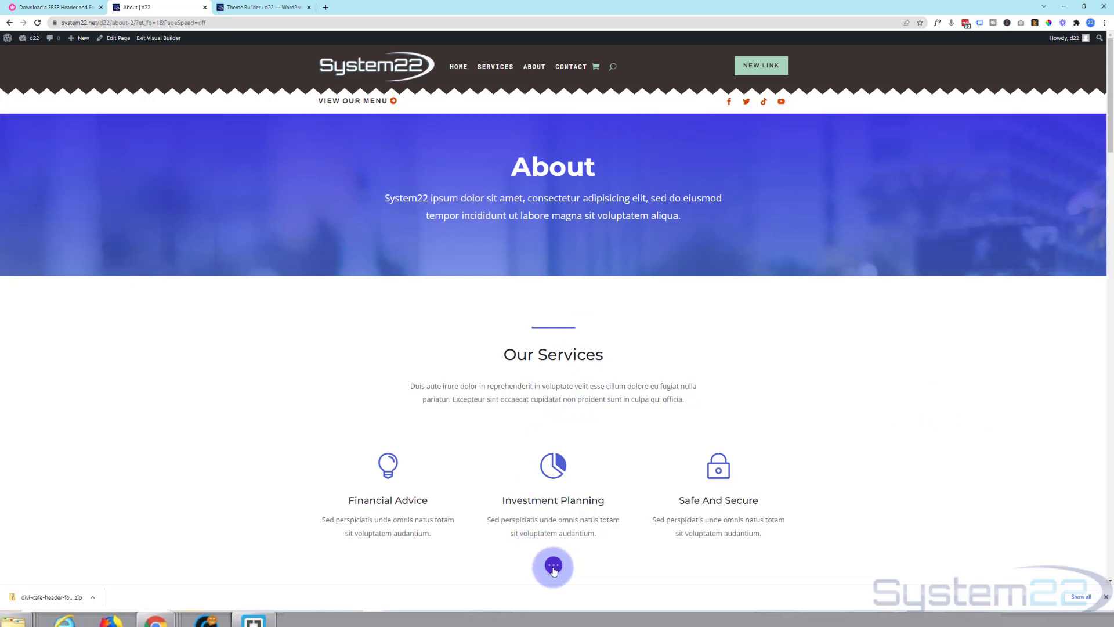
- Exit the visual editor and scroll the About page to check the header stays pinned
{"action": "left_click", "coordinate": [552, 566]}
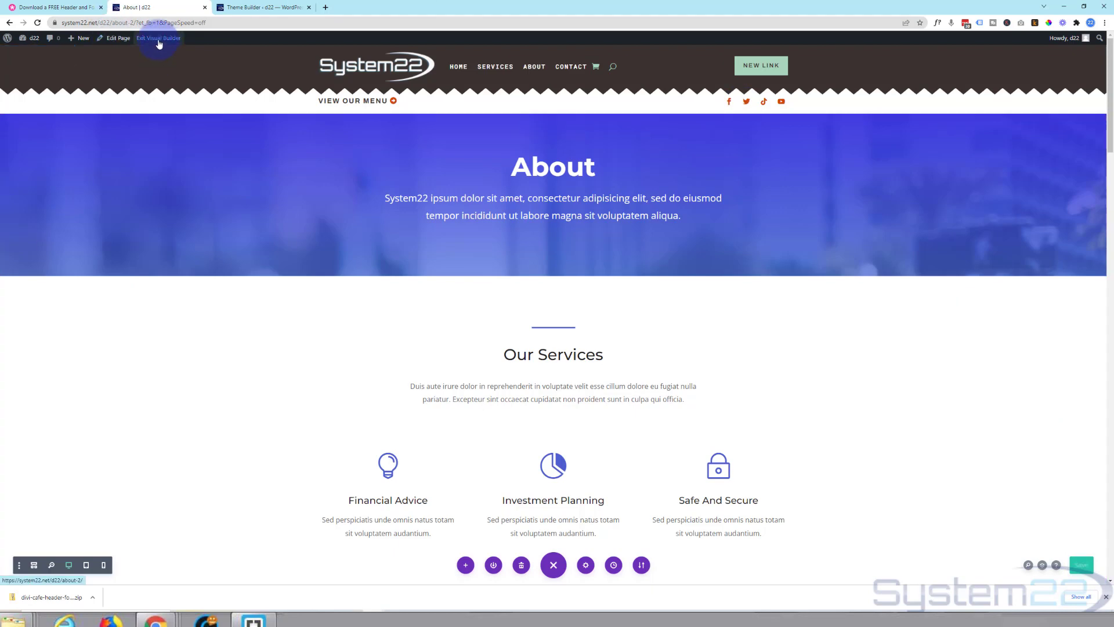
{"action": "left_click", "coordinate": [157, 37]}
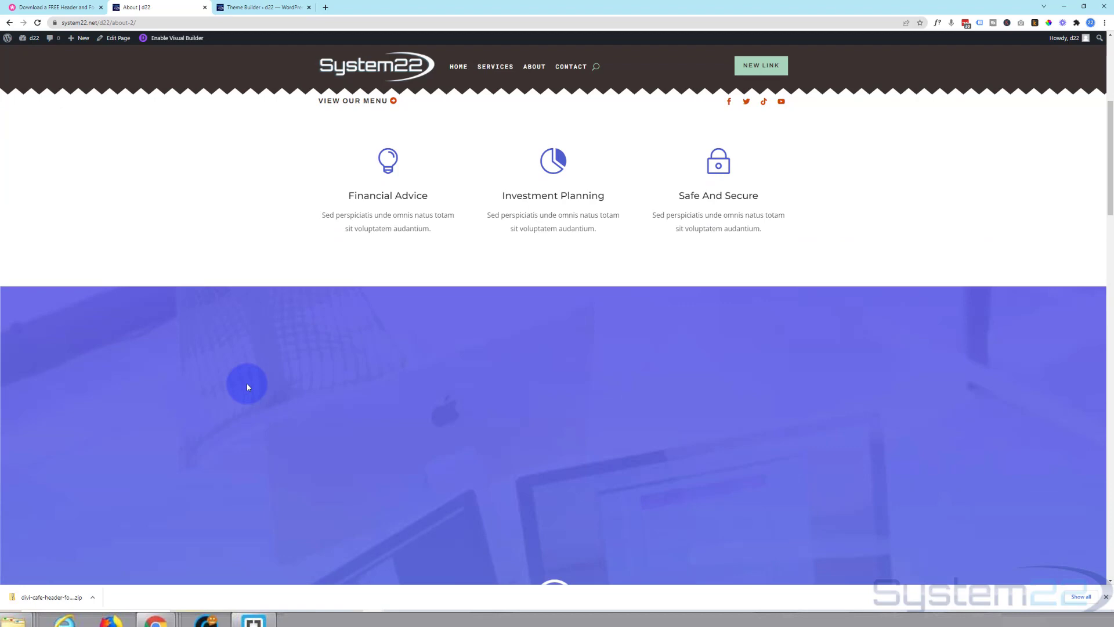
{"action": "scroll", "scroll_direction": "down", "scroll_amount": 3}
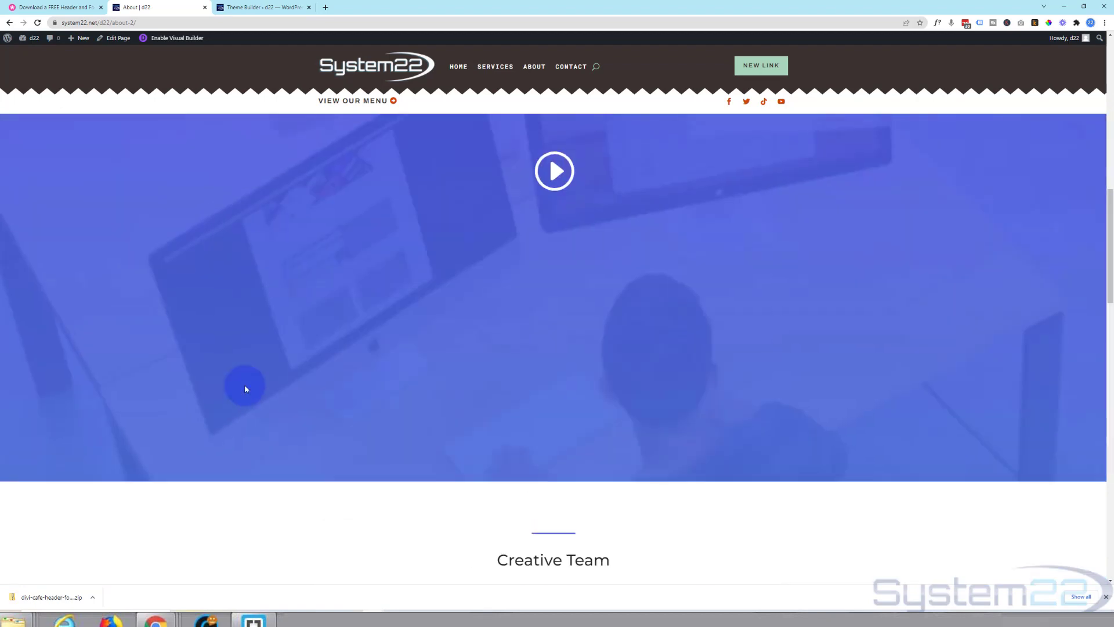
{"action": "scroll", "scroll_direction": "up", "scroll_amount": 3}
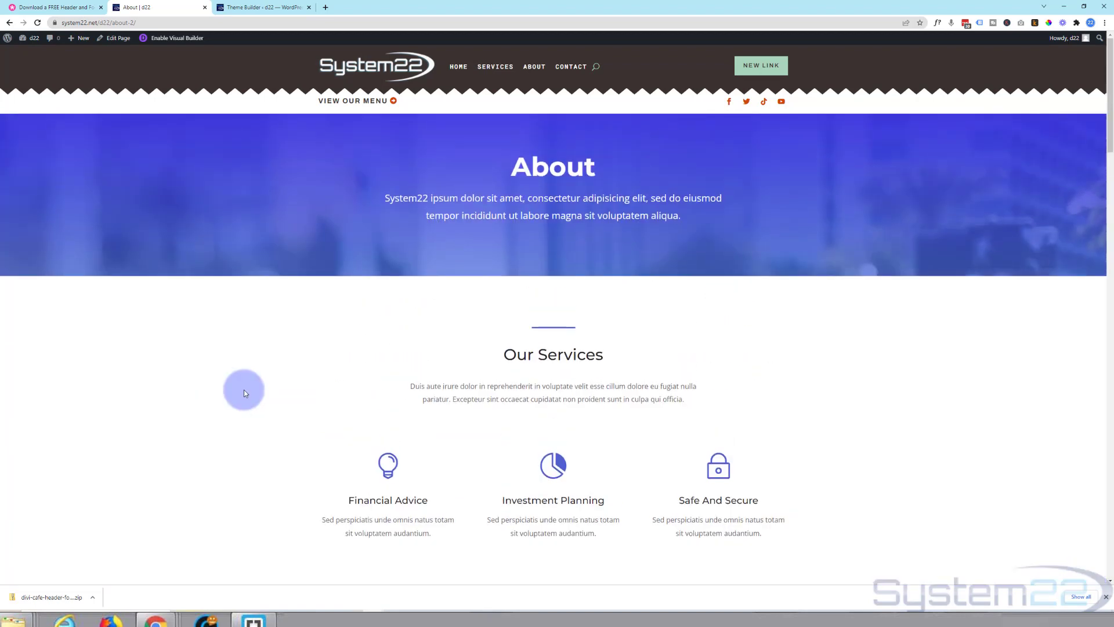
{"action": "scroll", "scroll_direction": "down", "scroll_amount": 3}
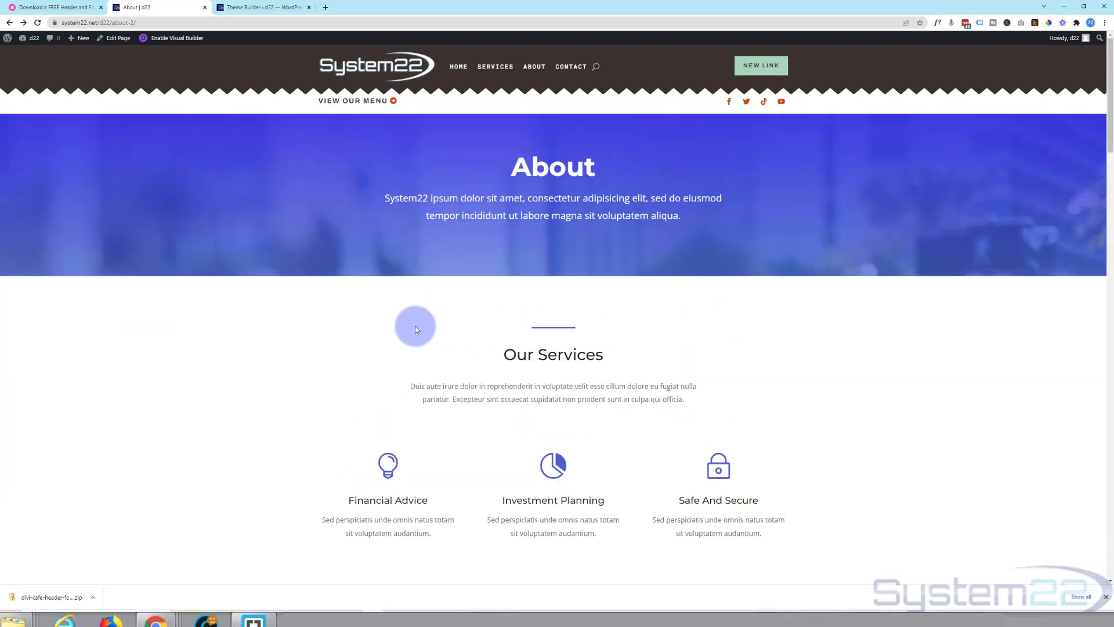
{"action": "mouse_move", "coordinate": [57, 7]}
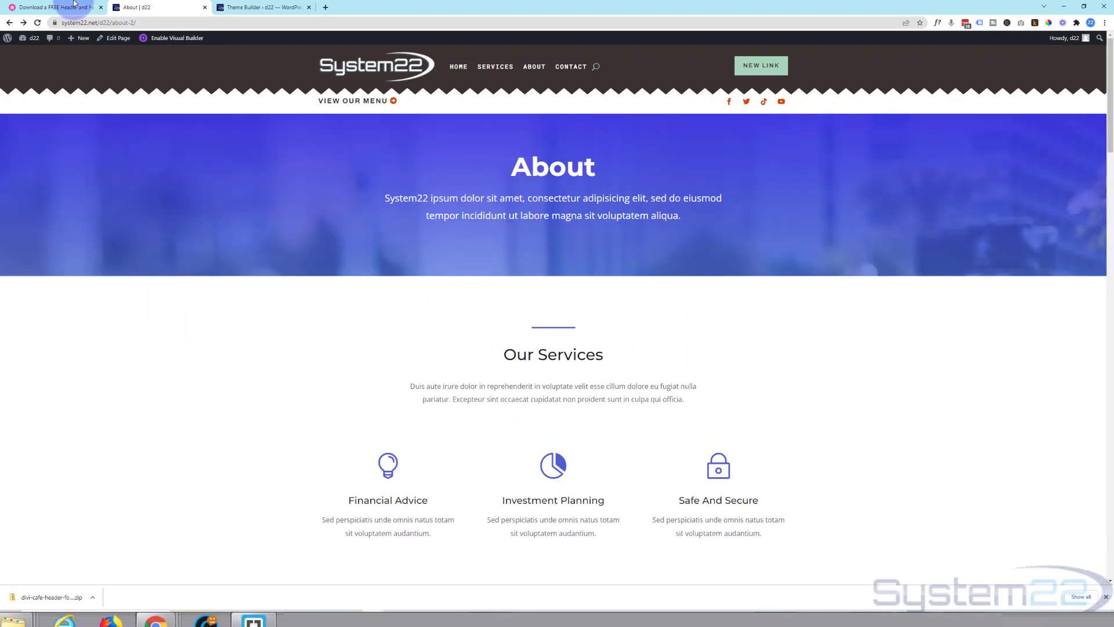
- View the Divi Resources blog on Elegant Themes, then return to the About page
{"action": "left_click", "coordinate": [56, 7]}
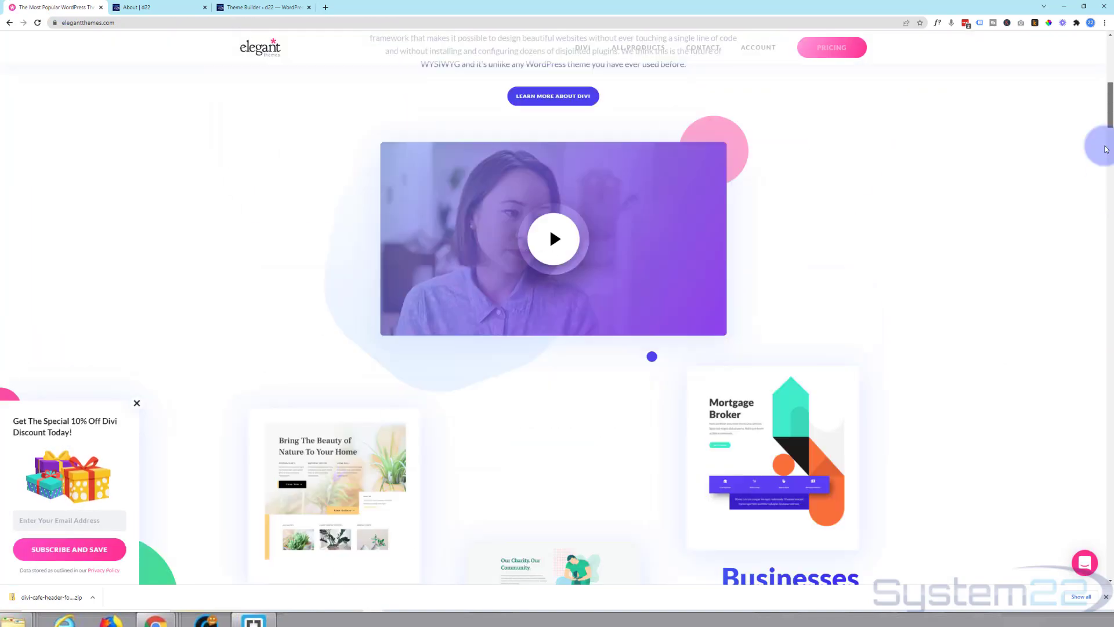
{"action": "scroll", "scroll_direction": "down", "scroll_amount": 3}
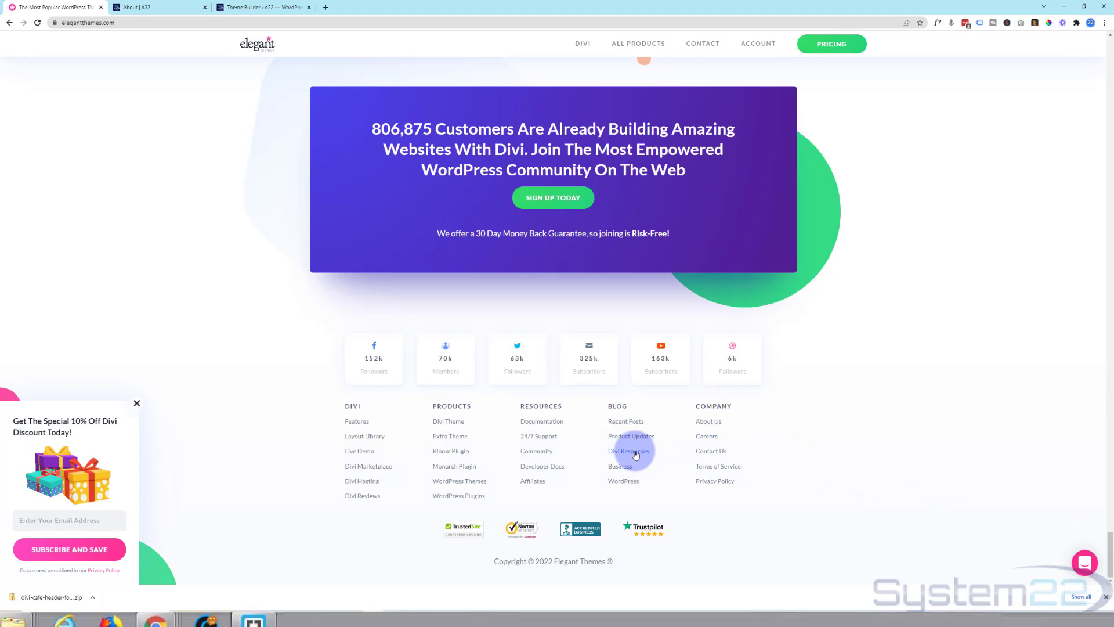
{"action": "left_click", "coordinate": [628, 451]}
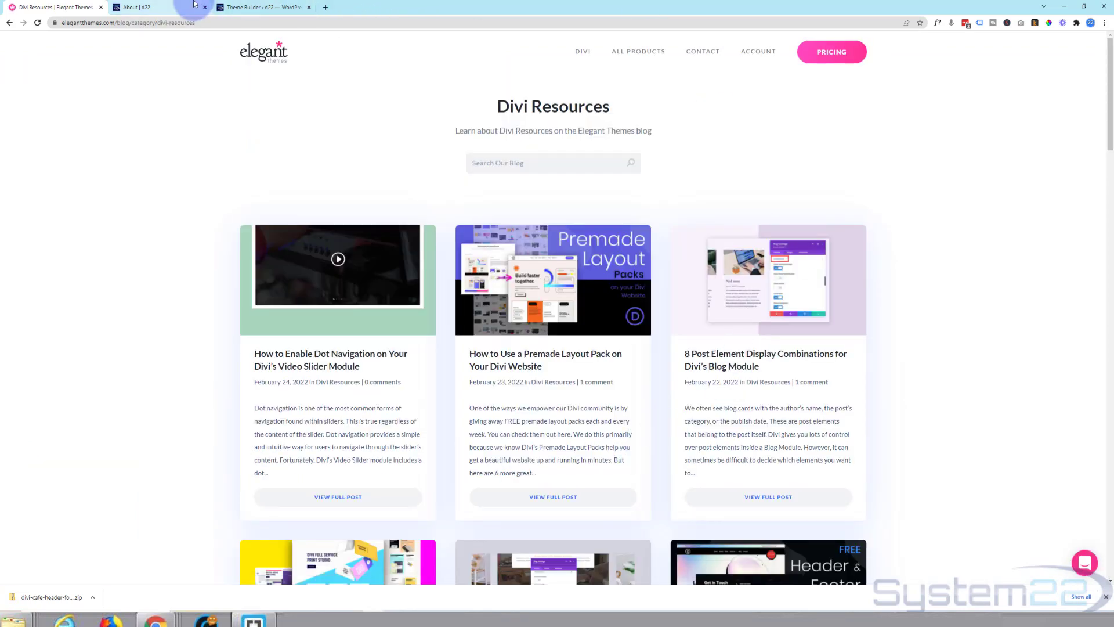
{"action": "left_click", "coordinate": [150, 7]}
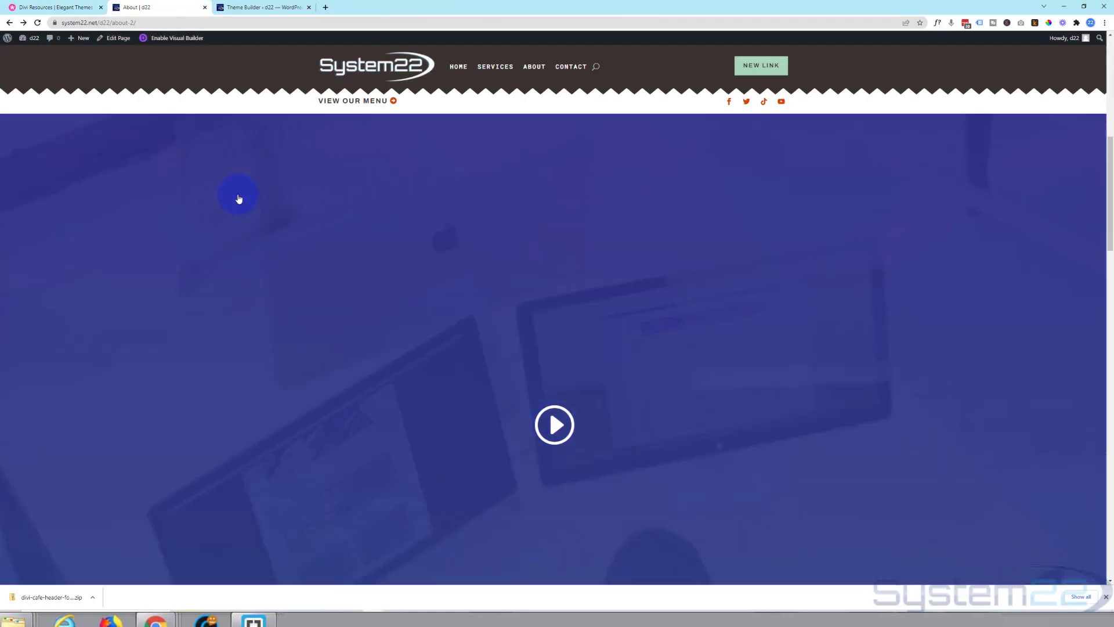
{"action": "scroll", "scroll_direction": "down", "scroll_amount": 3}
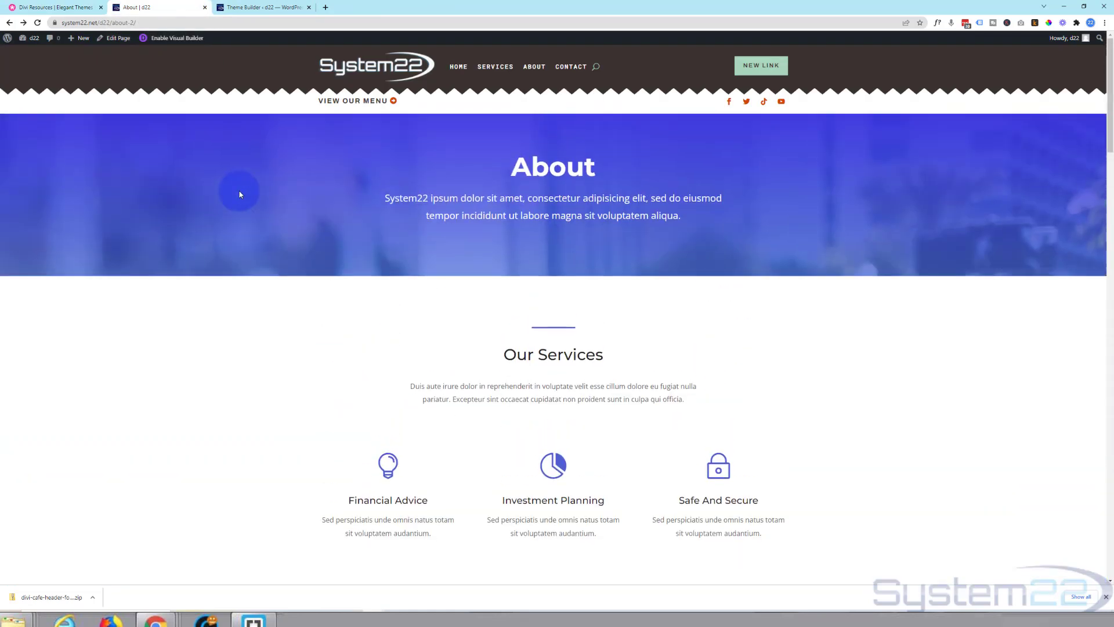